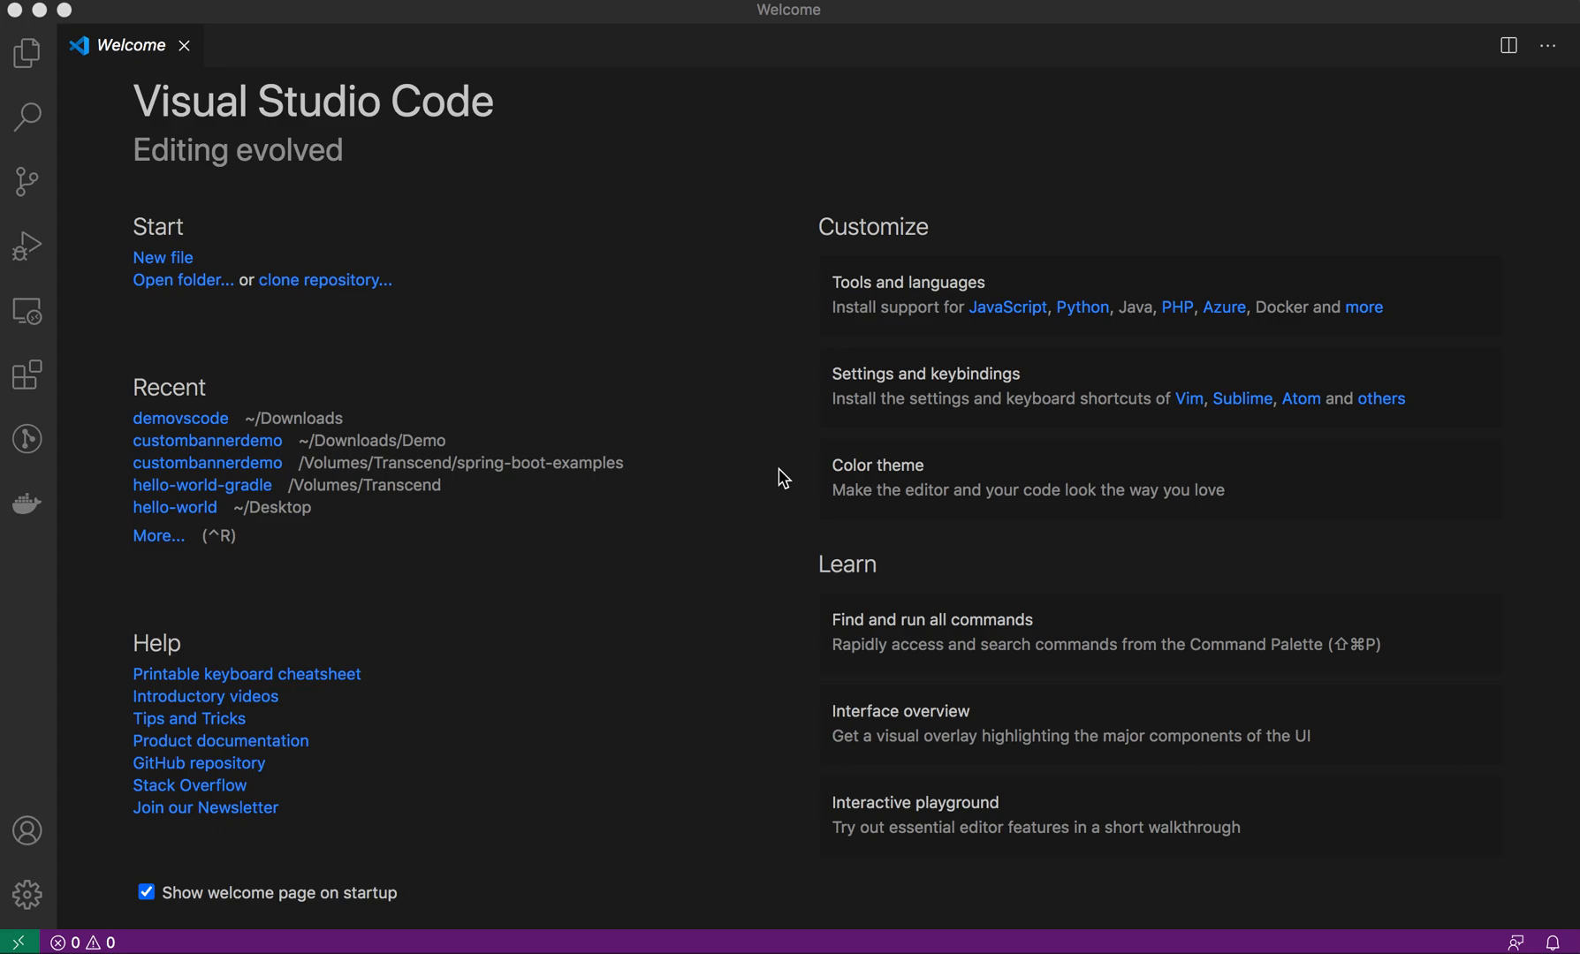
mouse_move(416, 198)
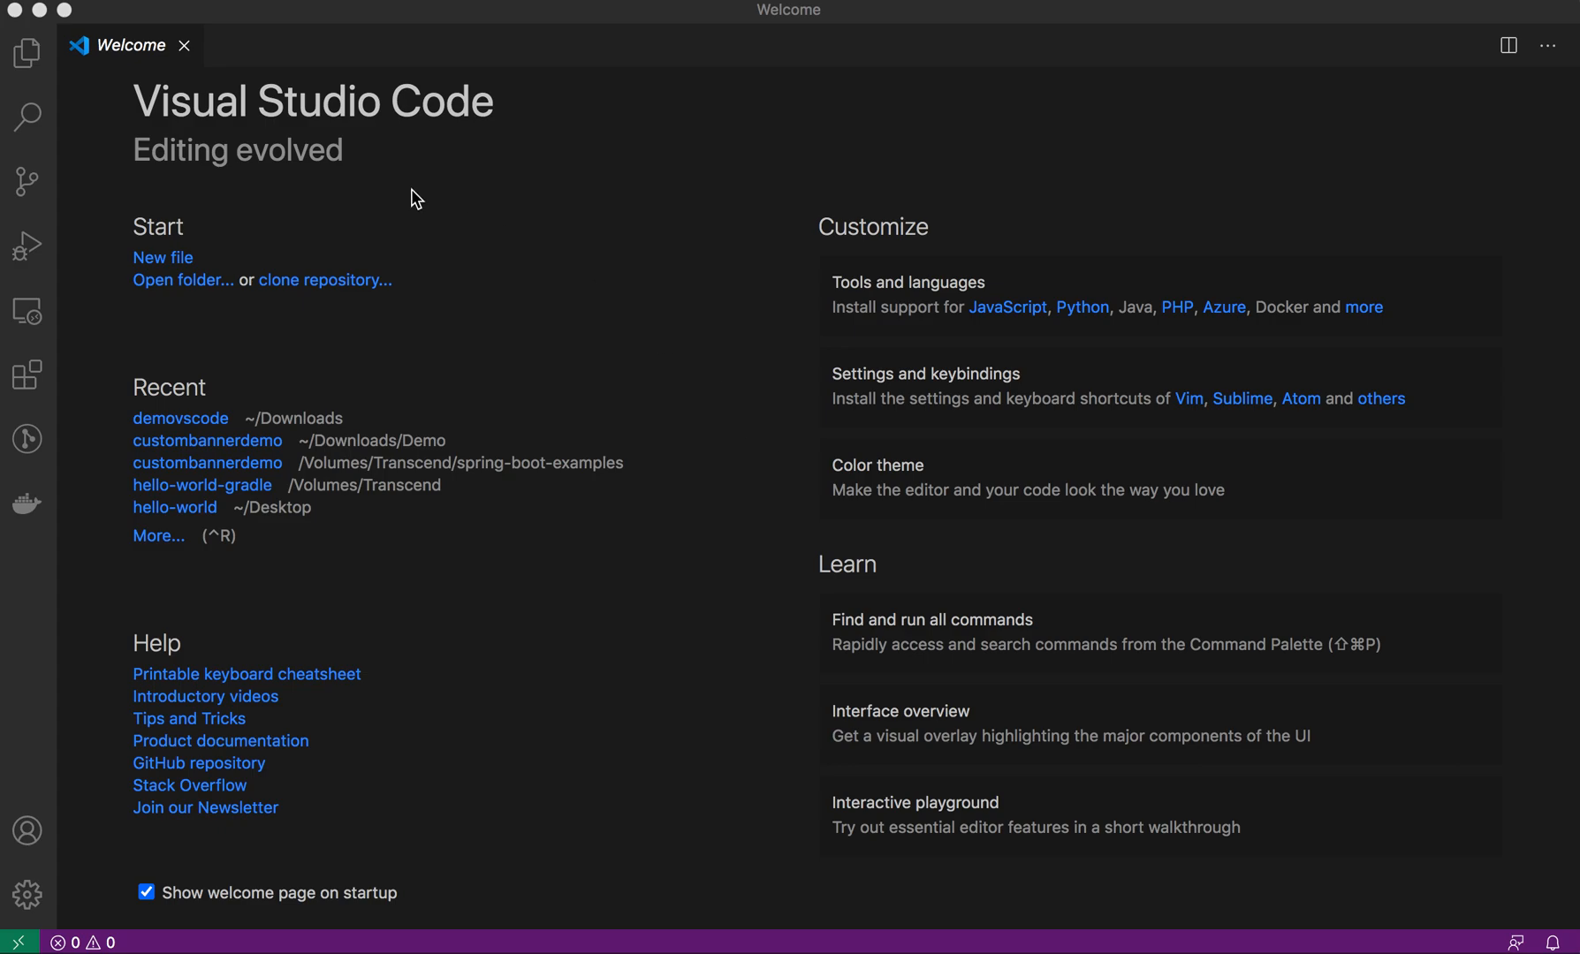
mouse_move(71, 365)
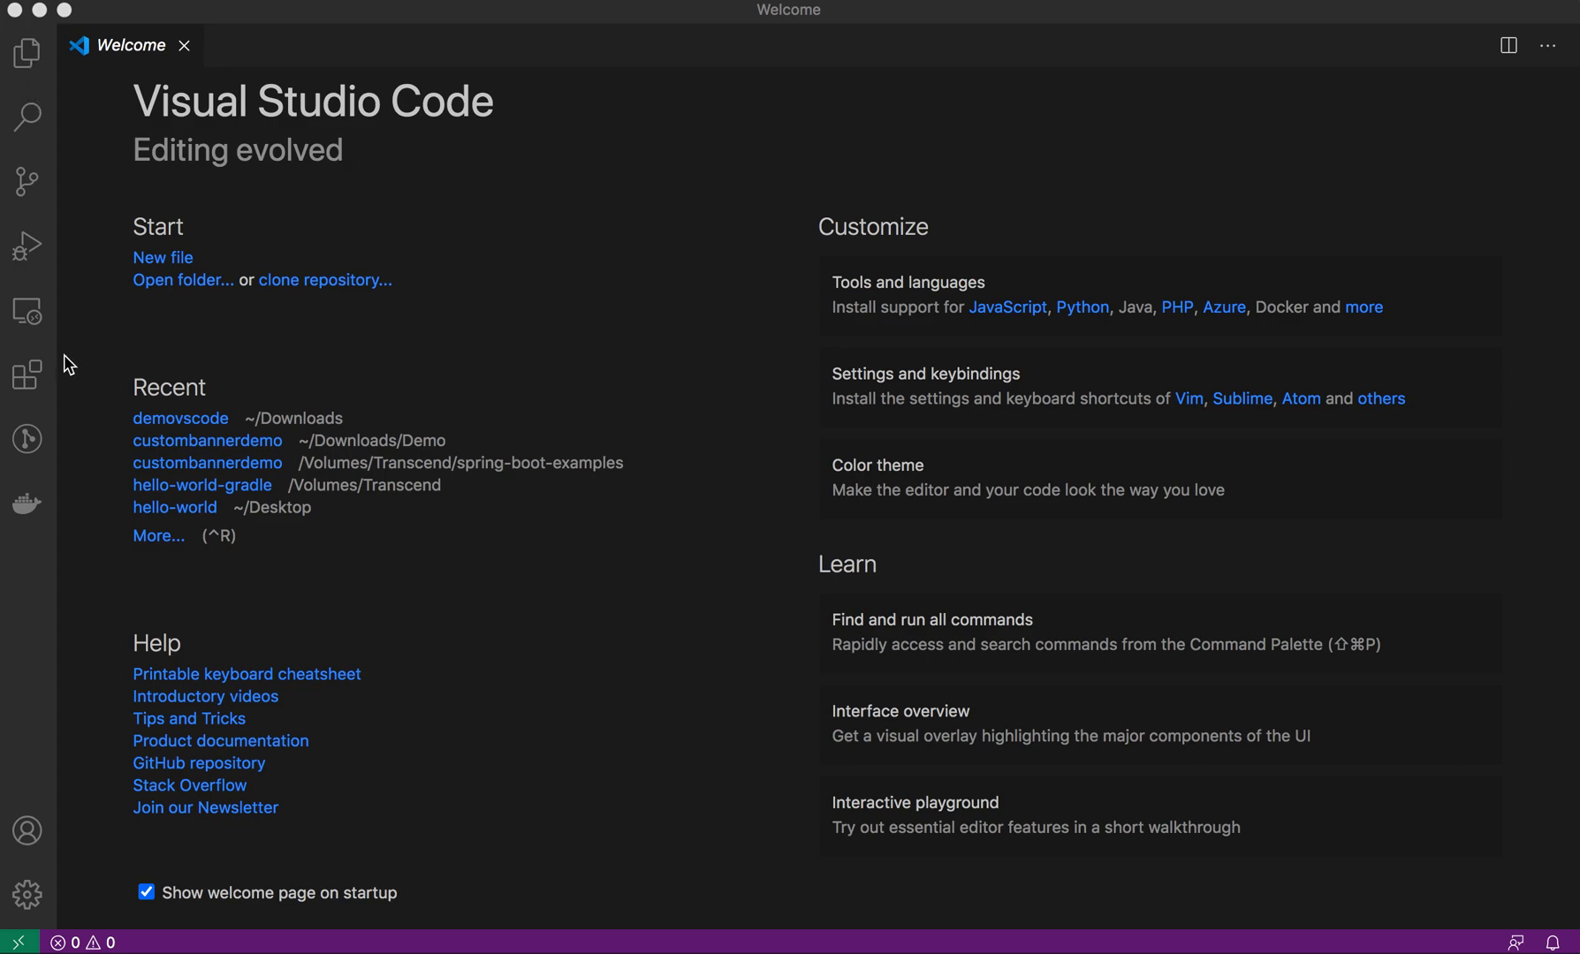
mouse_move(58, 236)
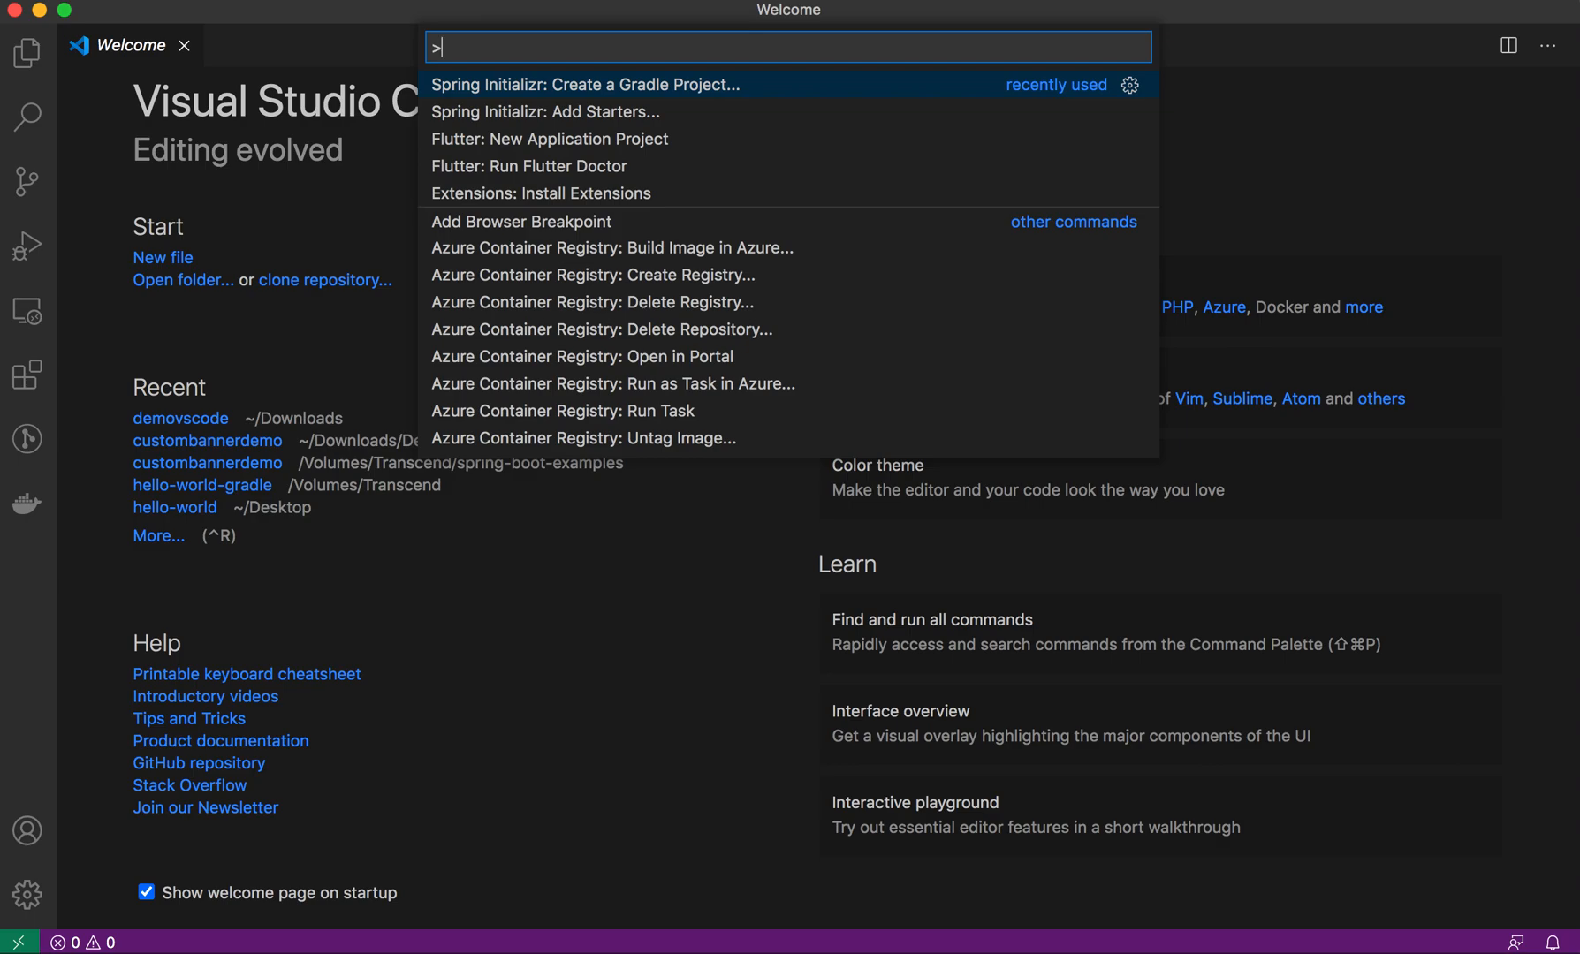
- Launch 'Spring Initializr: Create a Gradle Project' from the Command Palette by searching 'spring'
type("spring")
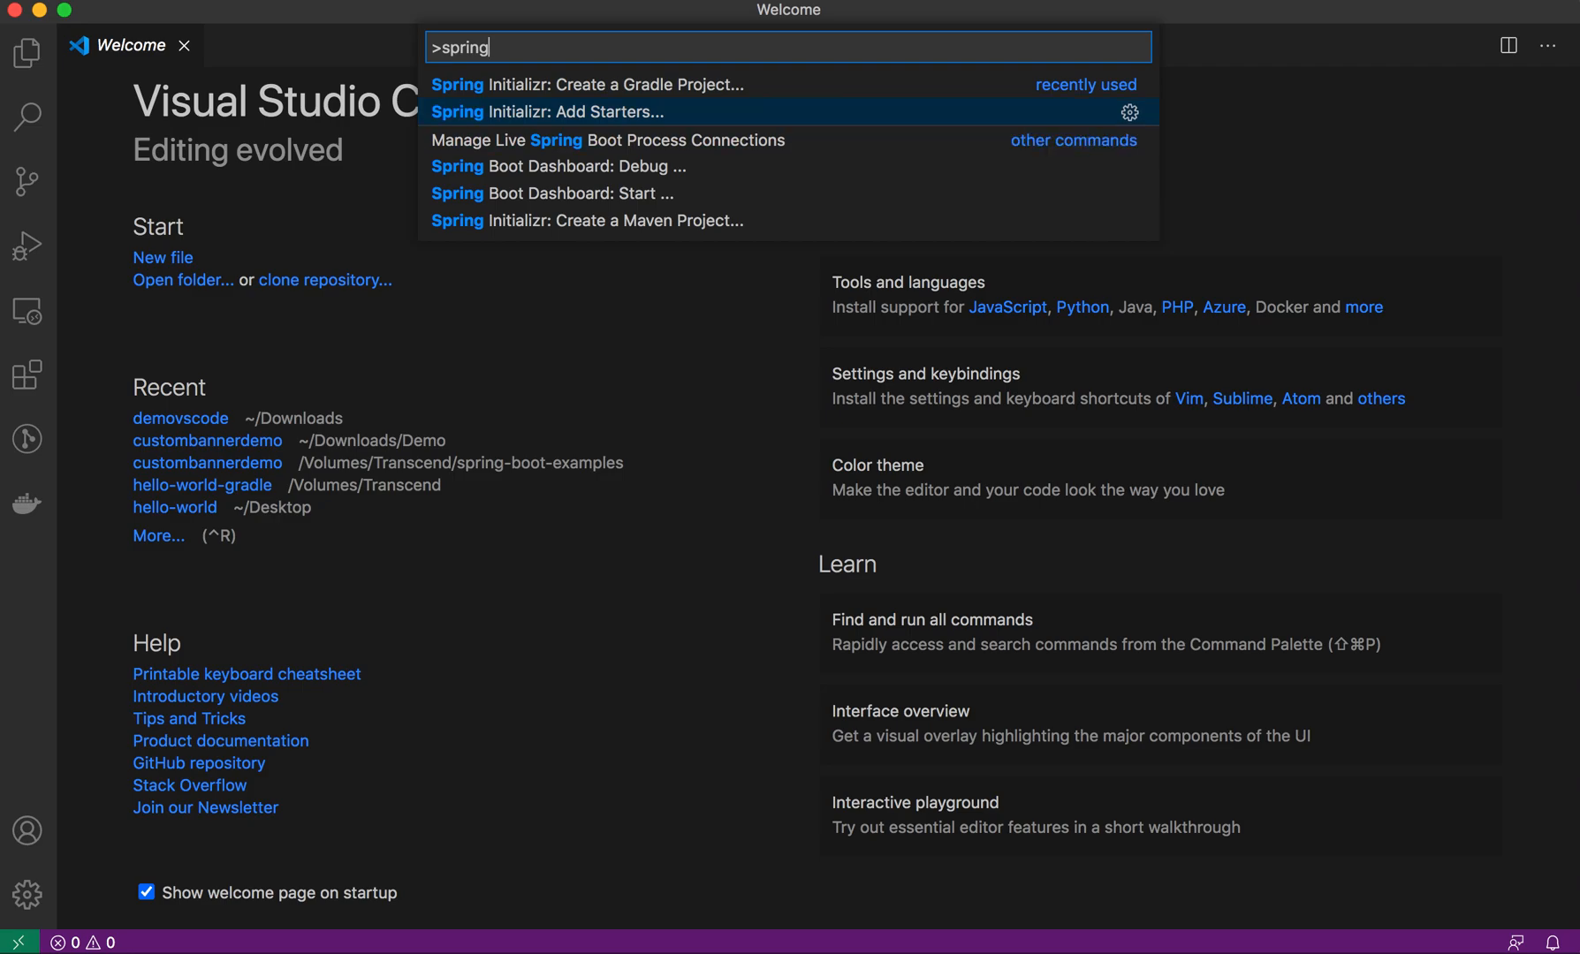
key("Down")
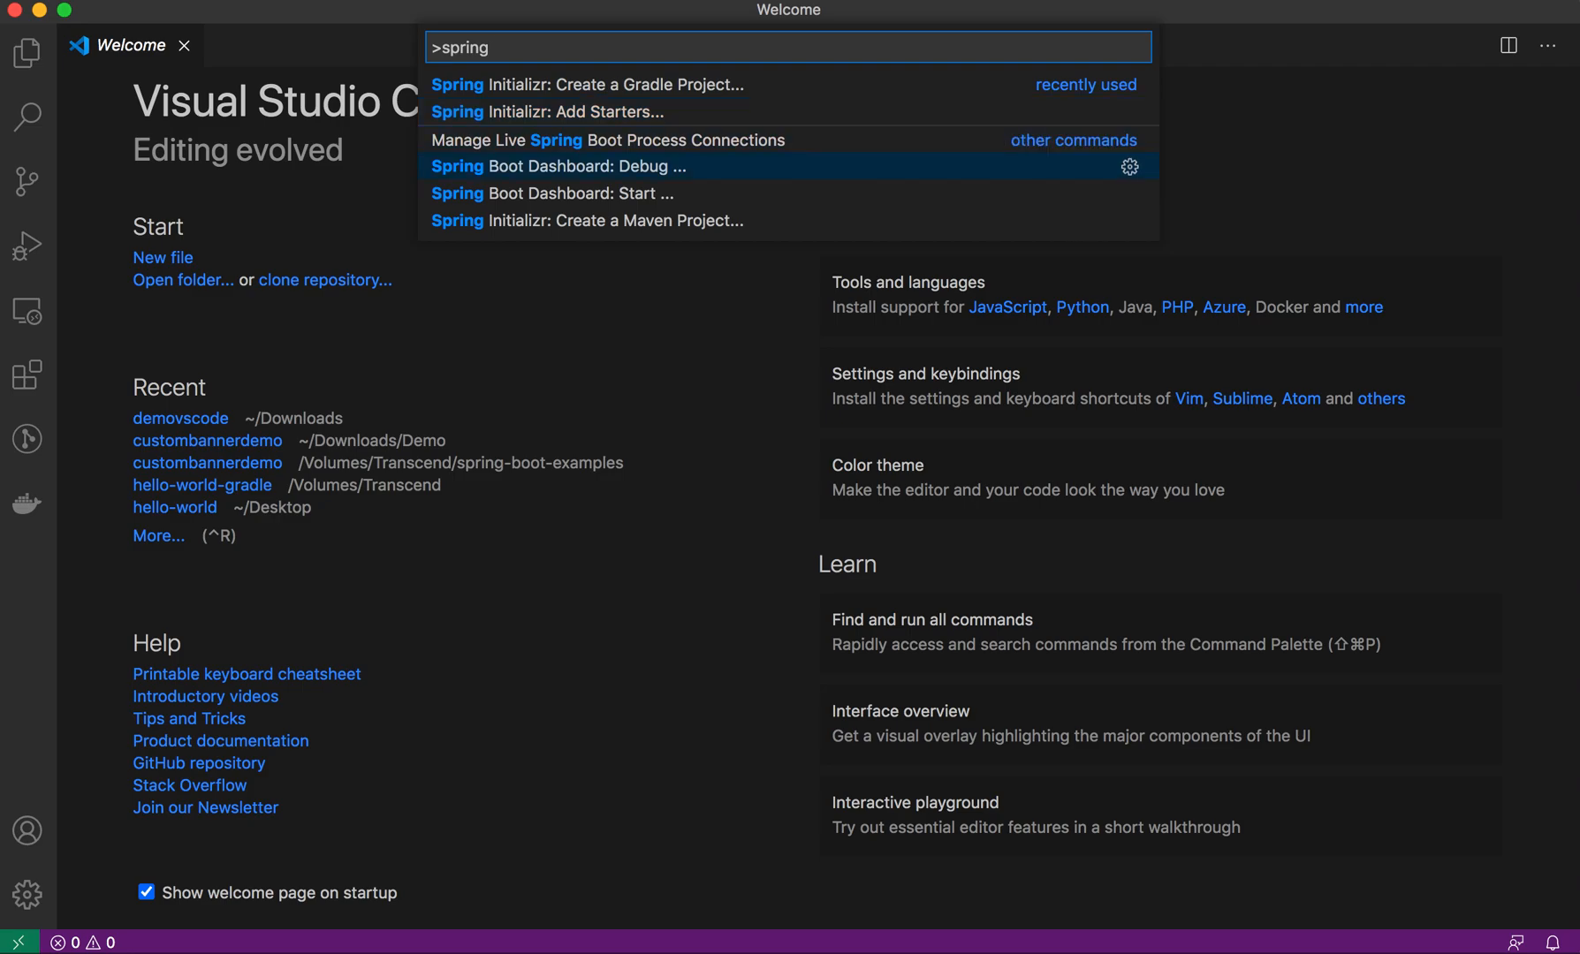
key("Down")
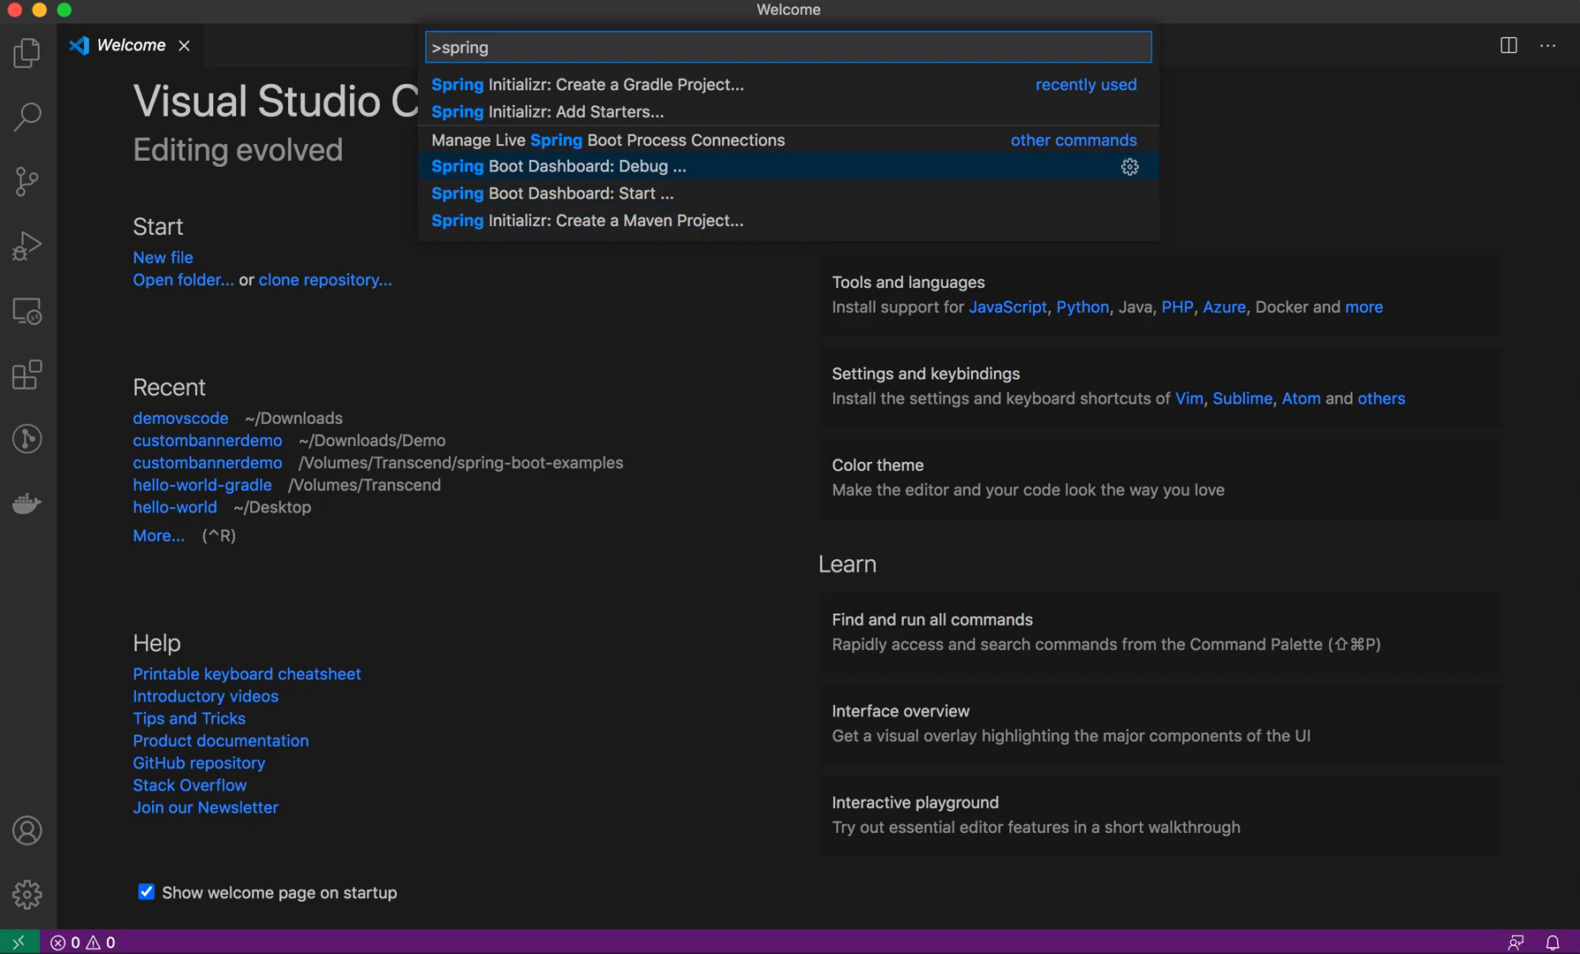
key("Escape")
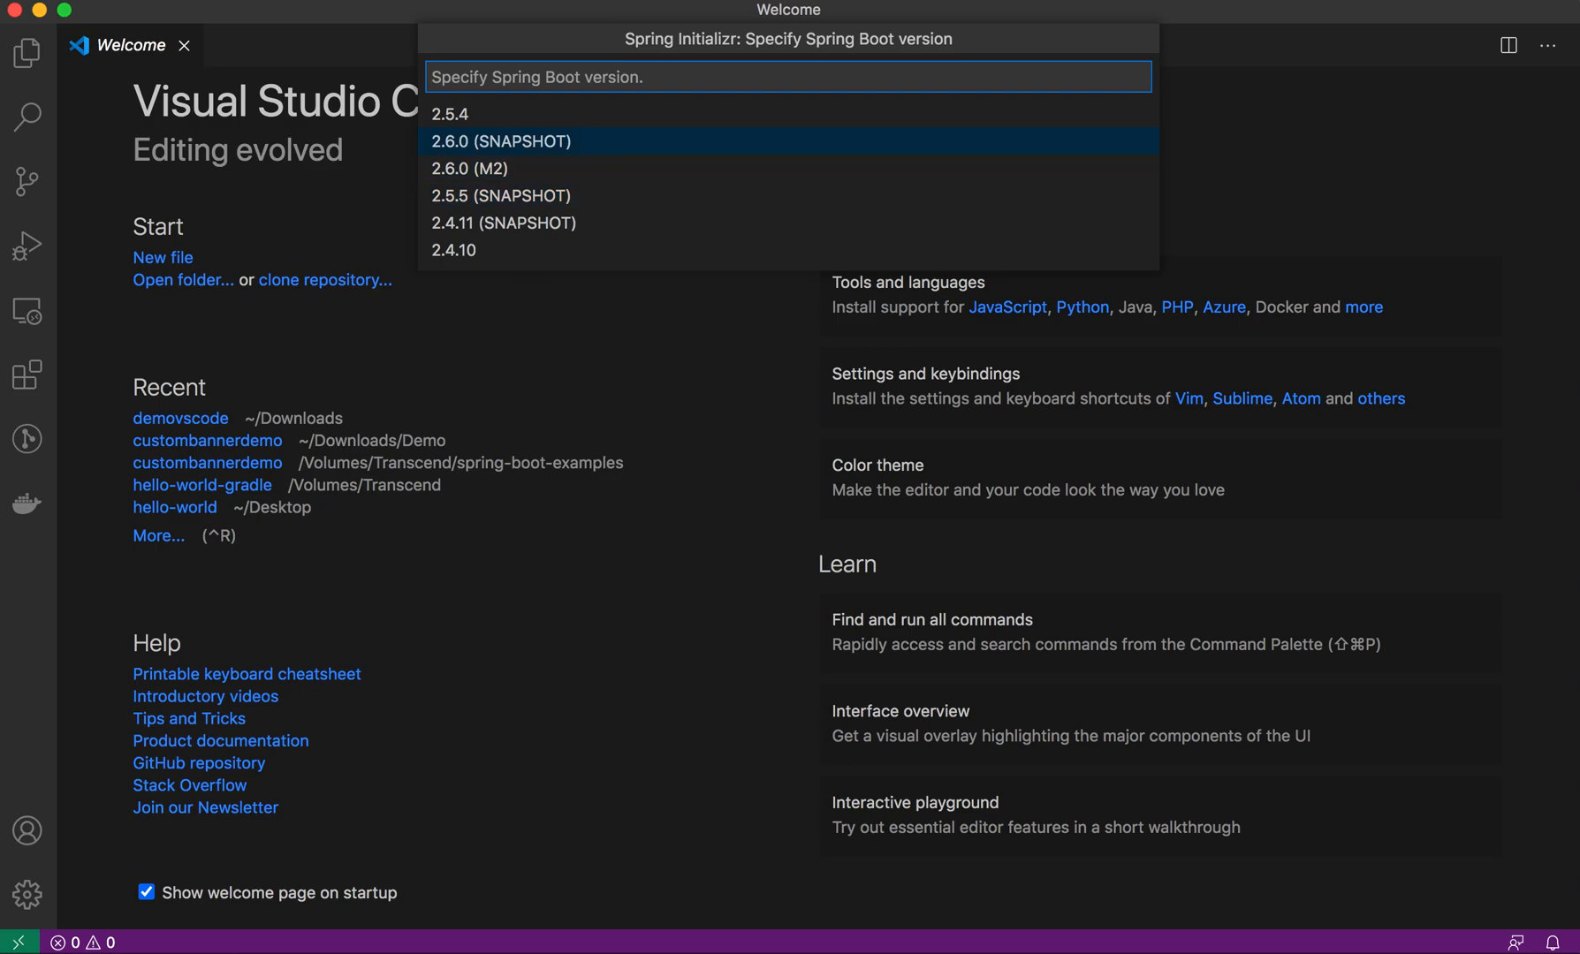
- Choose the Spring Boot version and enter group id com.techwasti.demovscode
left_click(501, 141)
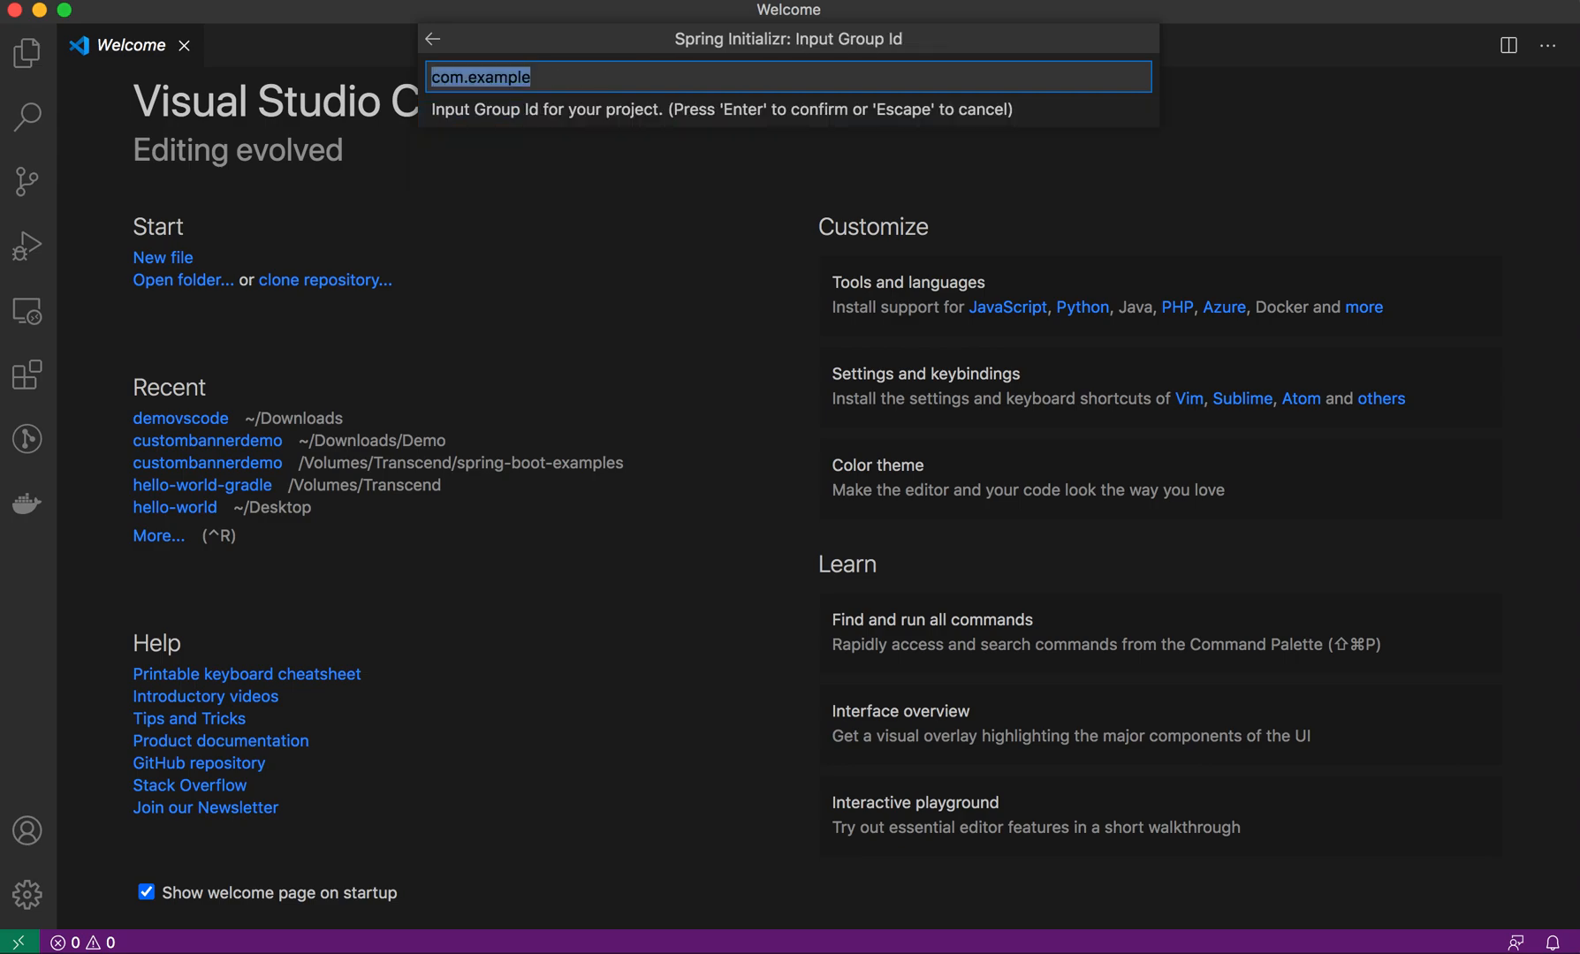
type("com.exa")
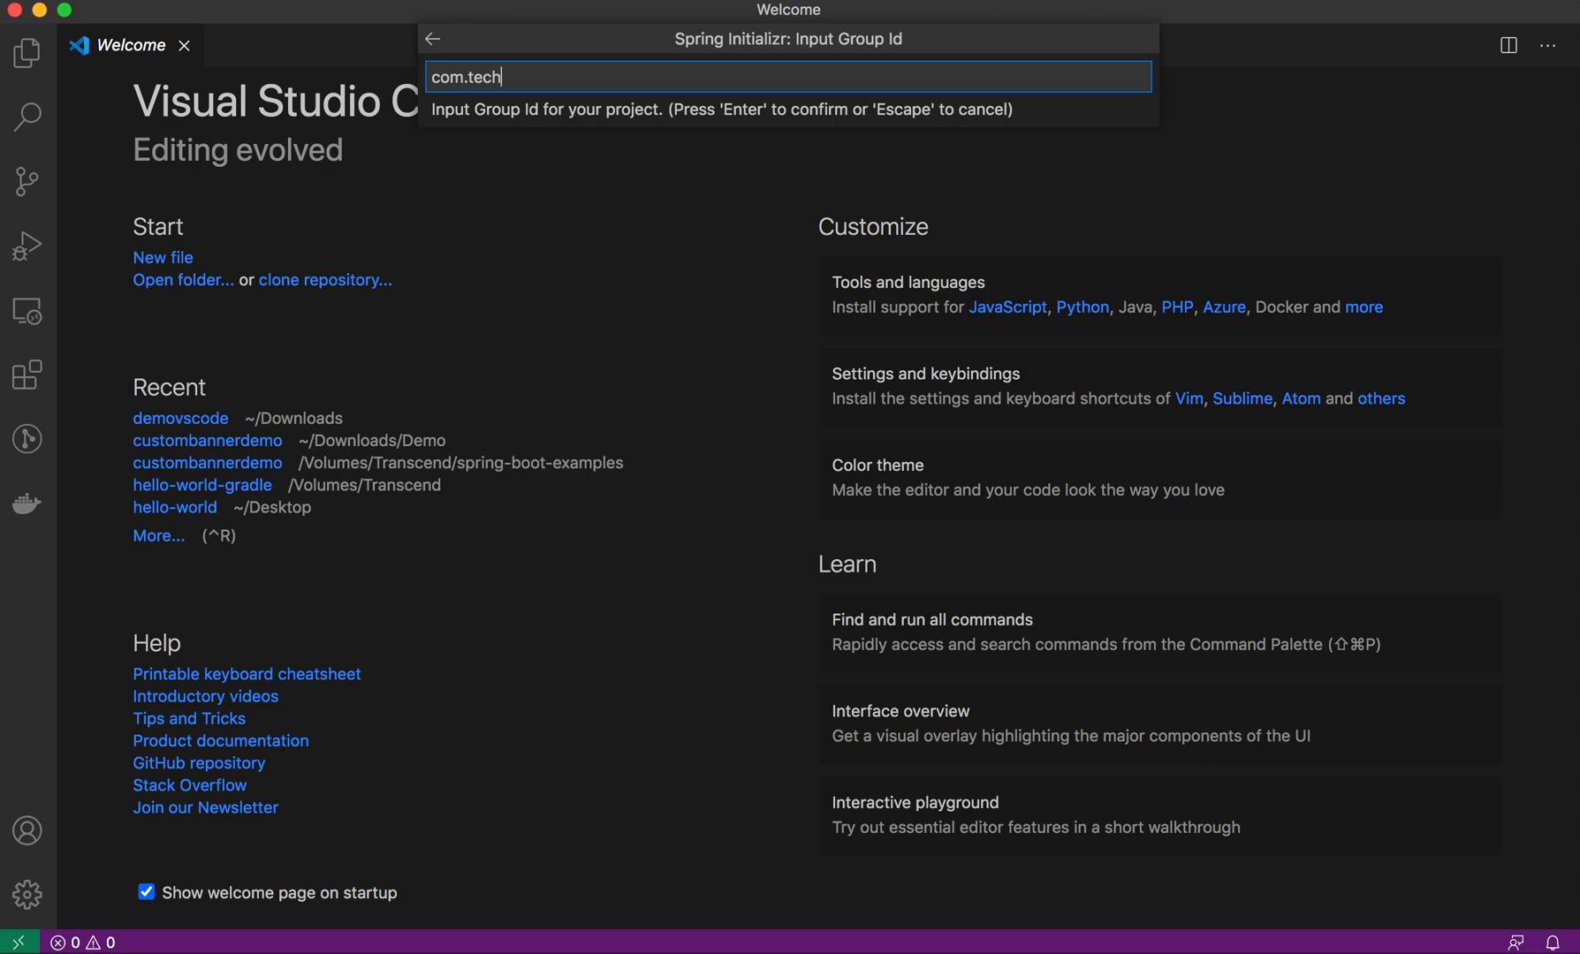
type("wasti.")
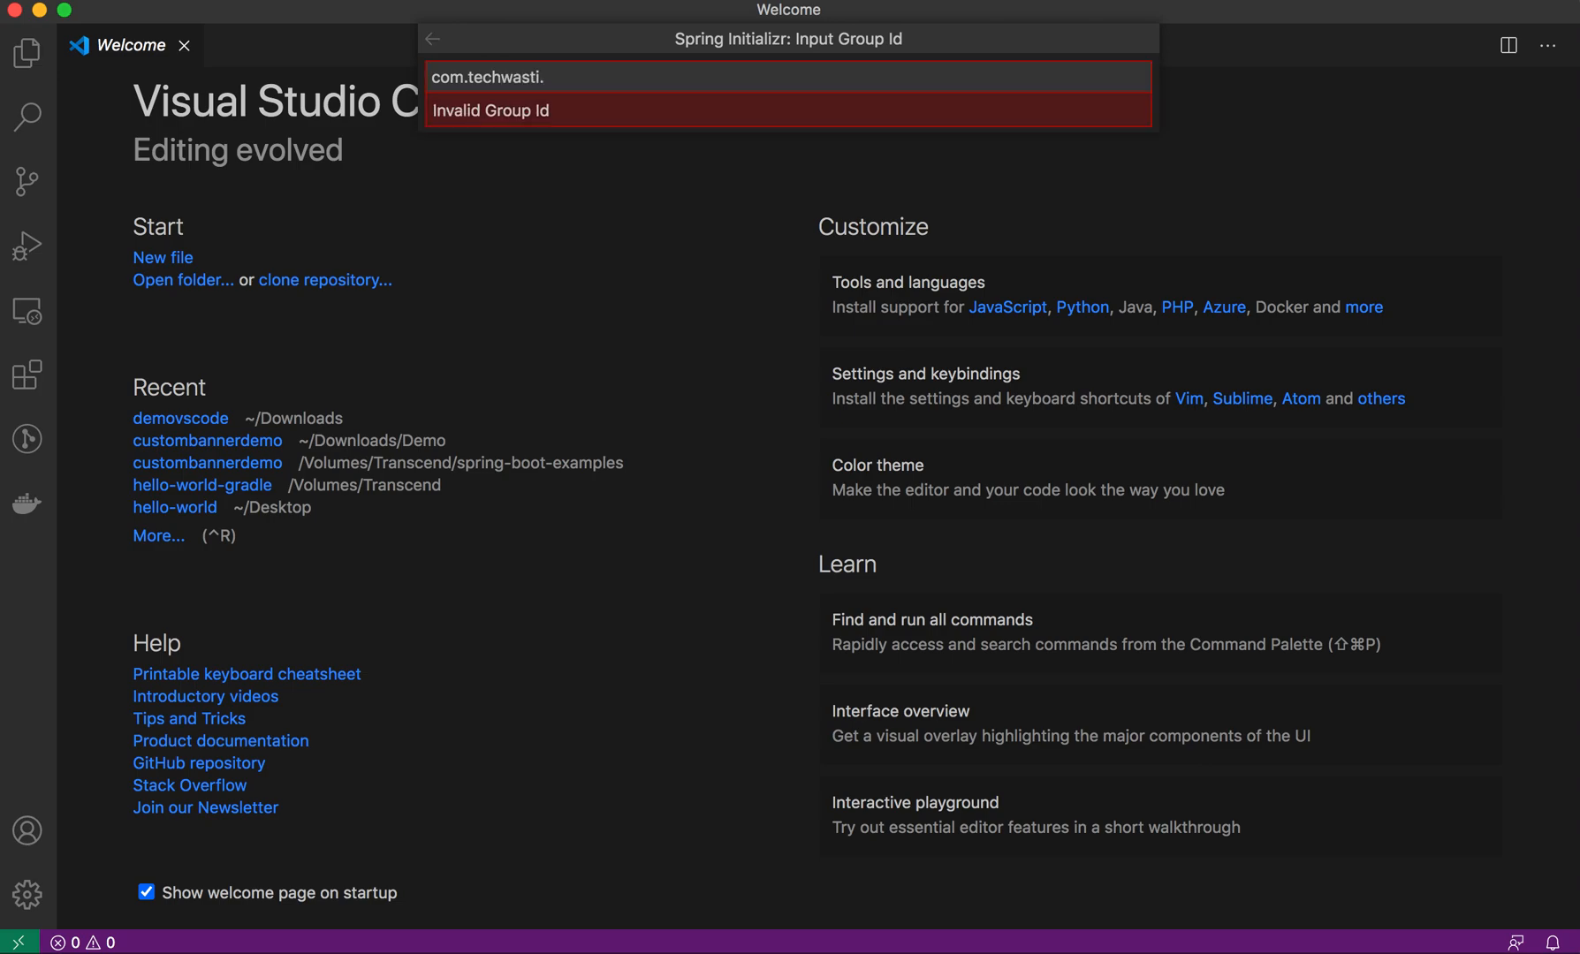
type("demo")
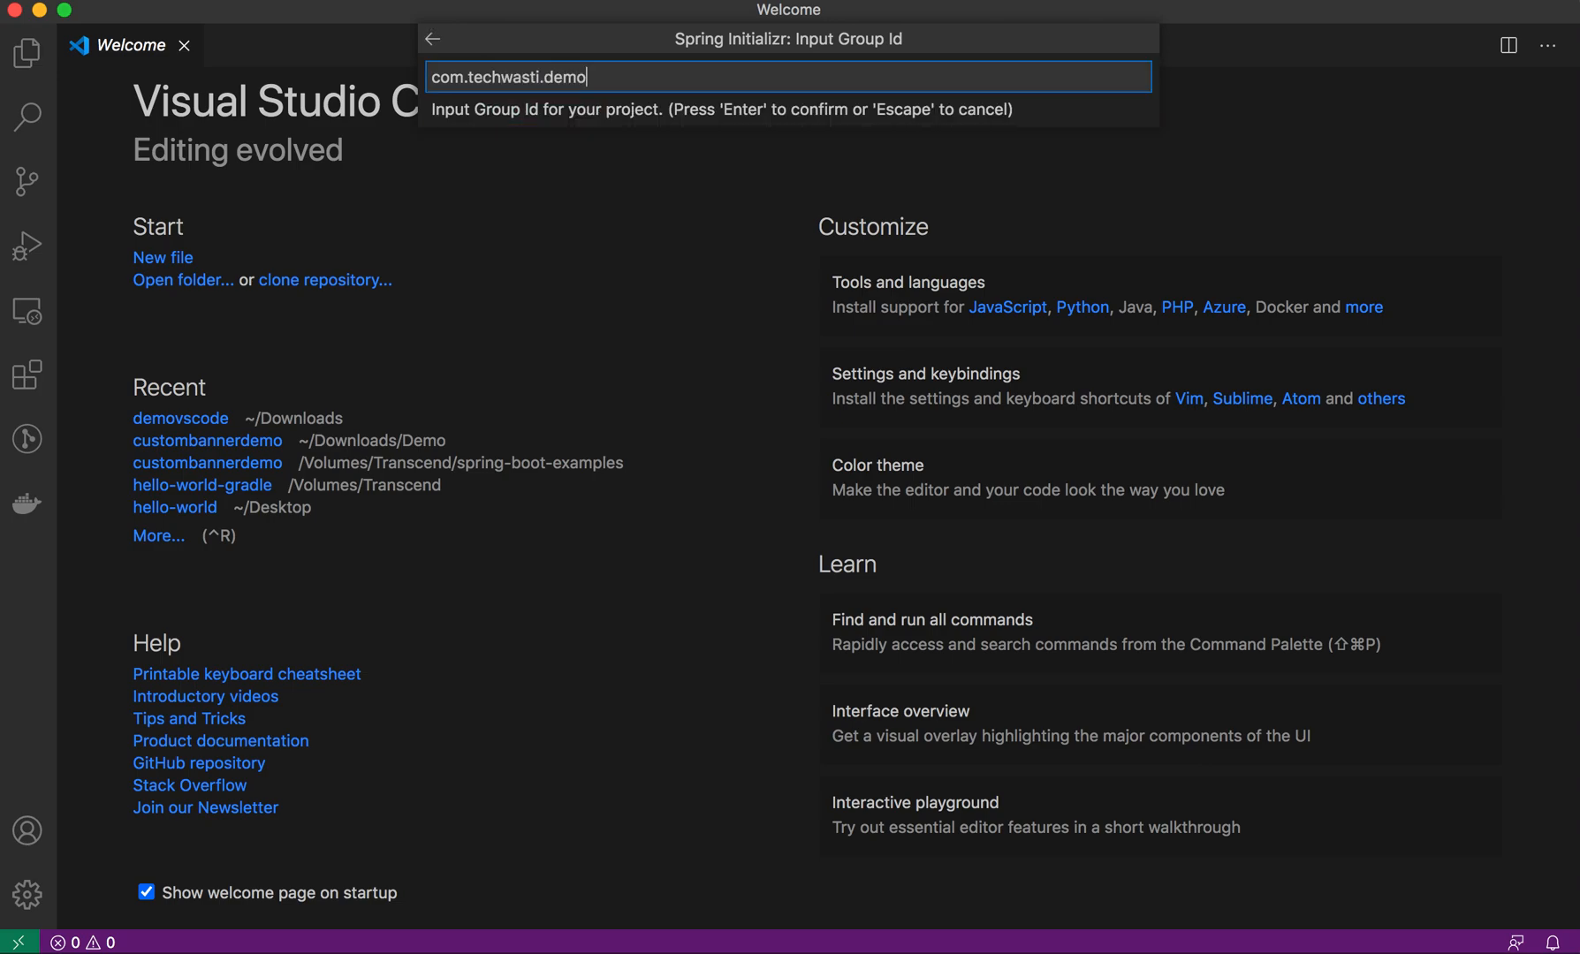
type("vscode")
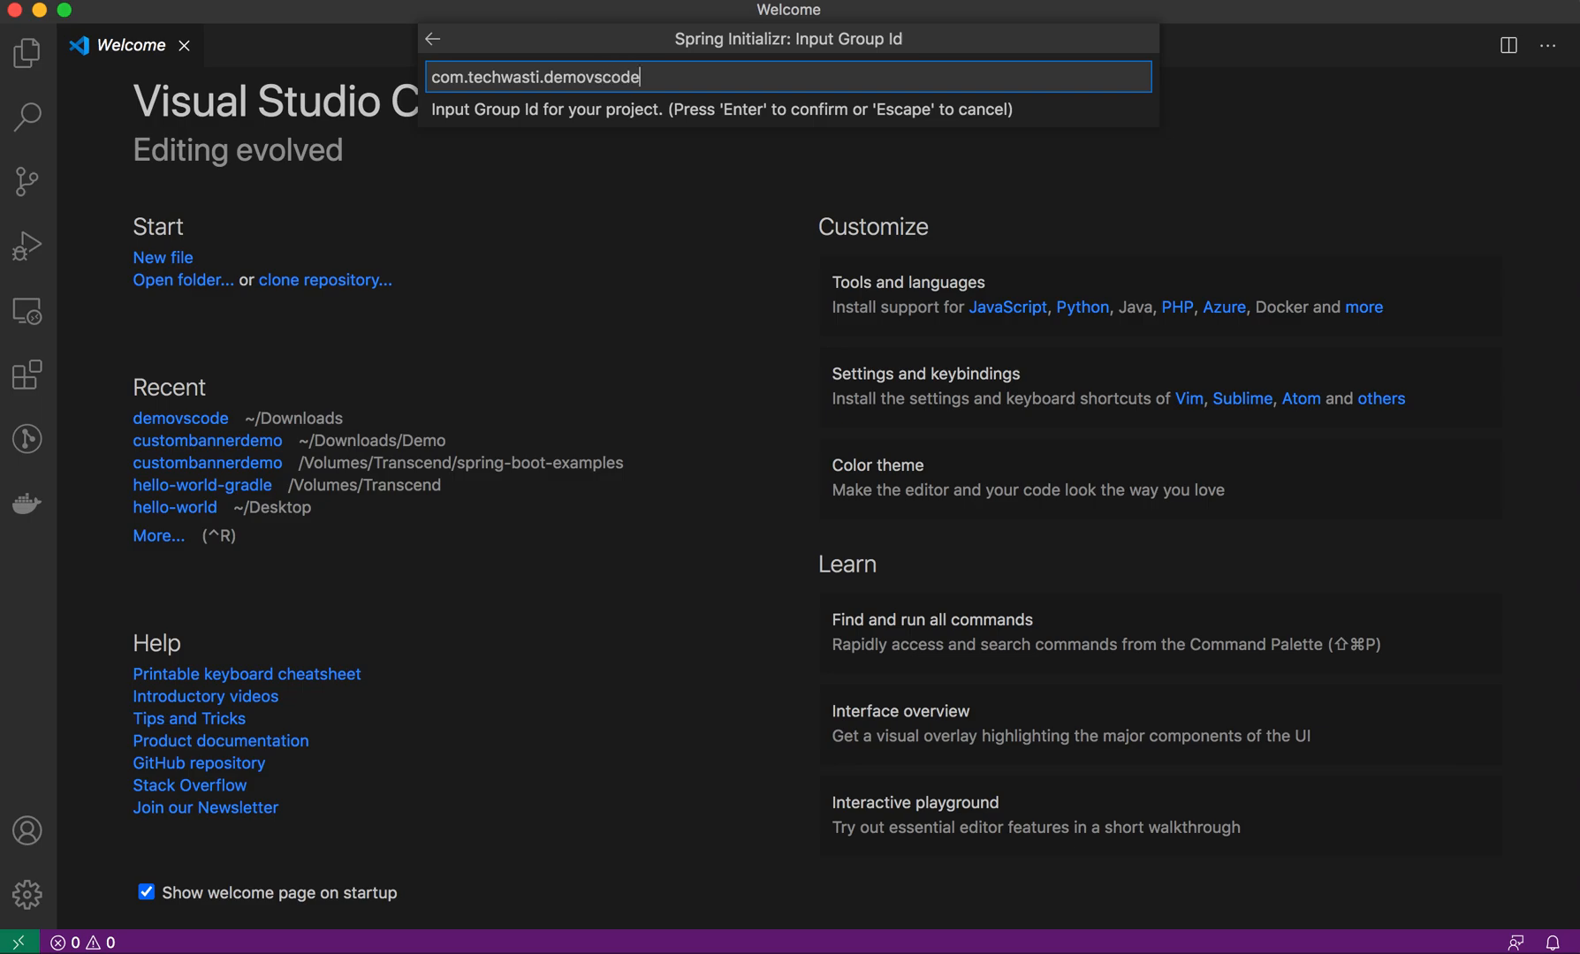
type(".")
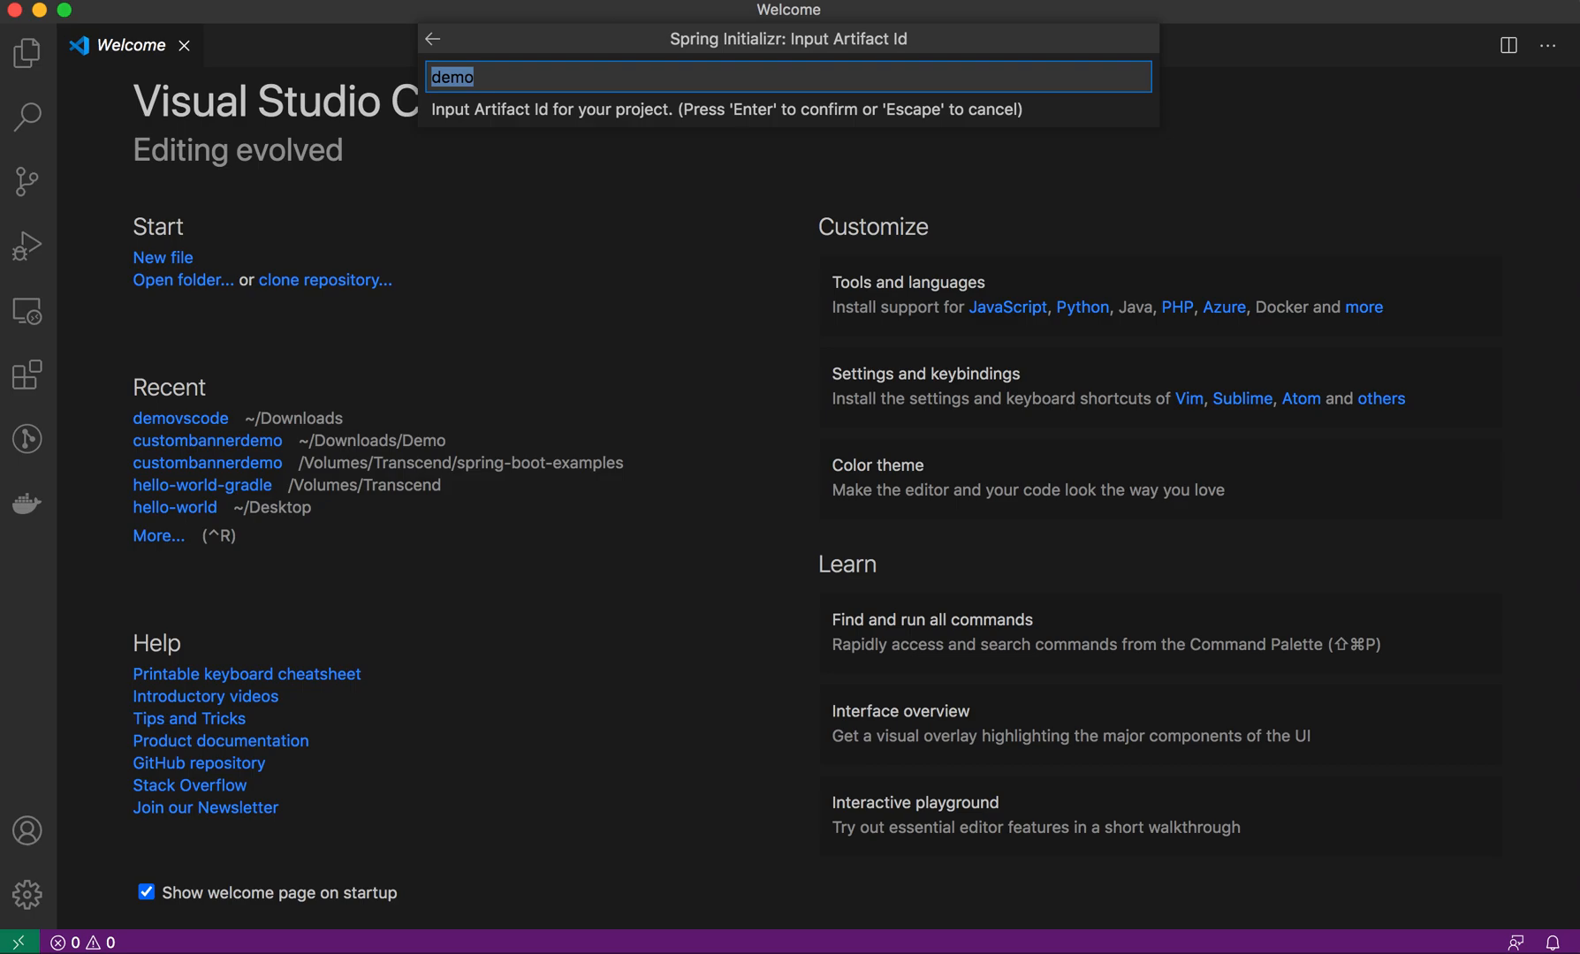
- Enter artifact id vscodehelloword for the project
type("vscodehe")
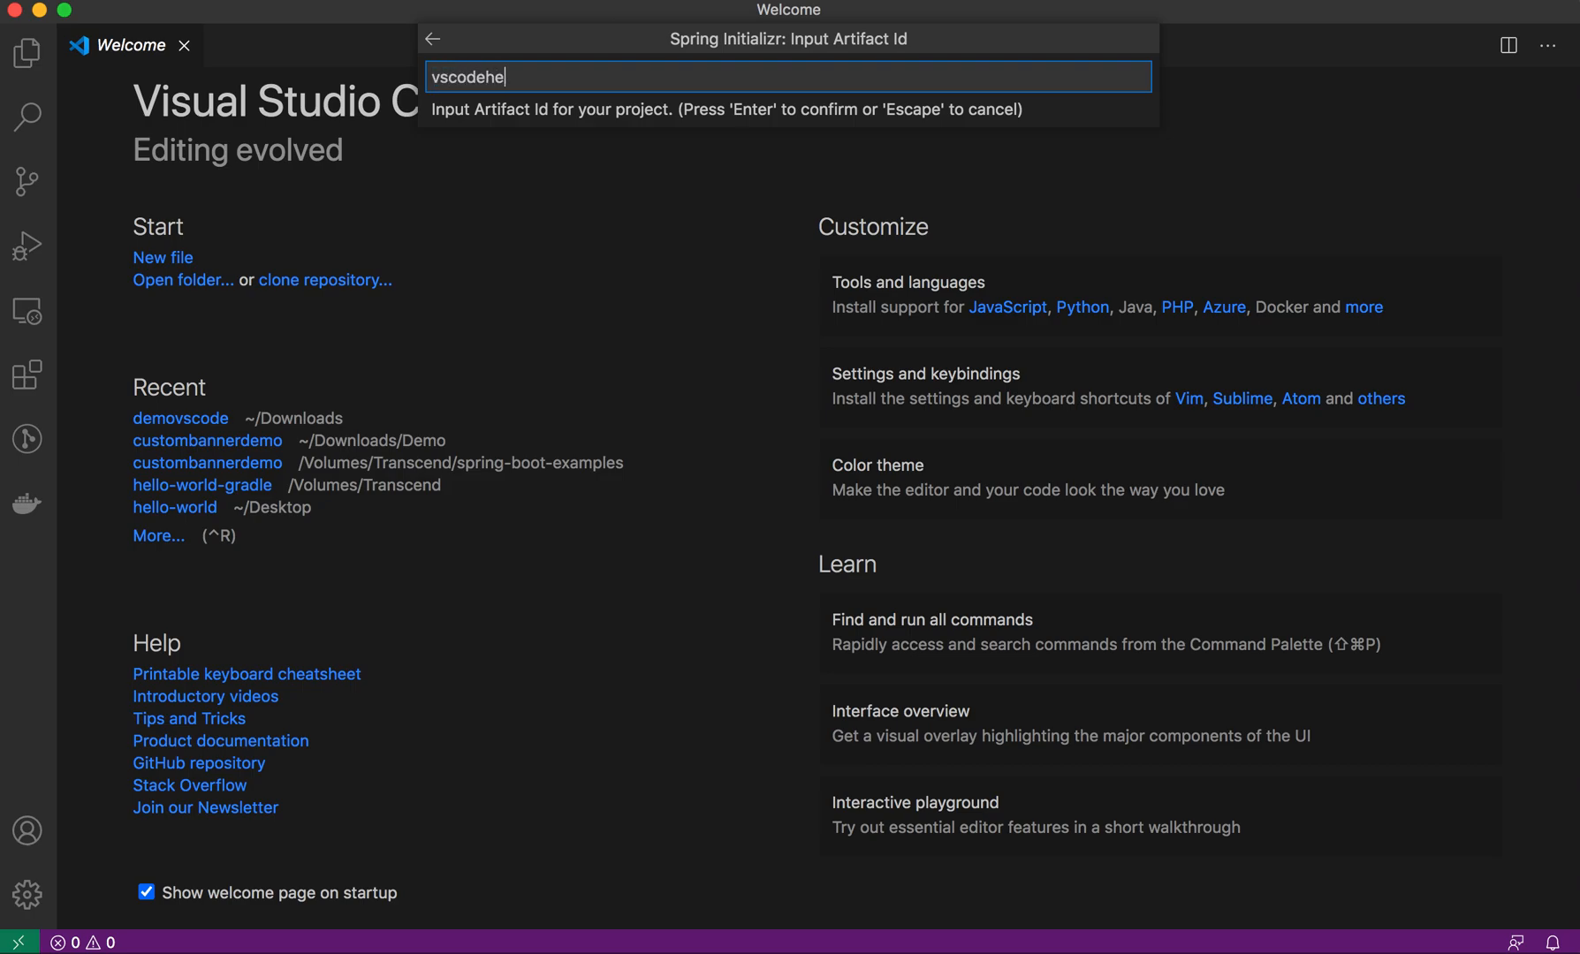
type("lloword")
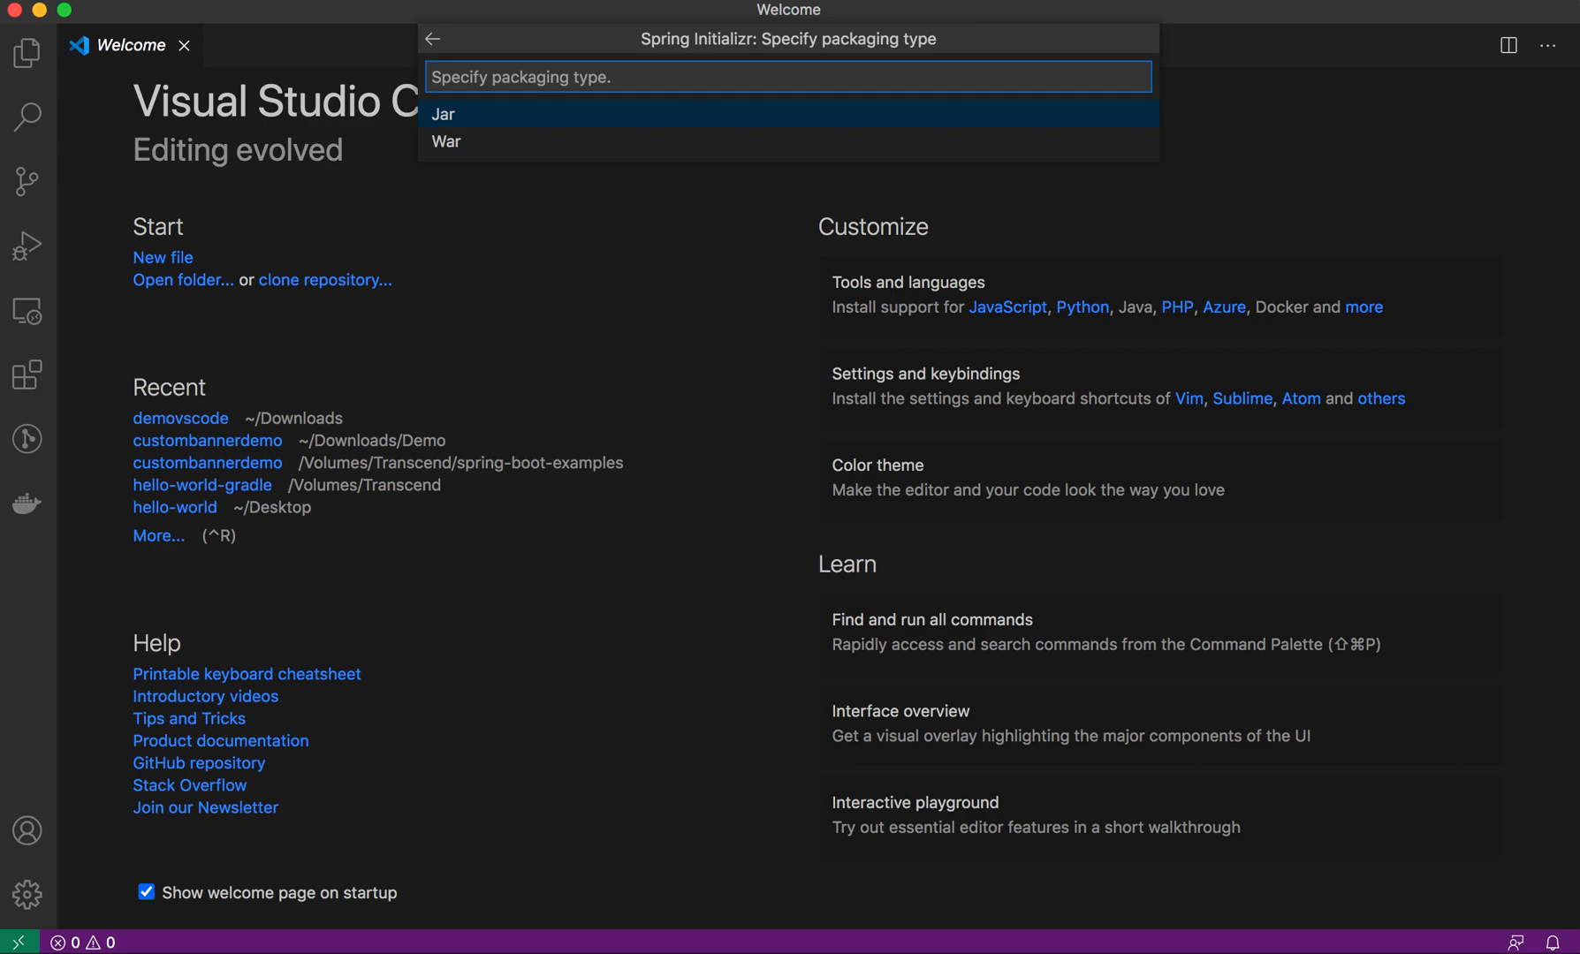
- Choose Jar packaging and add Spring Boot DevTools, Lombok and Spring Web dependencies
left_click(444, 113)
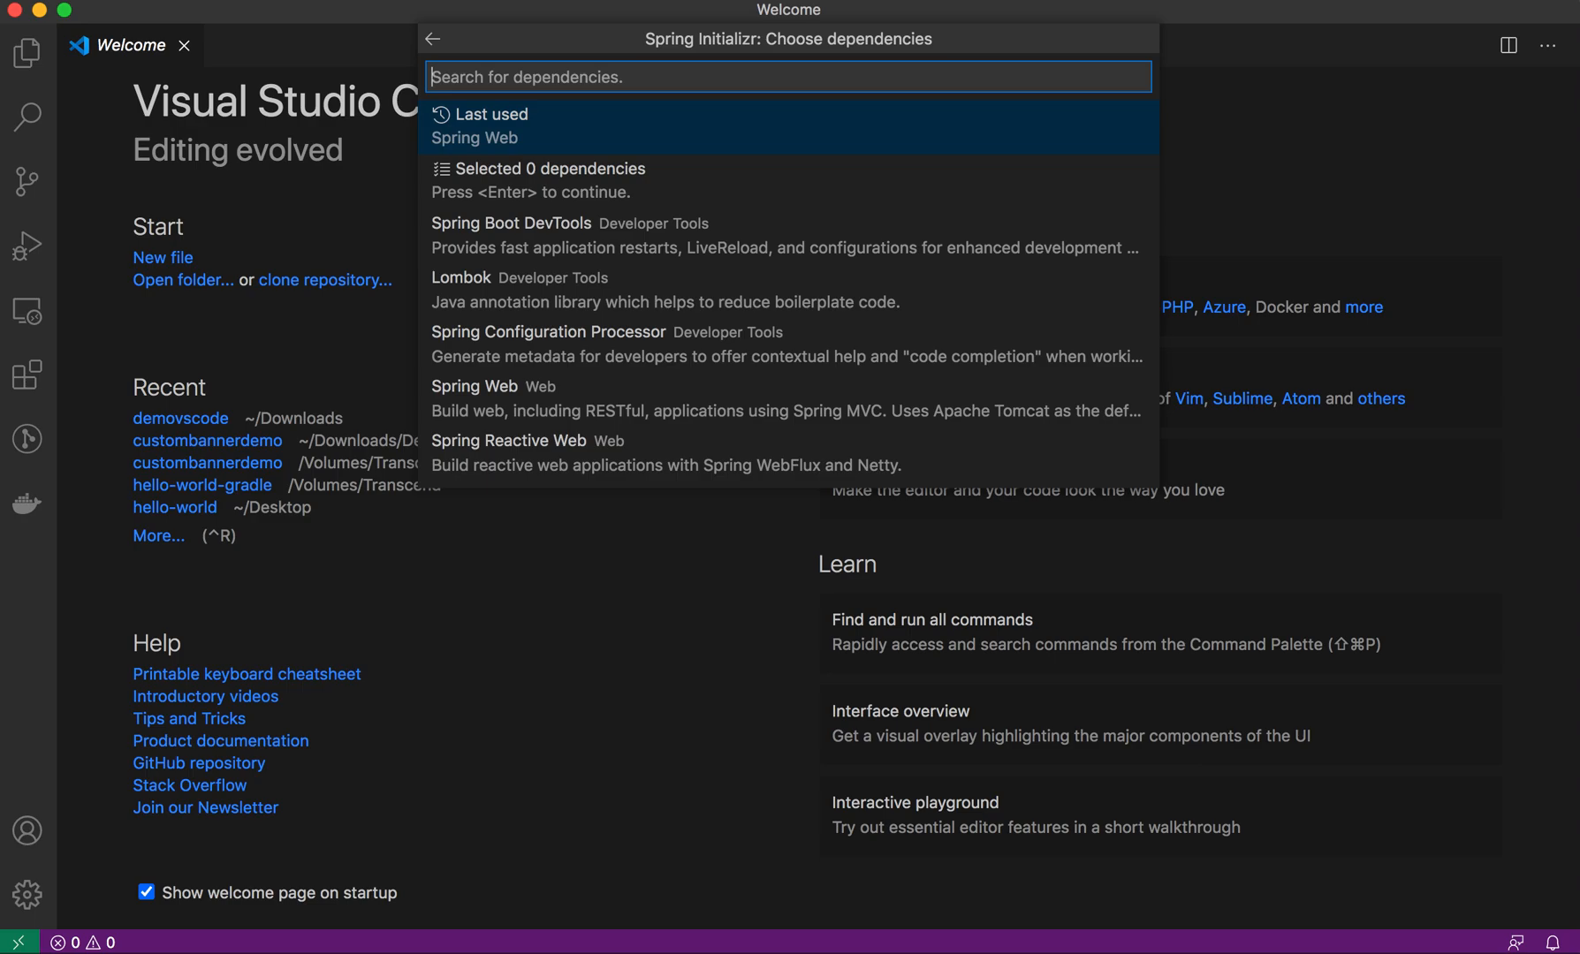
left_click(510, 223)
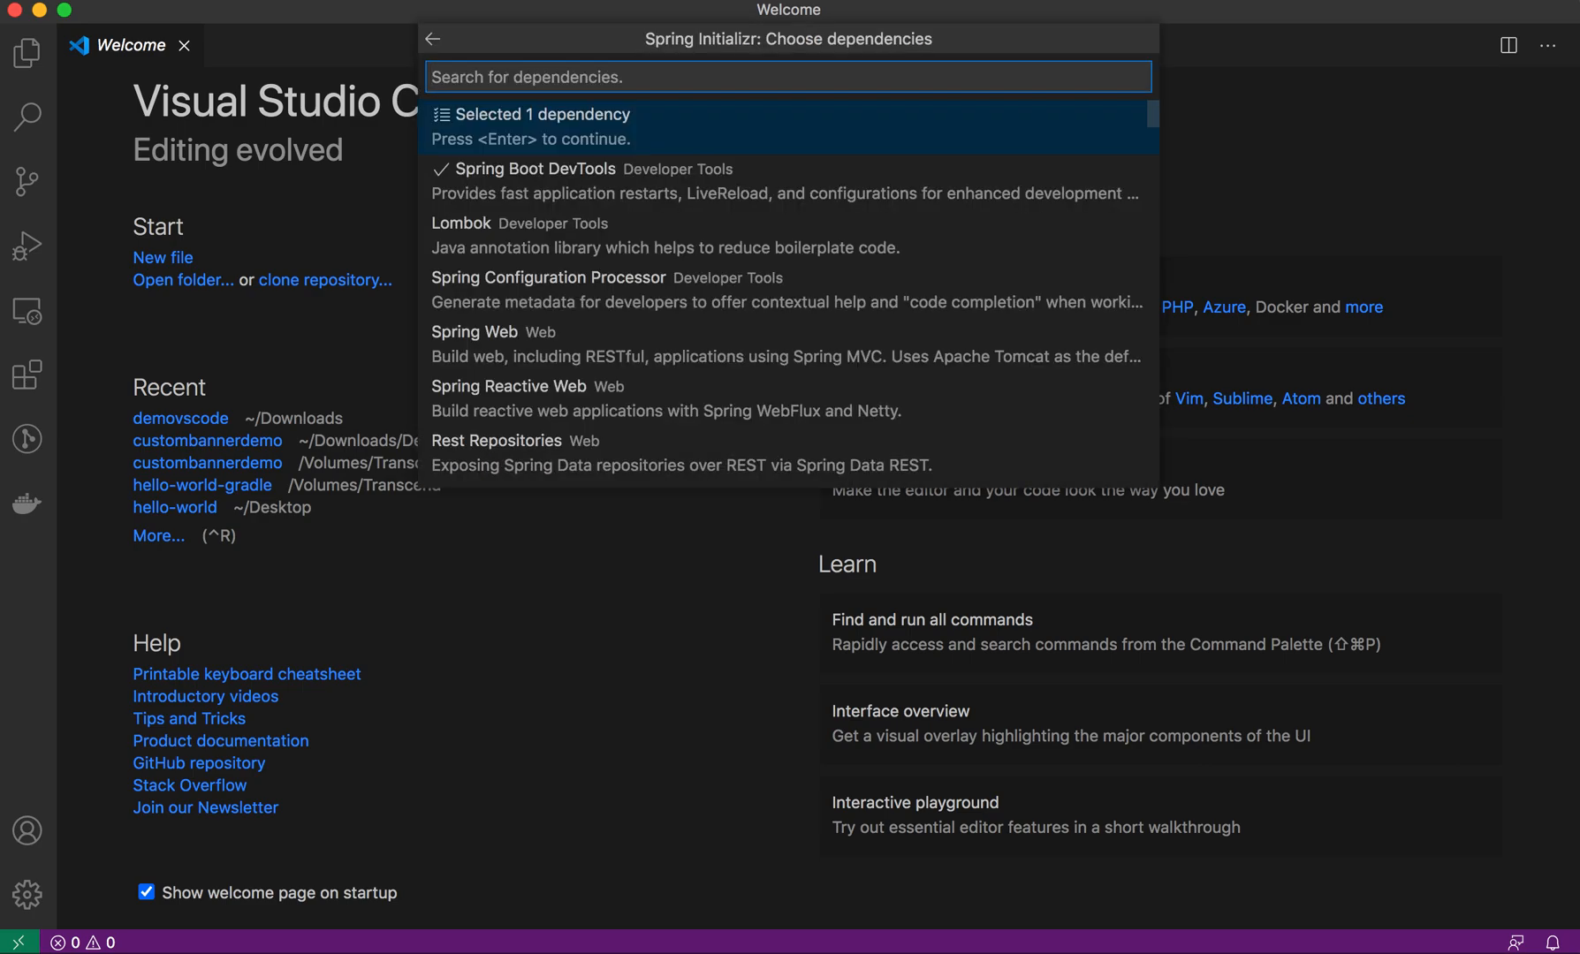
mouse_move(789, 289)
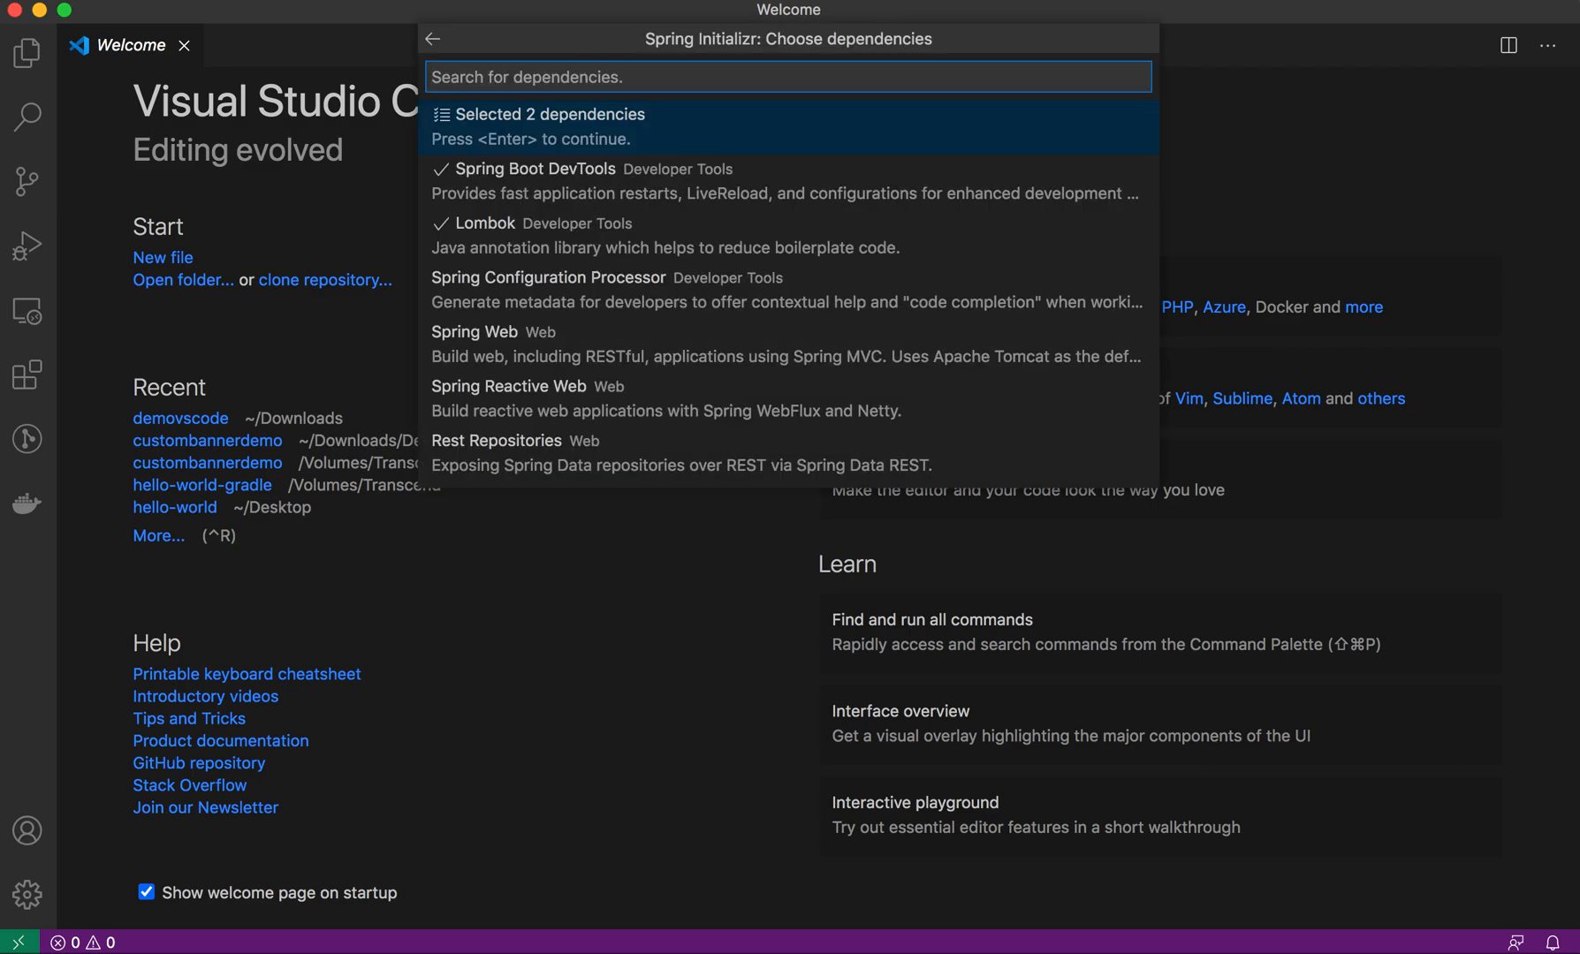
type("web")
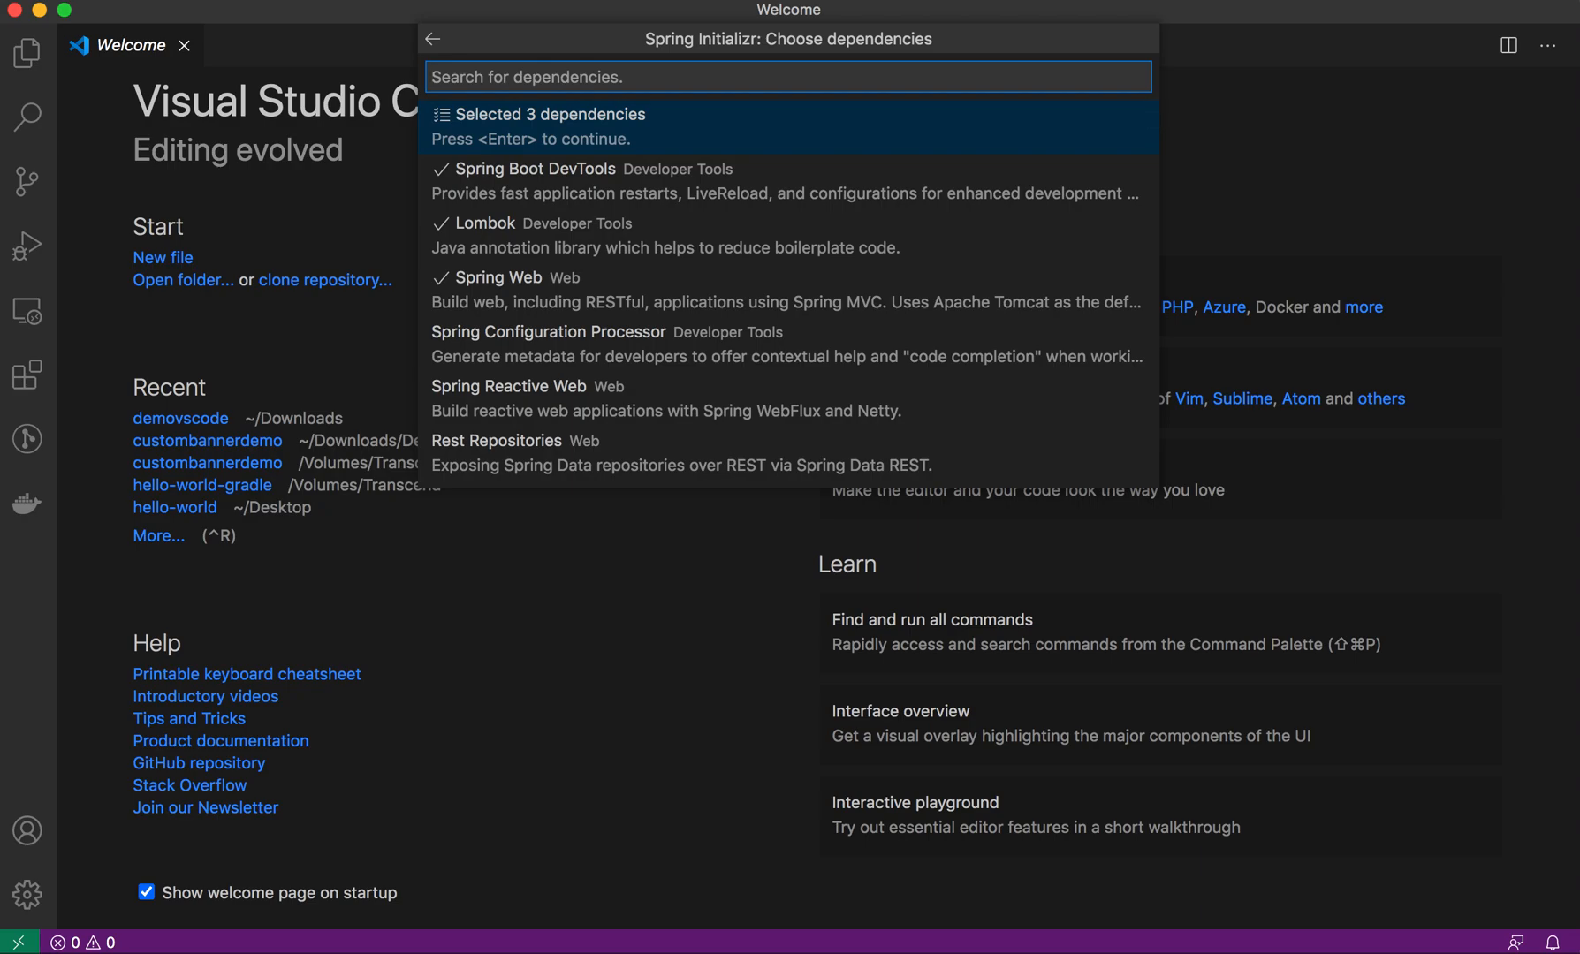
key("Escape")
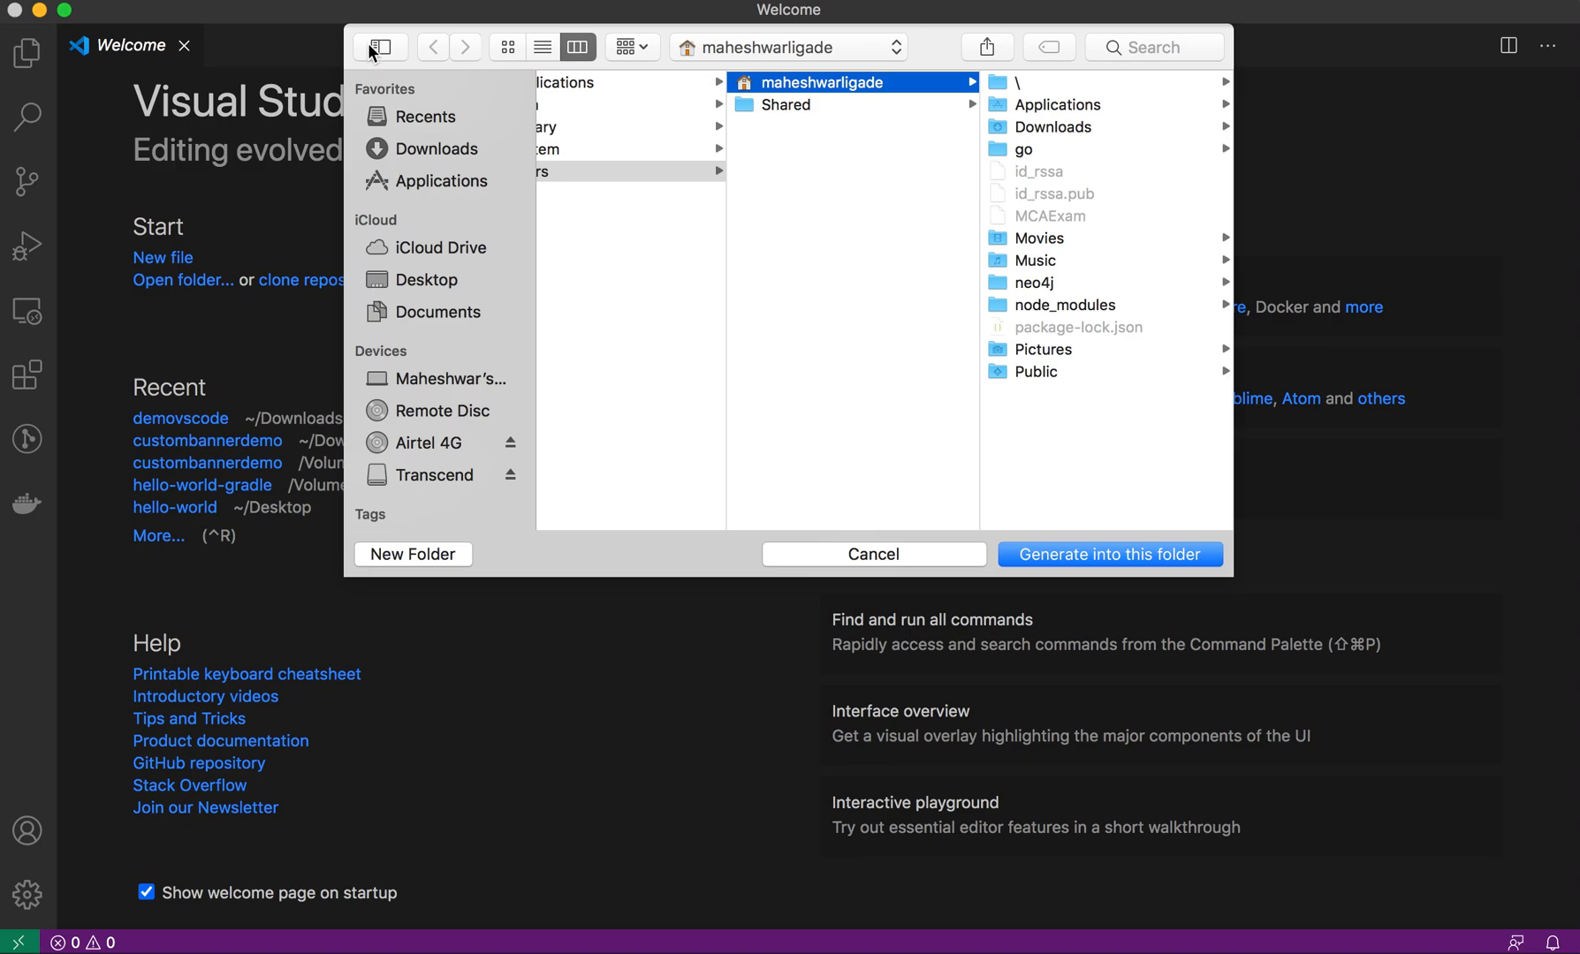
mouse_move(449, 286)
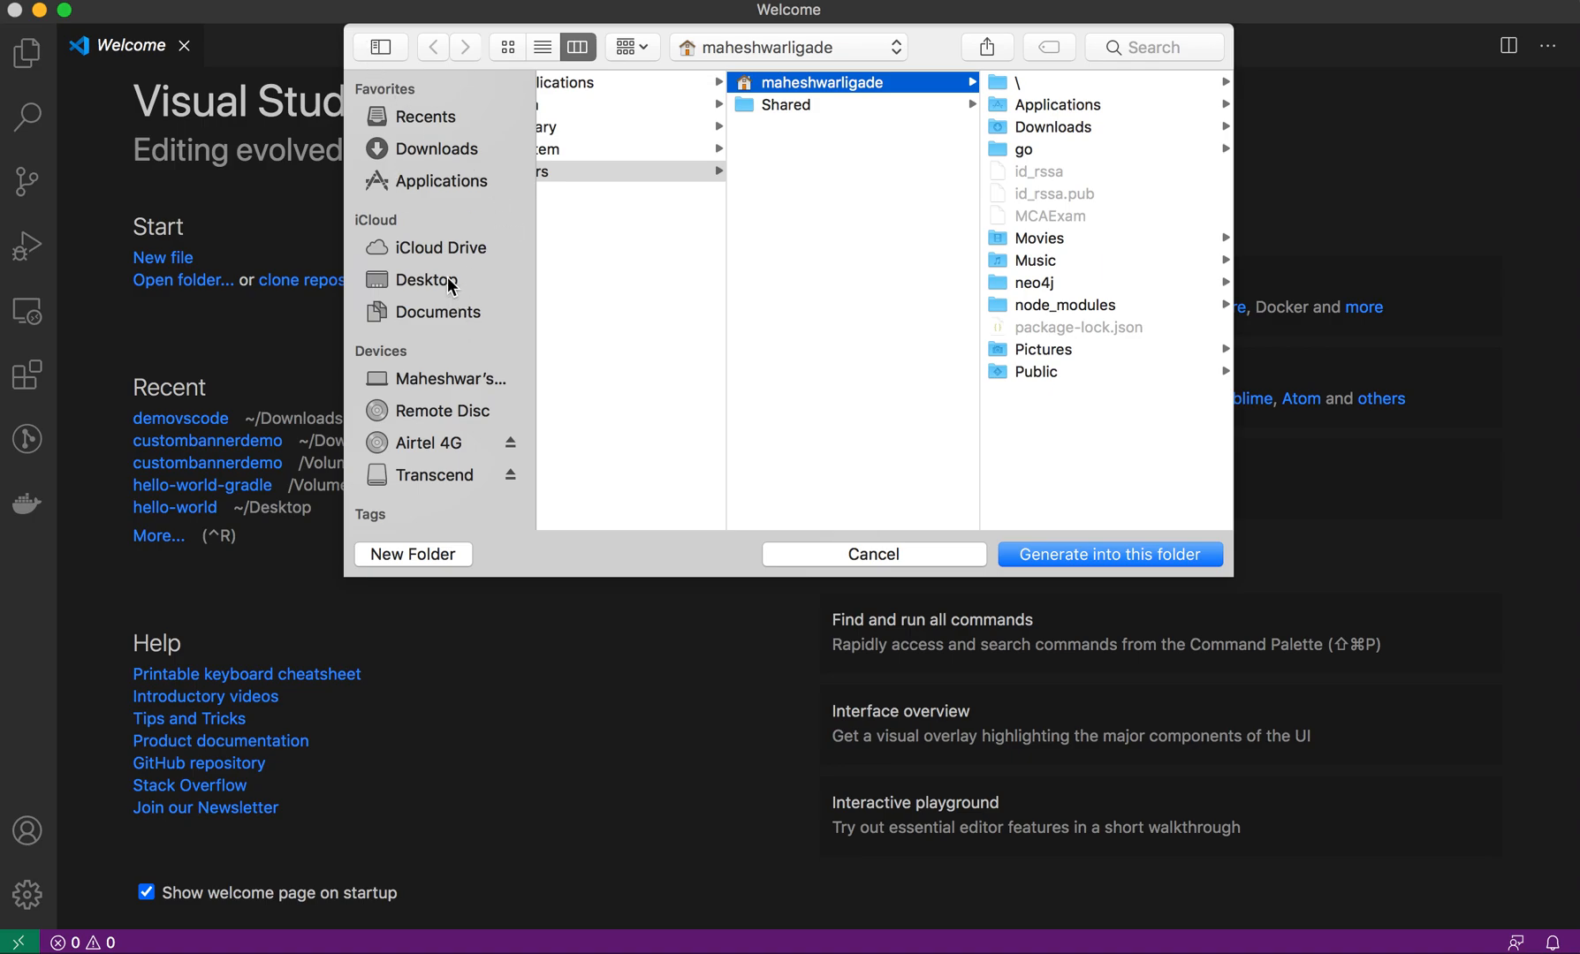
- Generate the project into Downloads/Demo and open the new vscodehelloword workspace
left_click(435, 149)
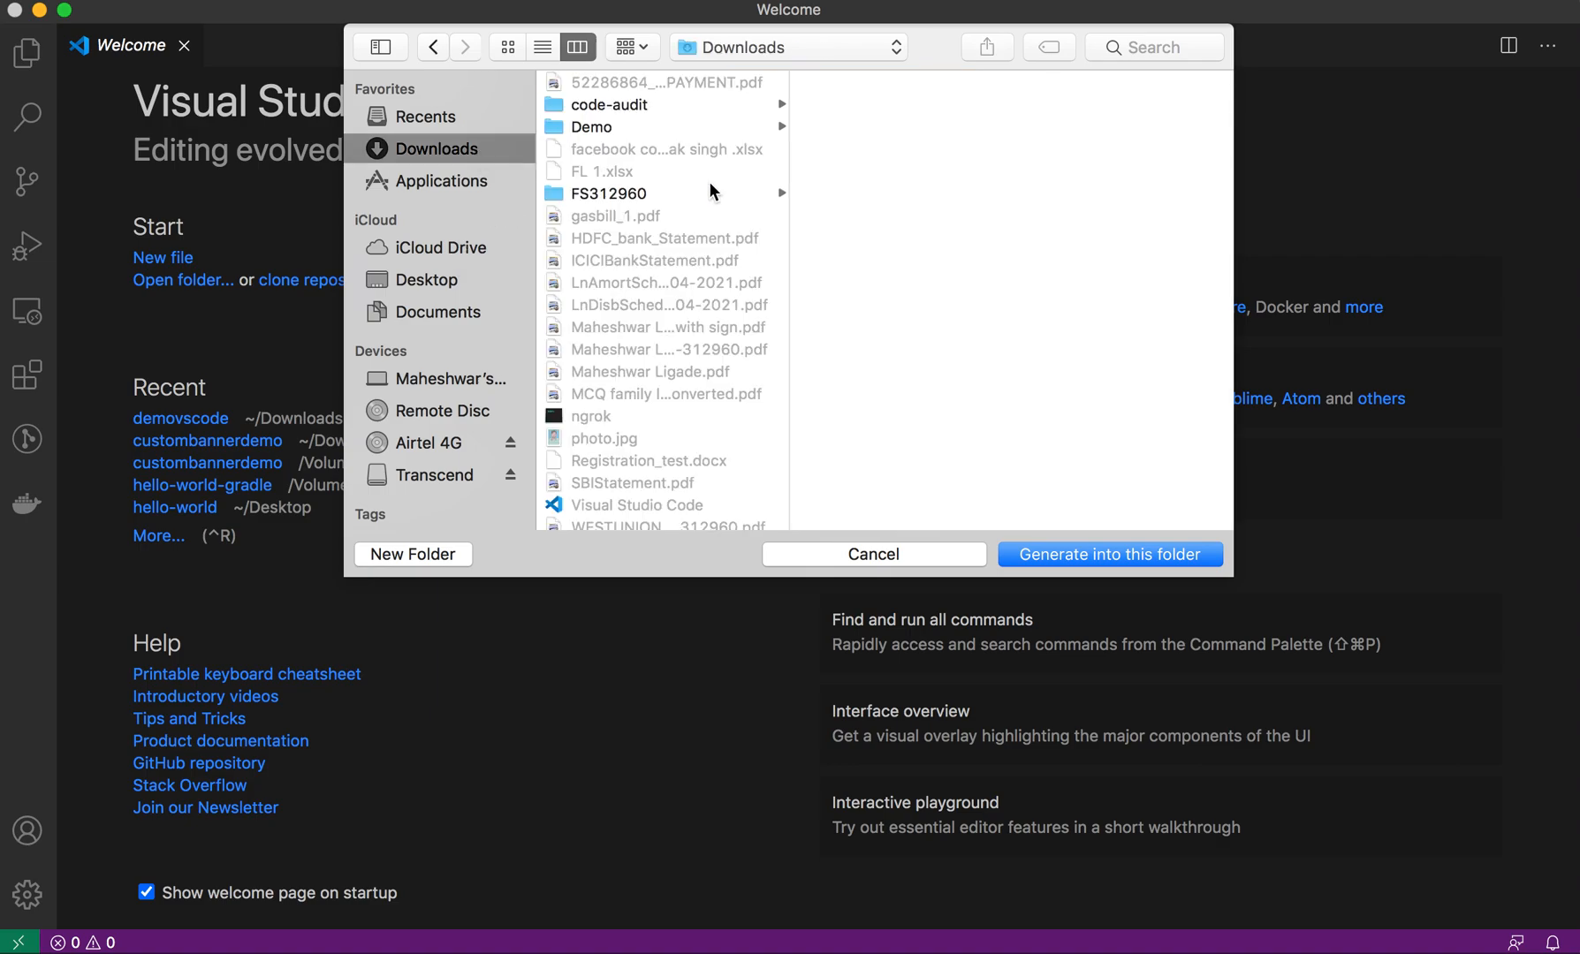
left_click(597, 127)
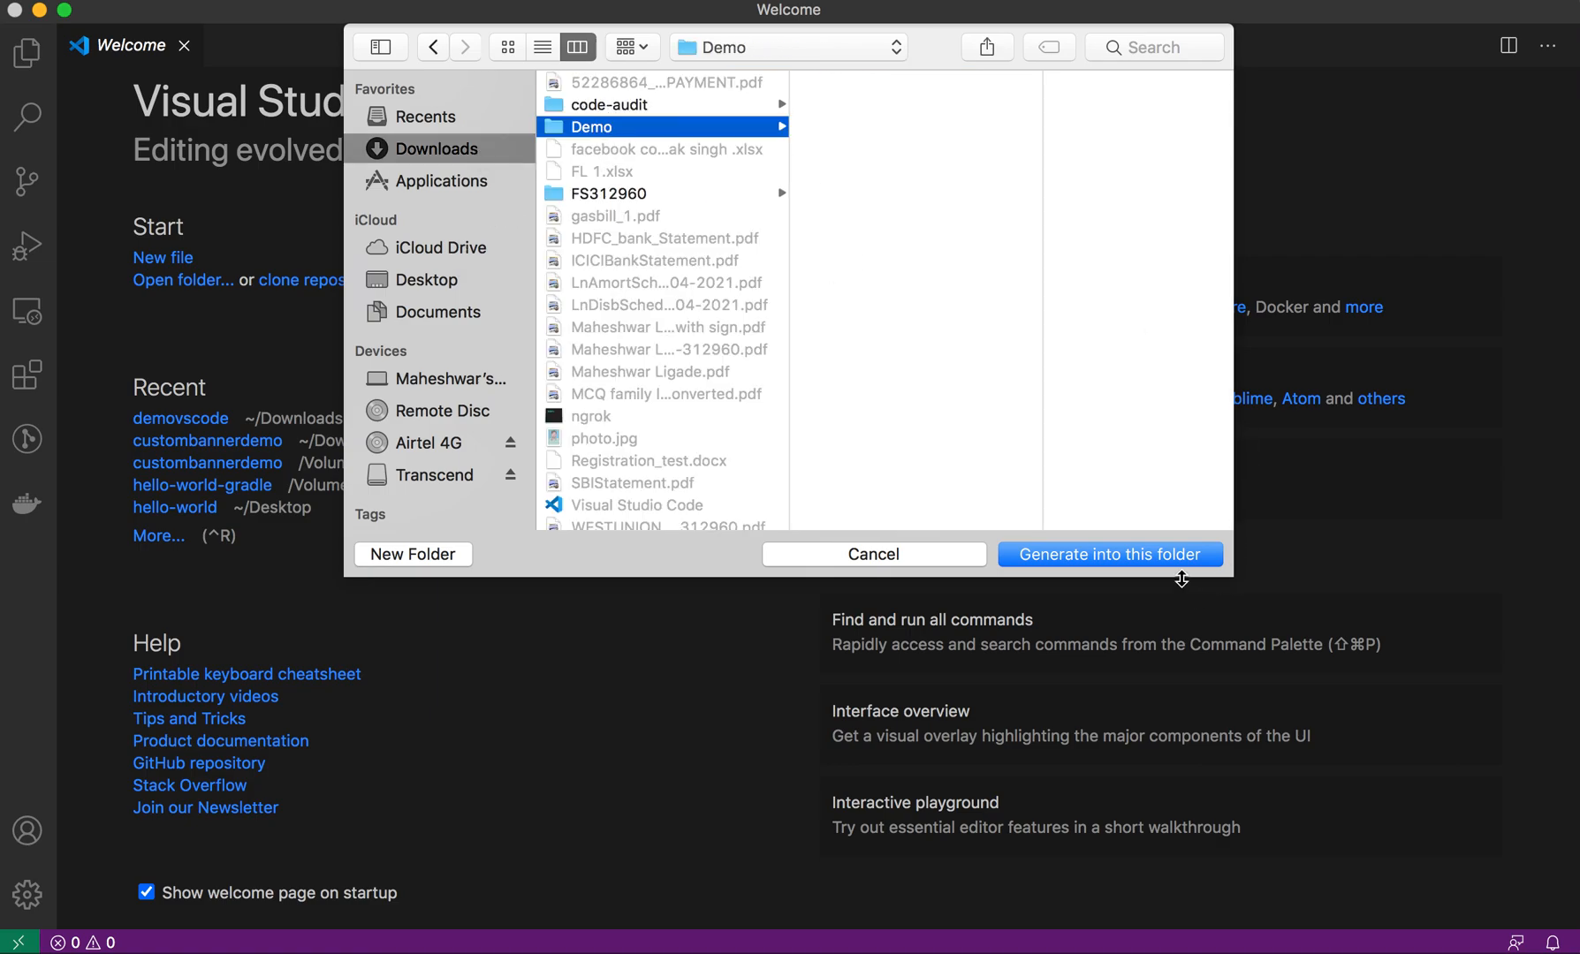
left_click(1106, 553)
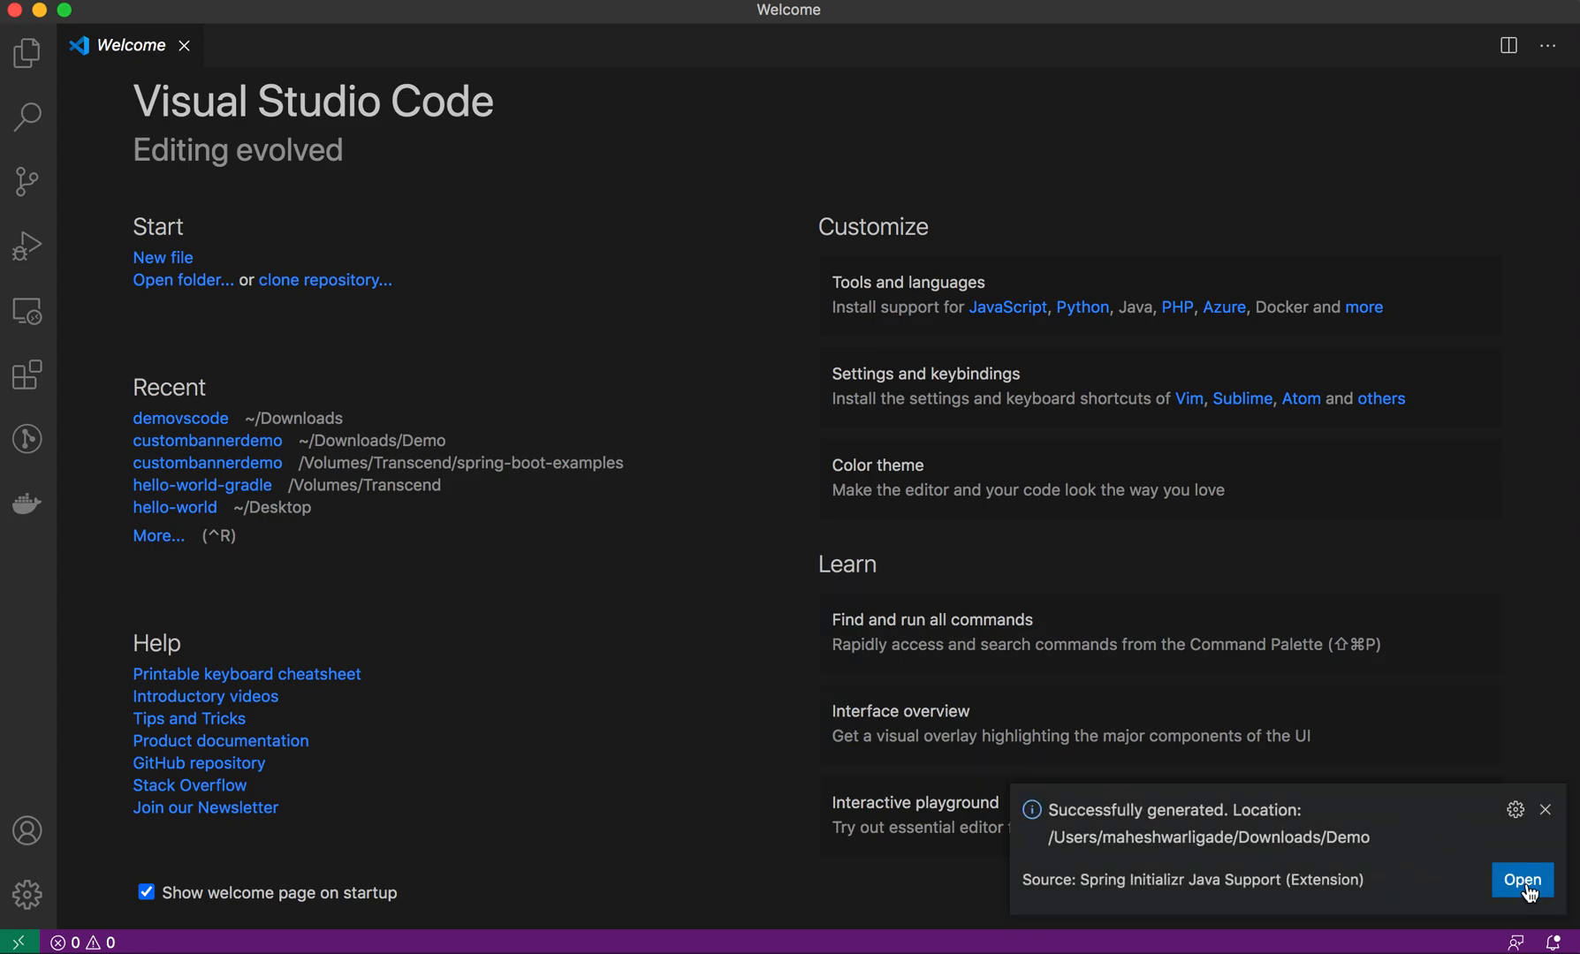
left_click(1522, 880)
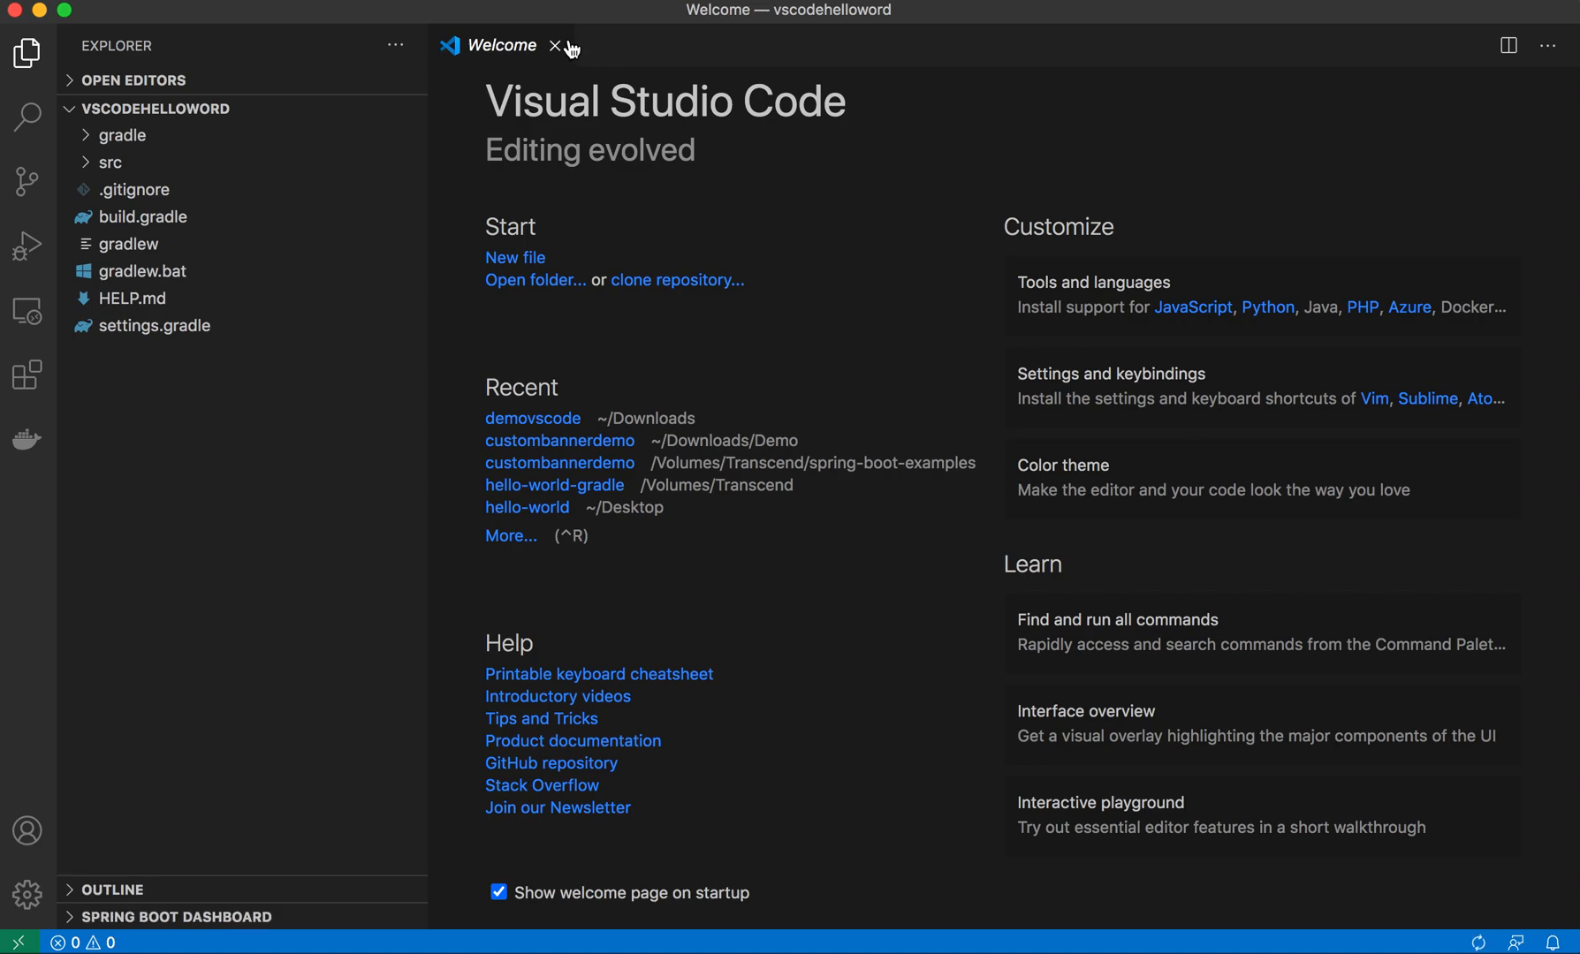
left_click(558, 45)
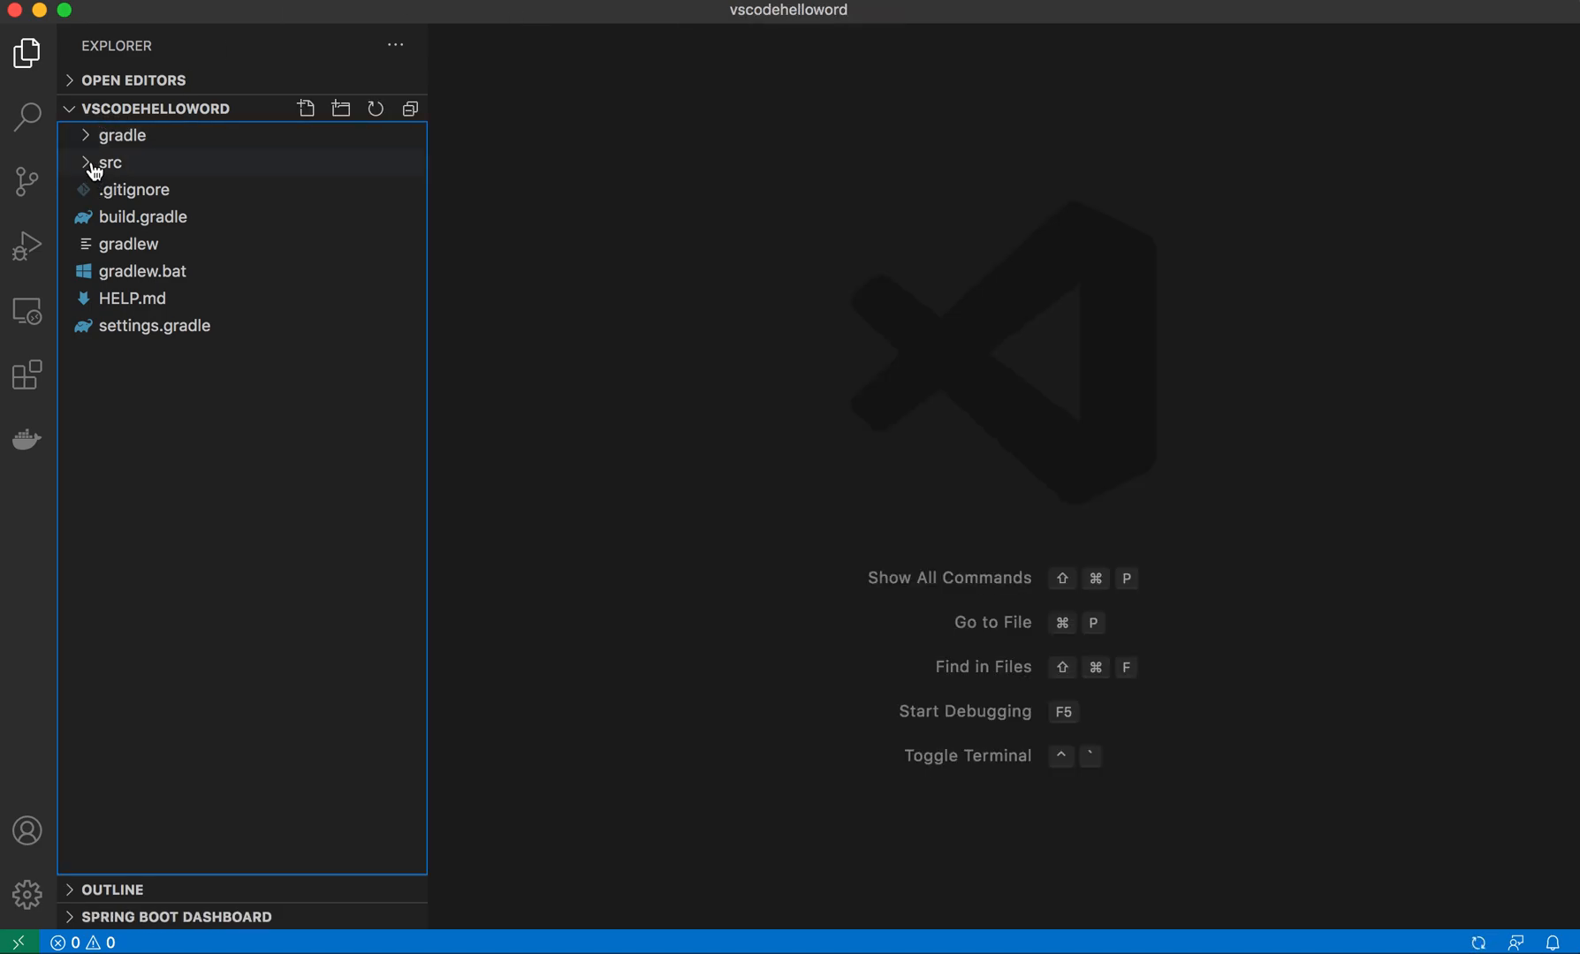
- Open build.gradle from the Explorer and scroll to its dependencies block
left_click(110, 162)
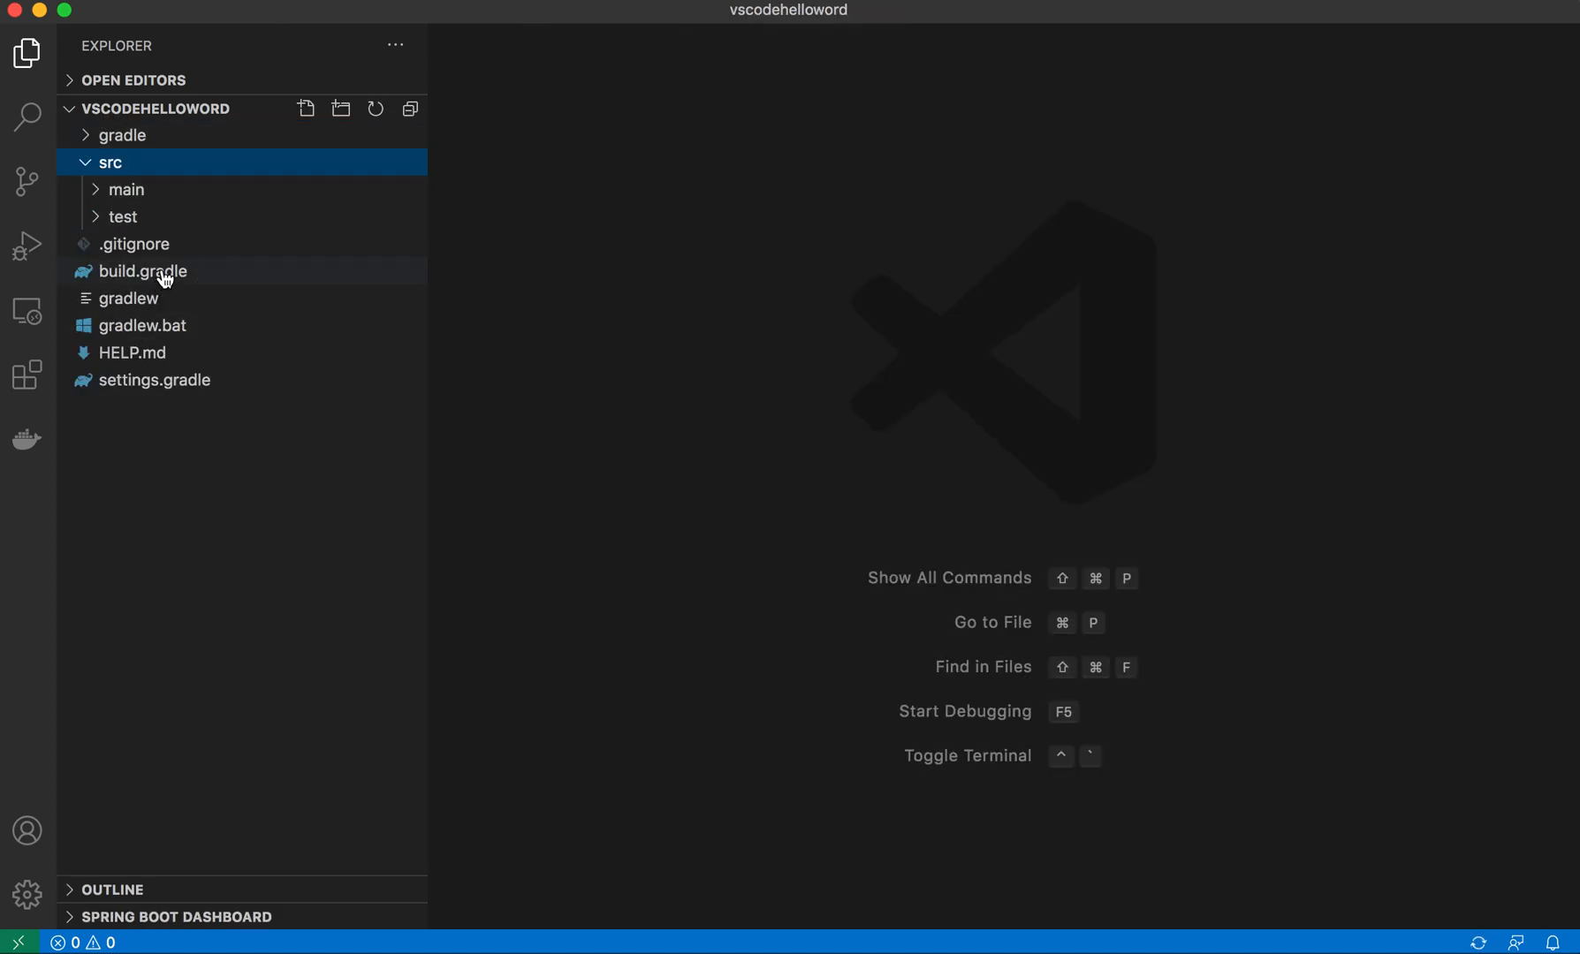
left_click(143, 271)
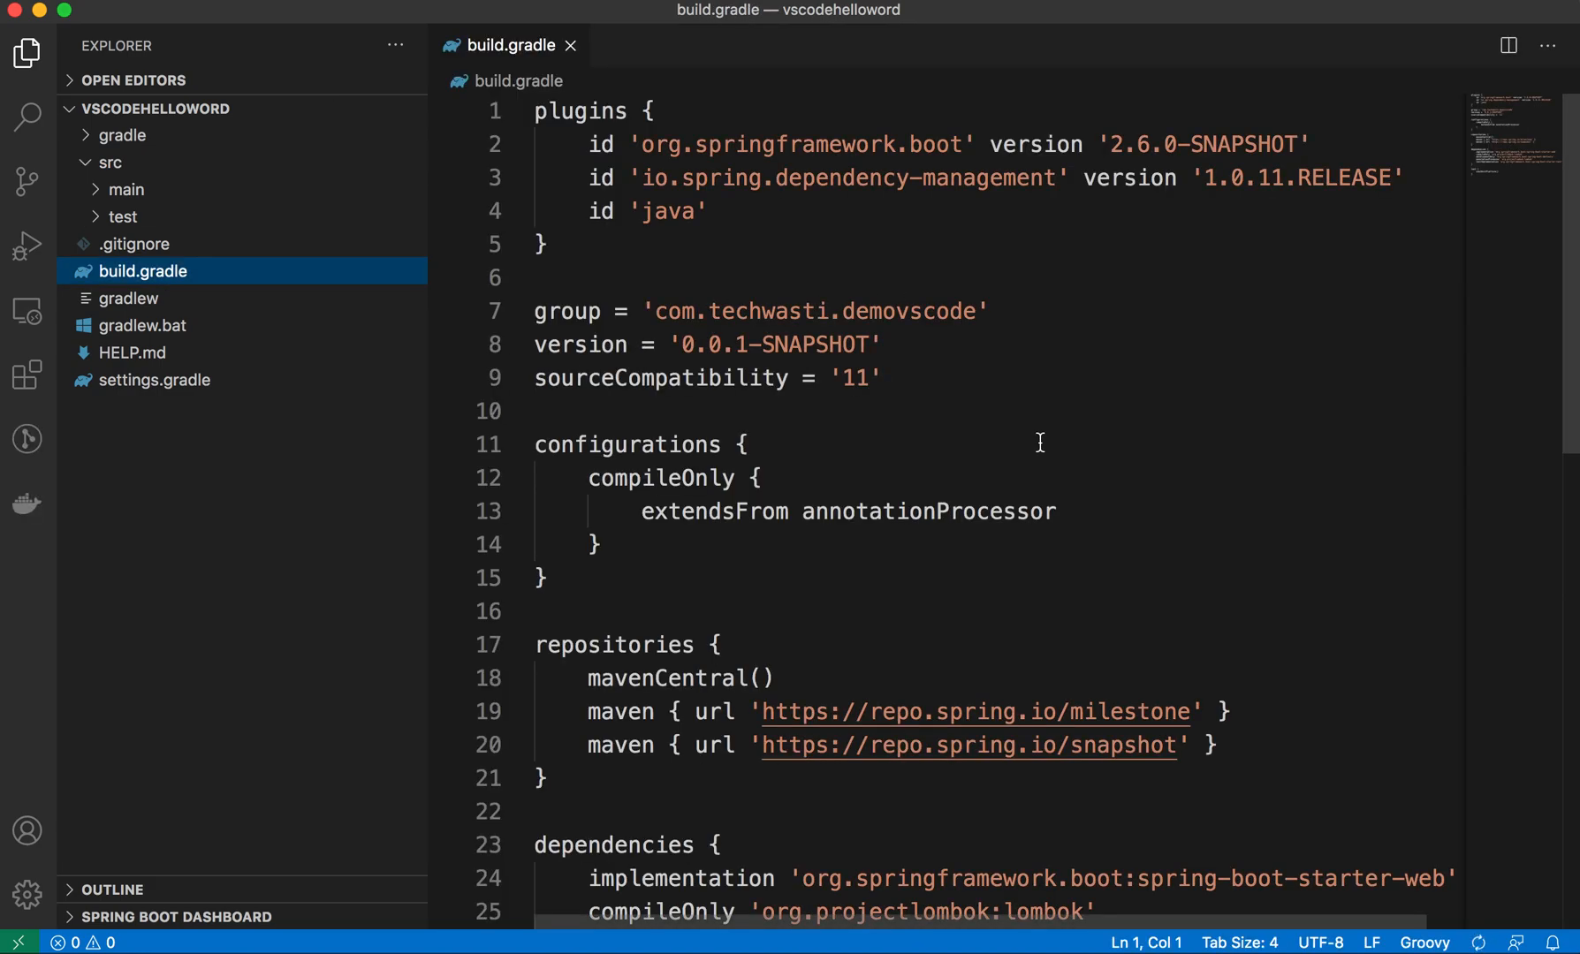
scroll("down", 3)
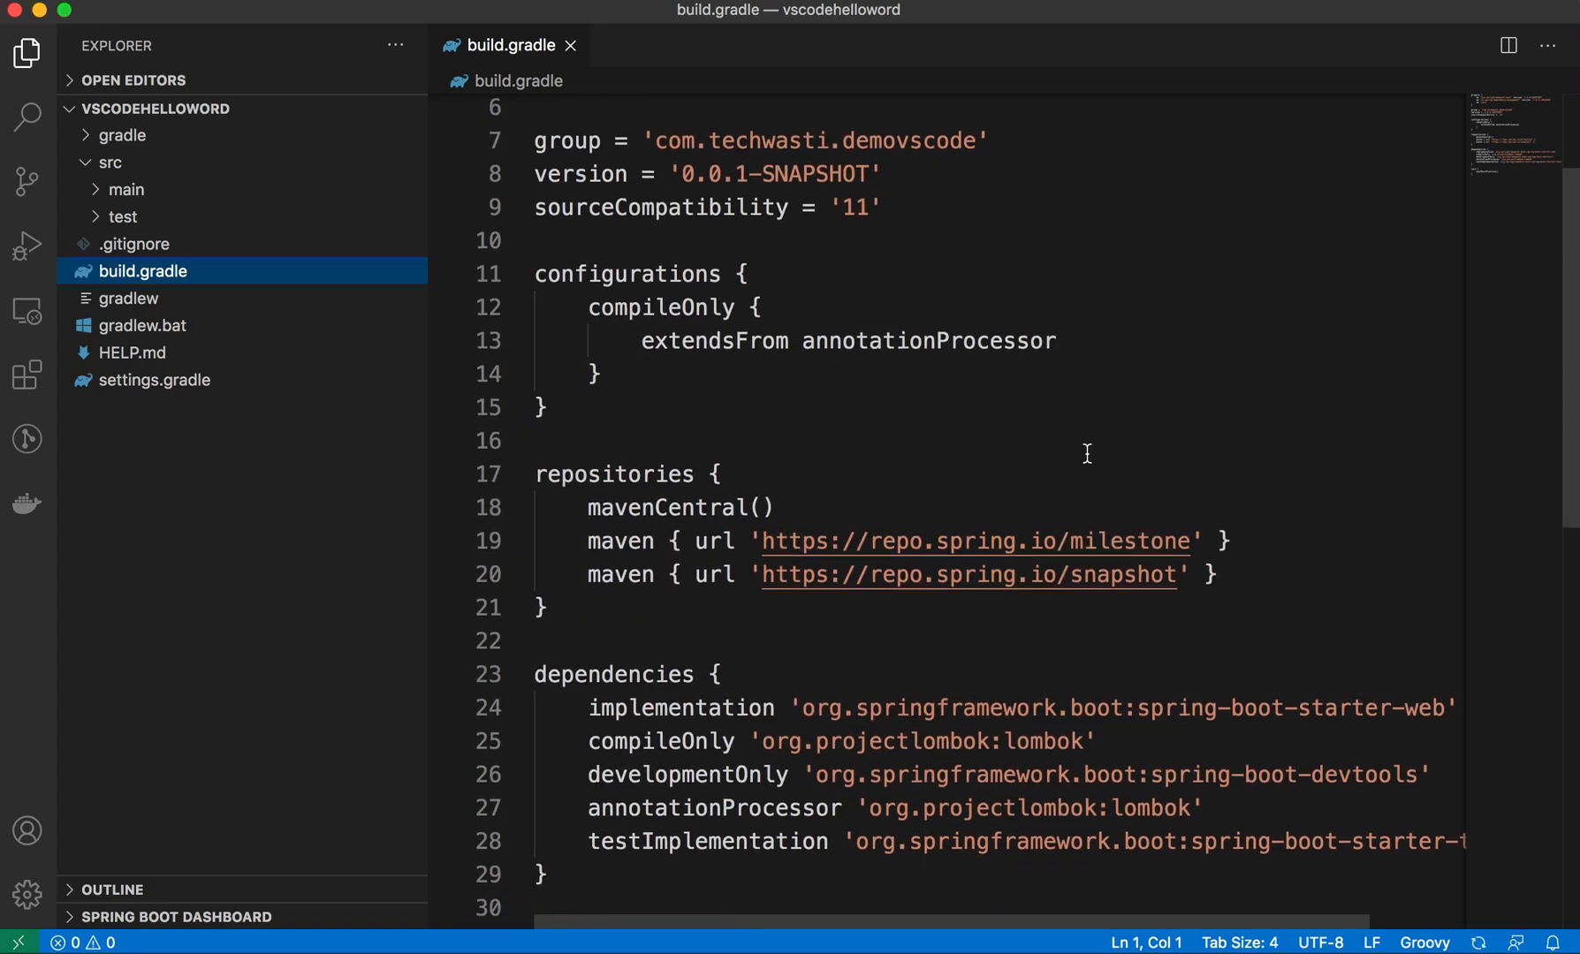
scroll("down", 3)
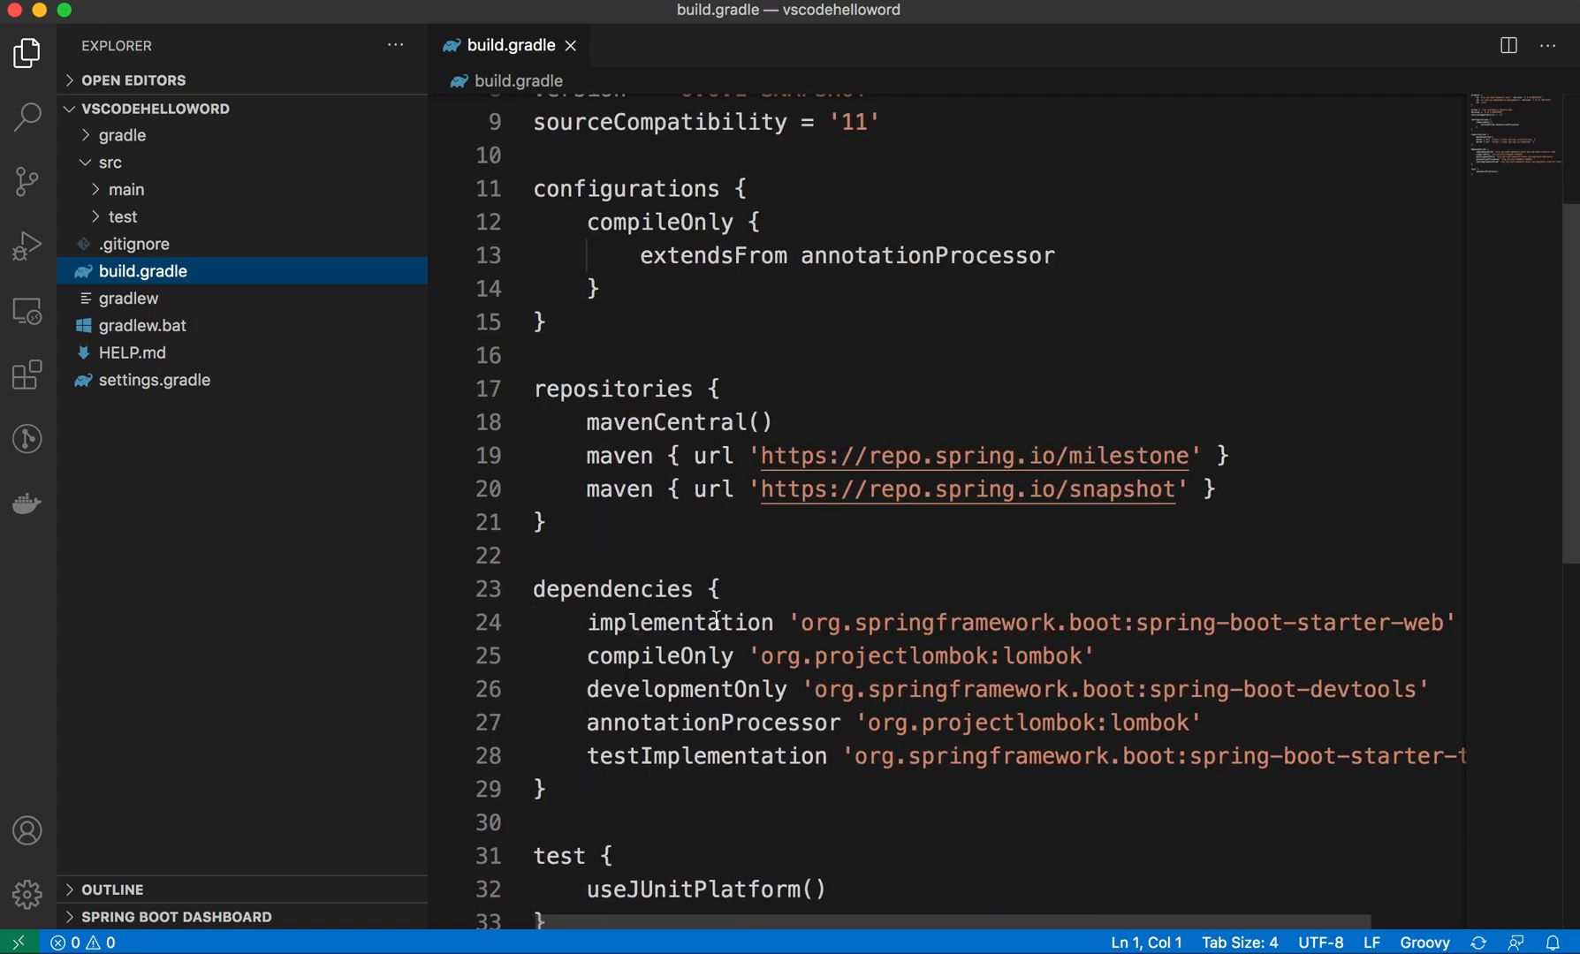
- Highlight the implementation, lombok compileOnly and devtools developmentOnly dependency entries
double_click(678, 622)
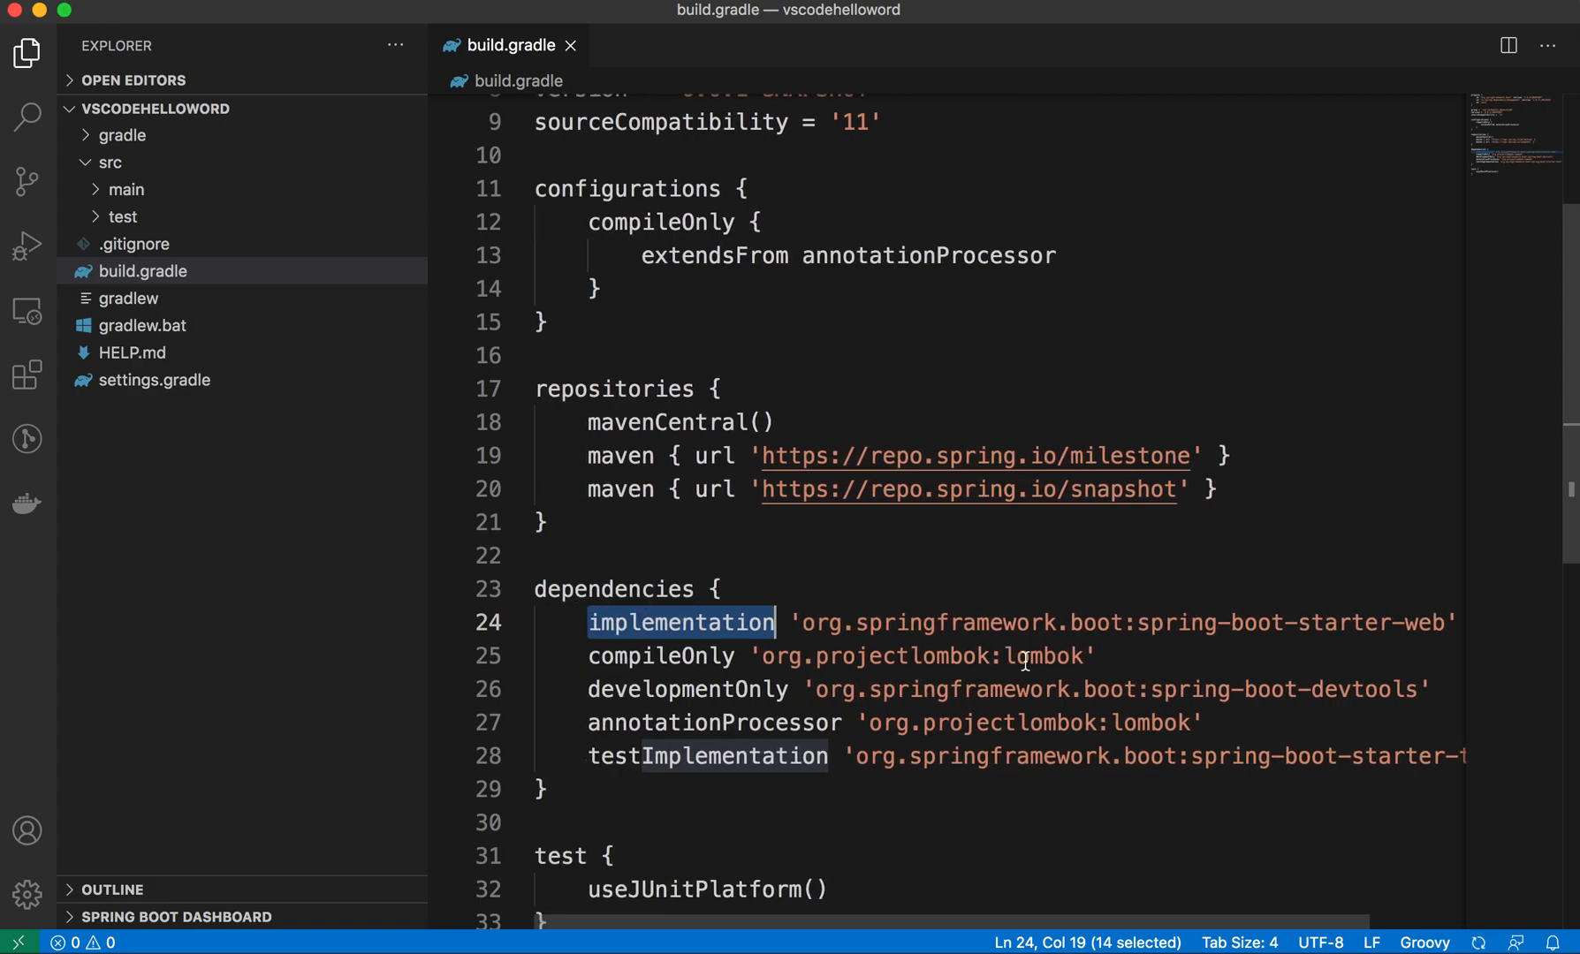
double_click(1042, 656)
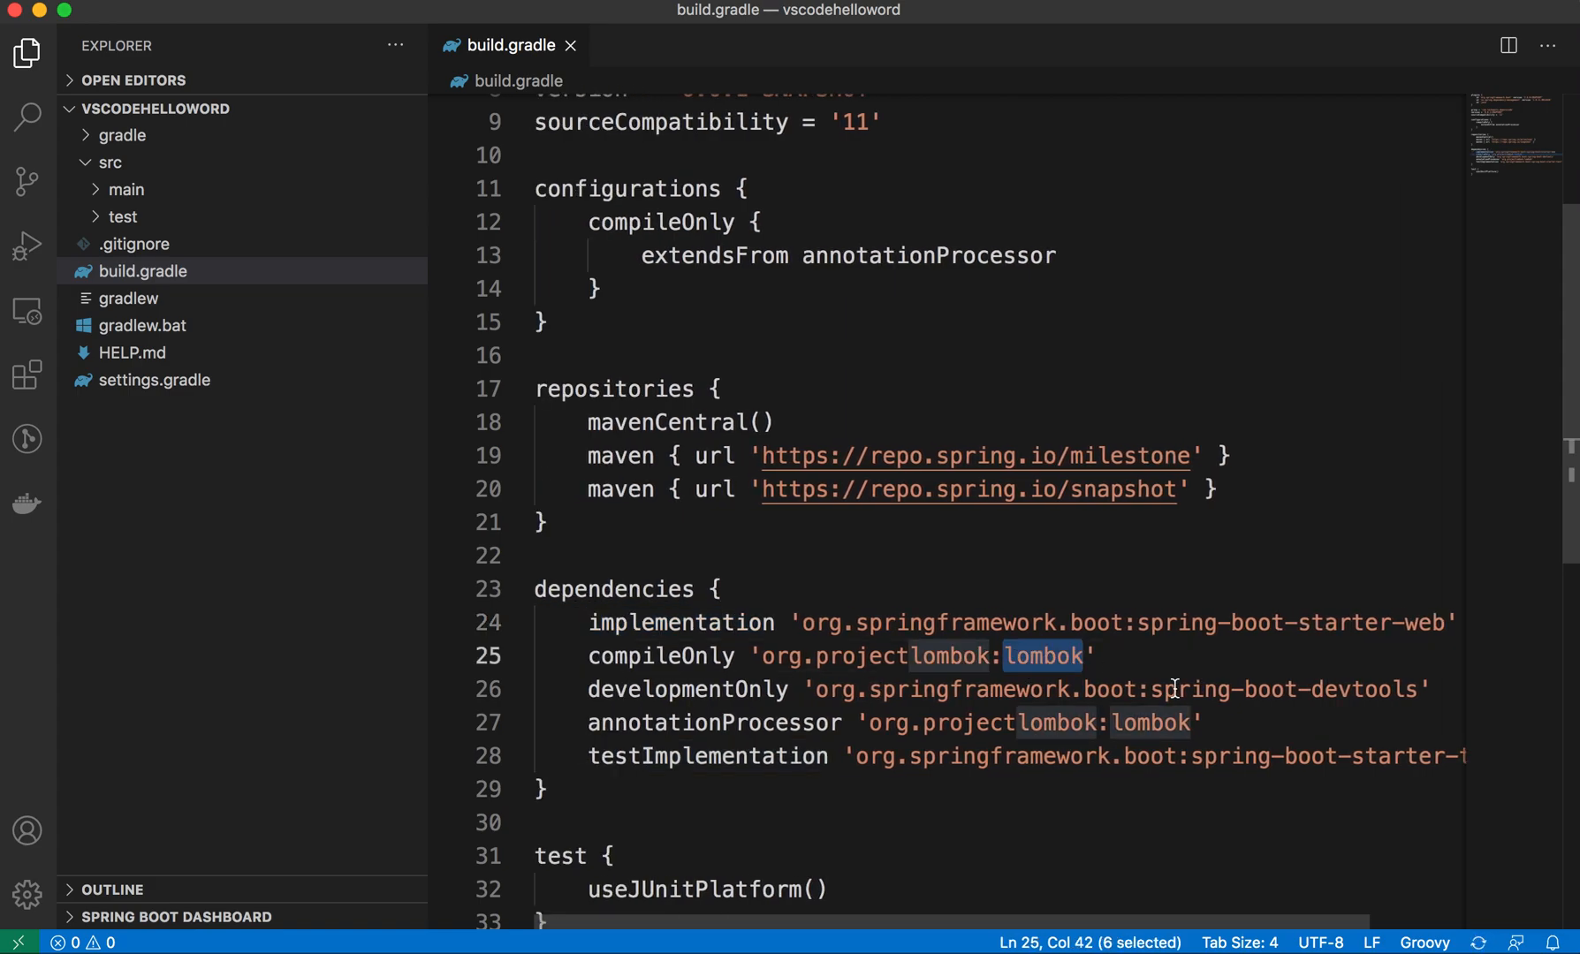
double_click(1364, 689)
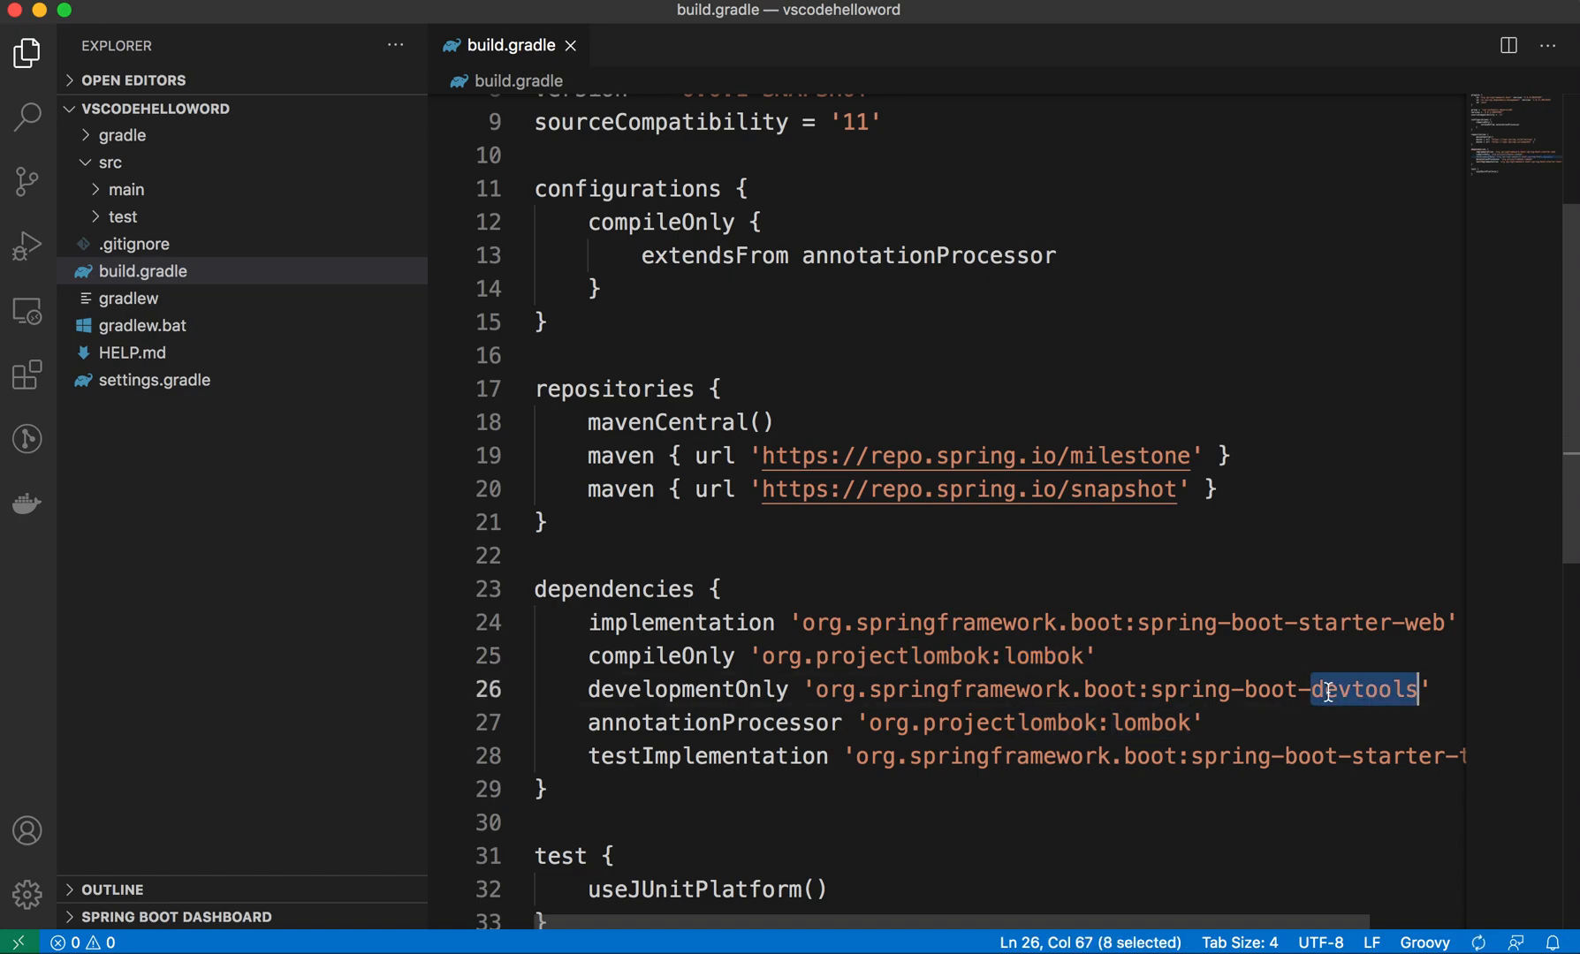
mouse_move(856, 753)
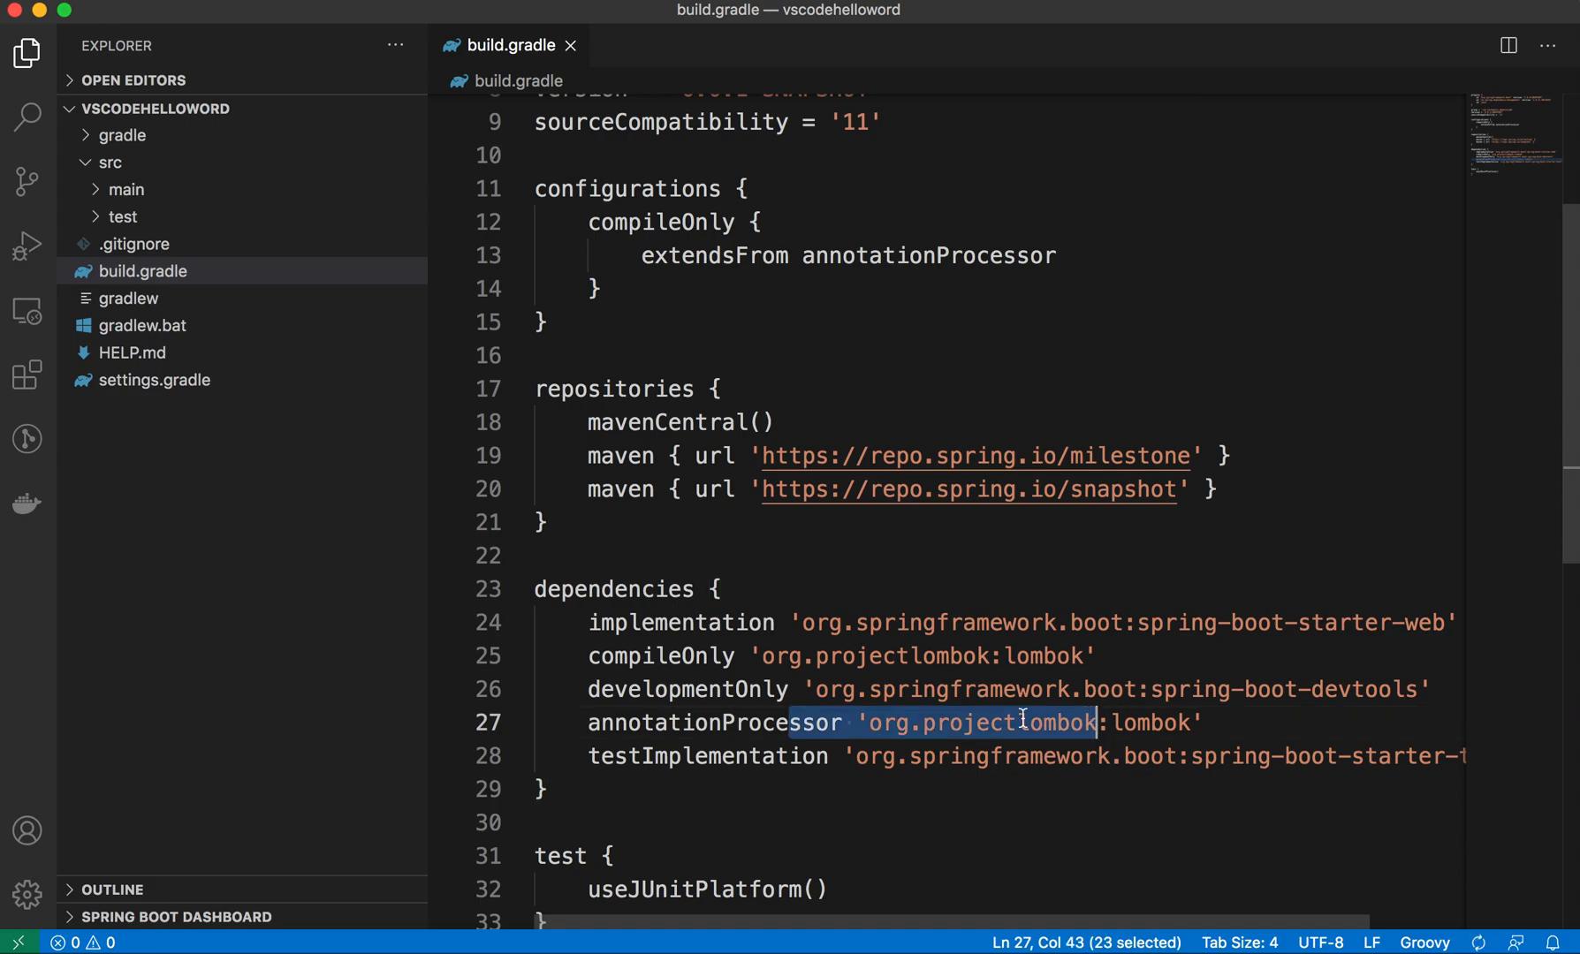
- Expand src/main and open application.properties and VscodehellowordApplication.java
left_click(125, 189)
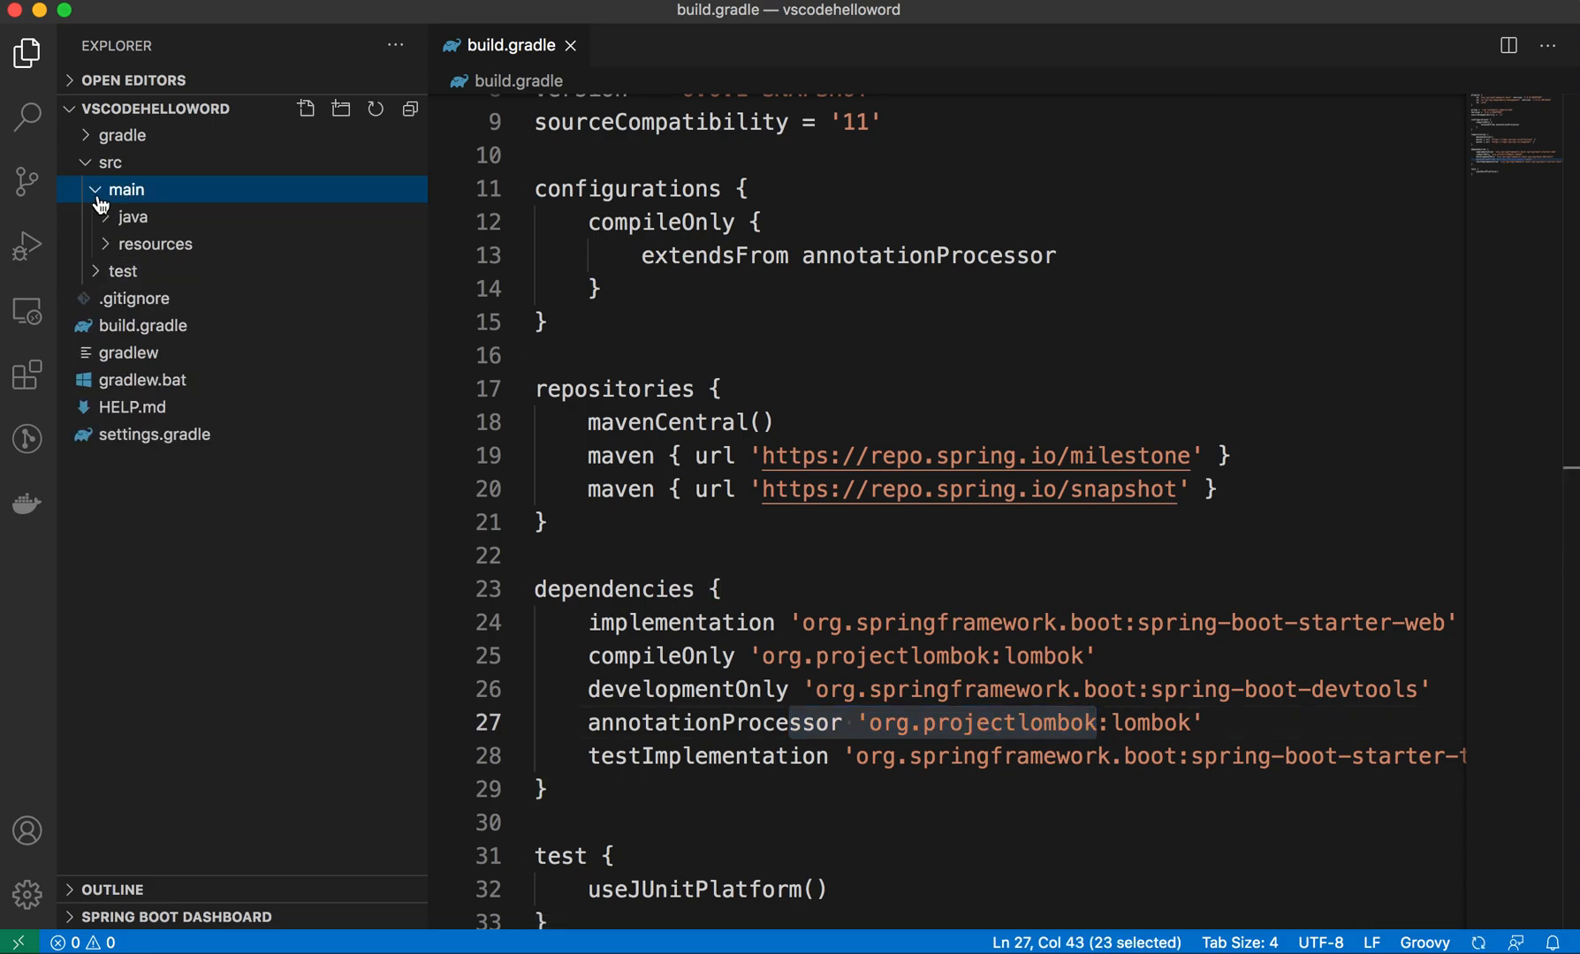
left_click(124, 189)
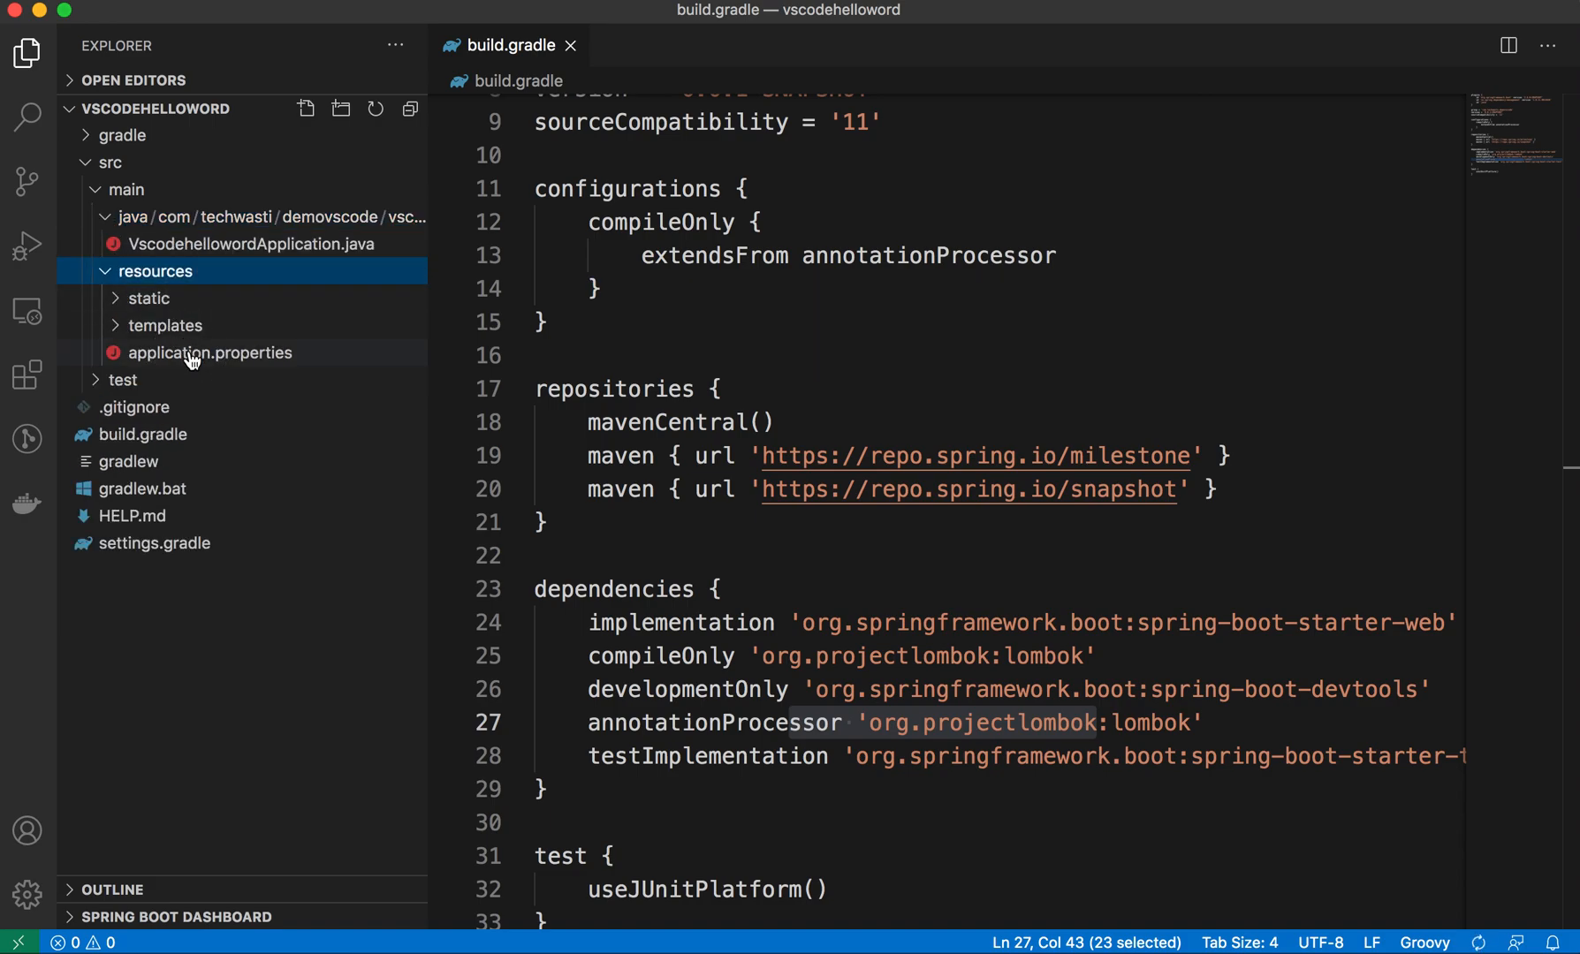
left_click(257, 244)
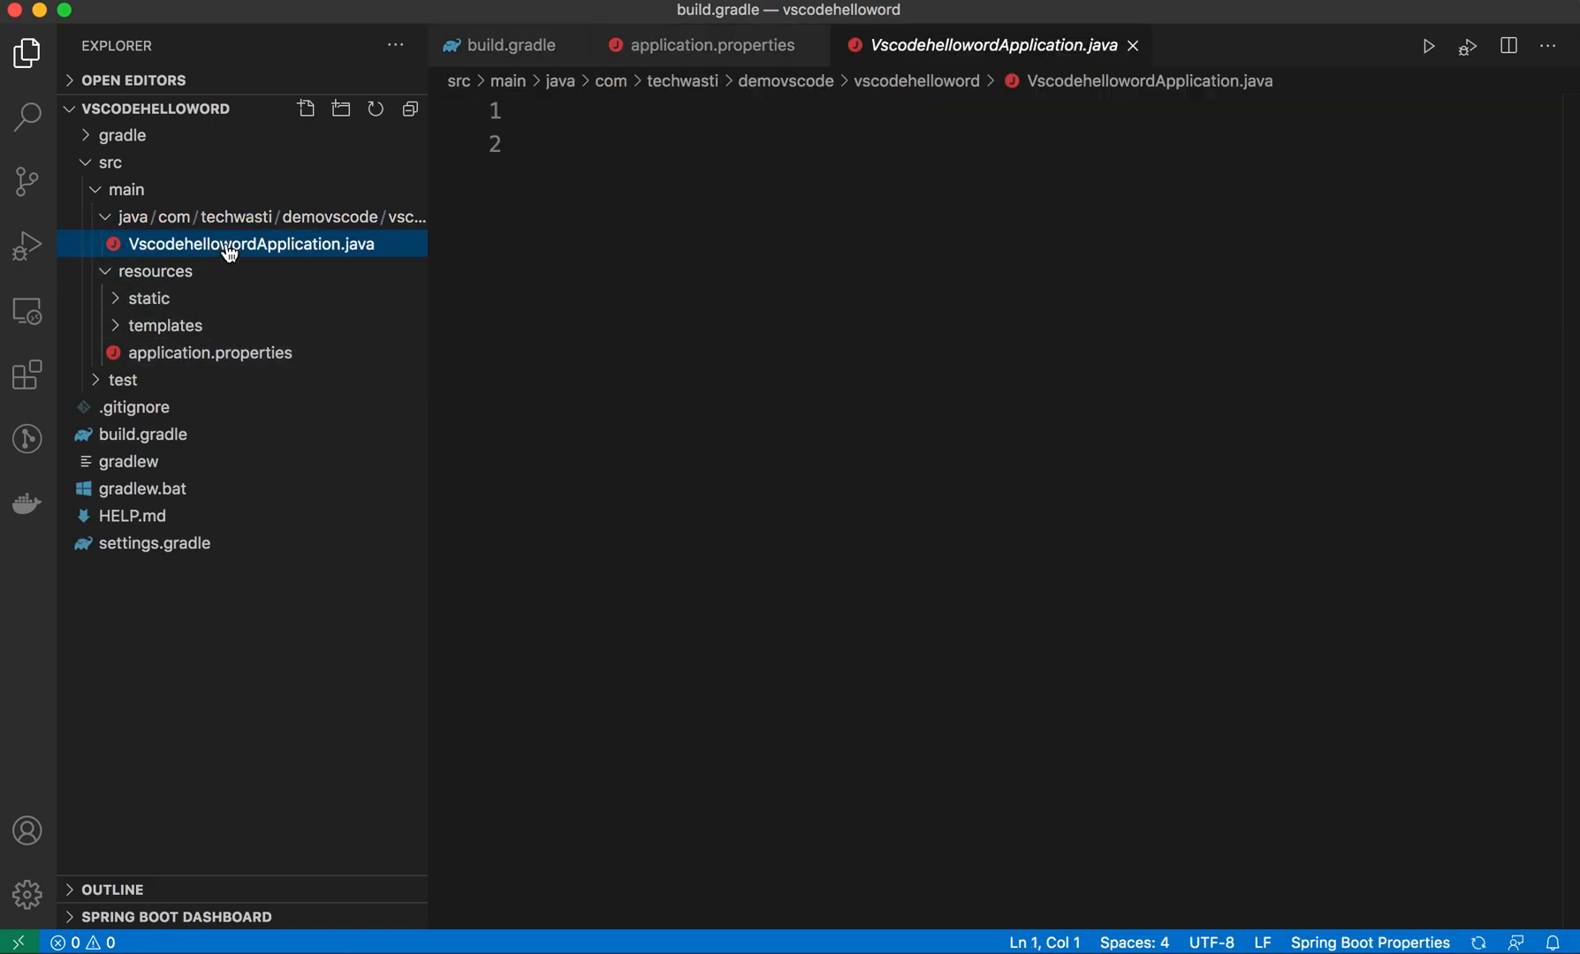
left_click(253, 244)
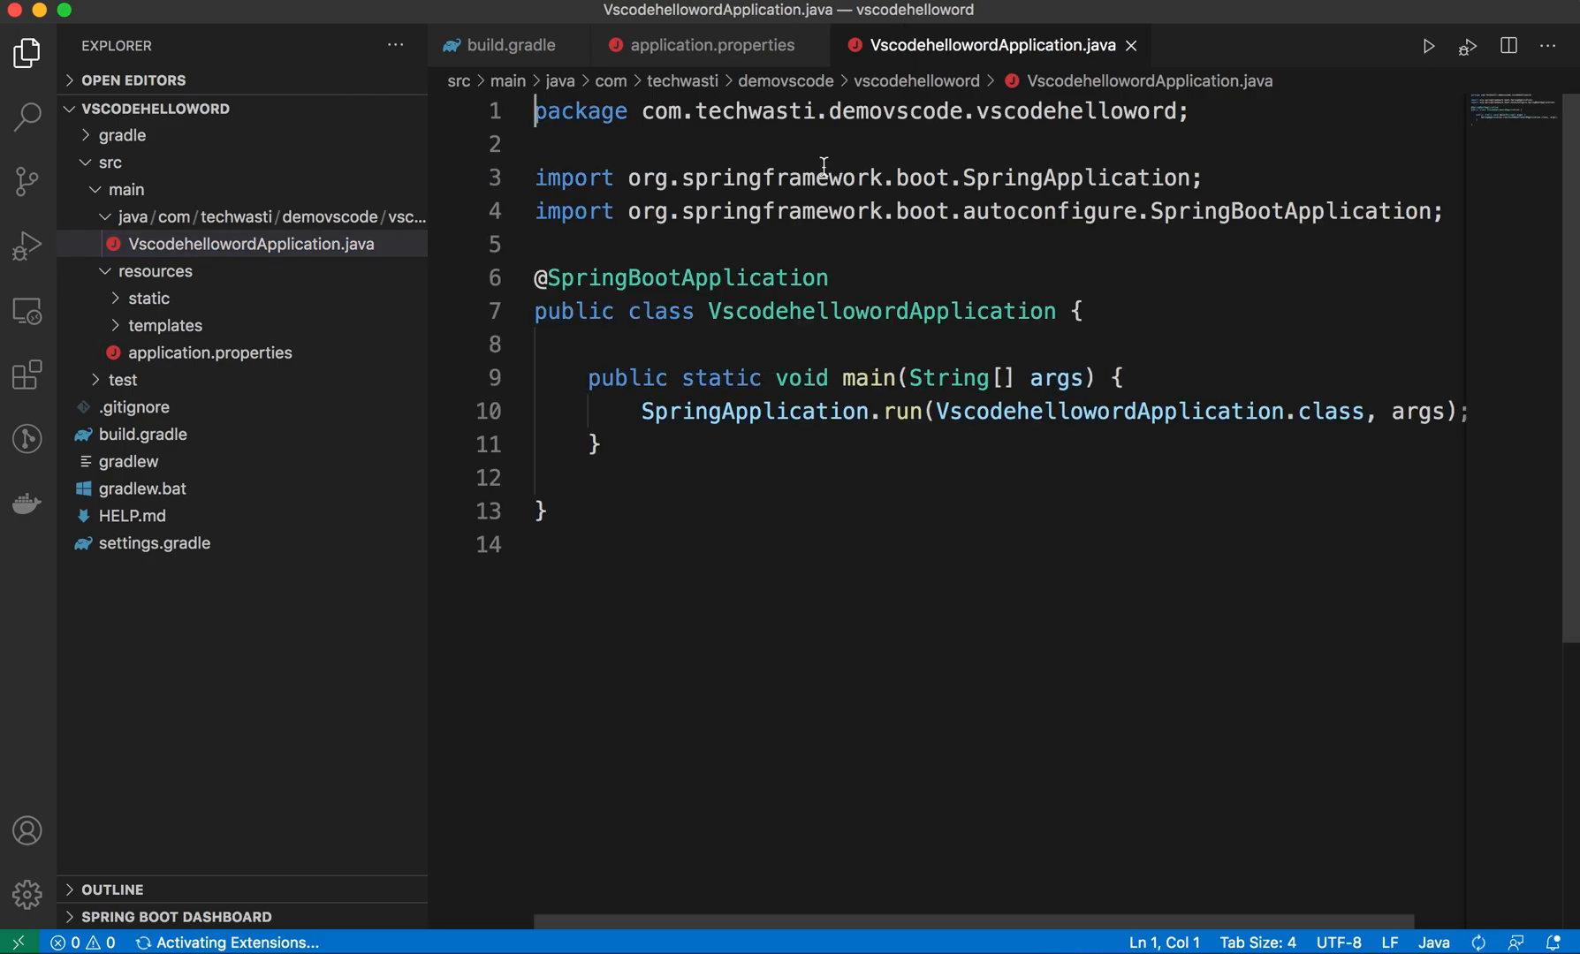
mouse_move(1431, 42)
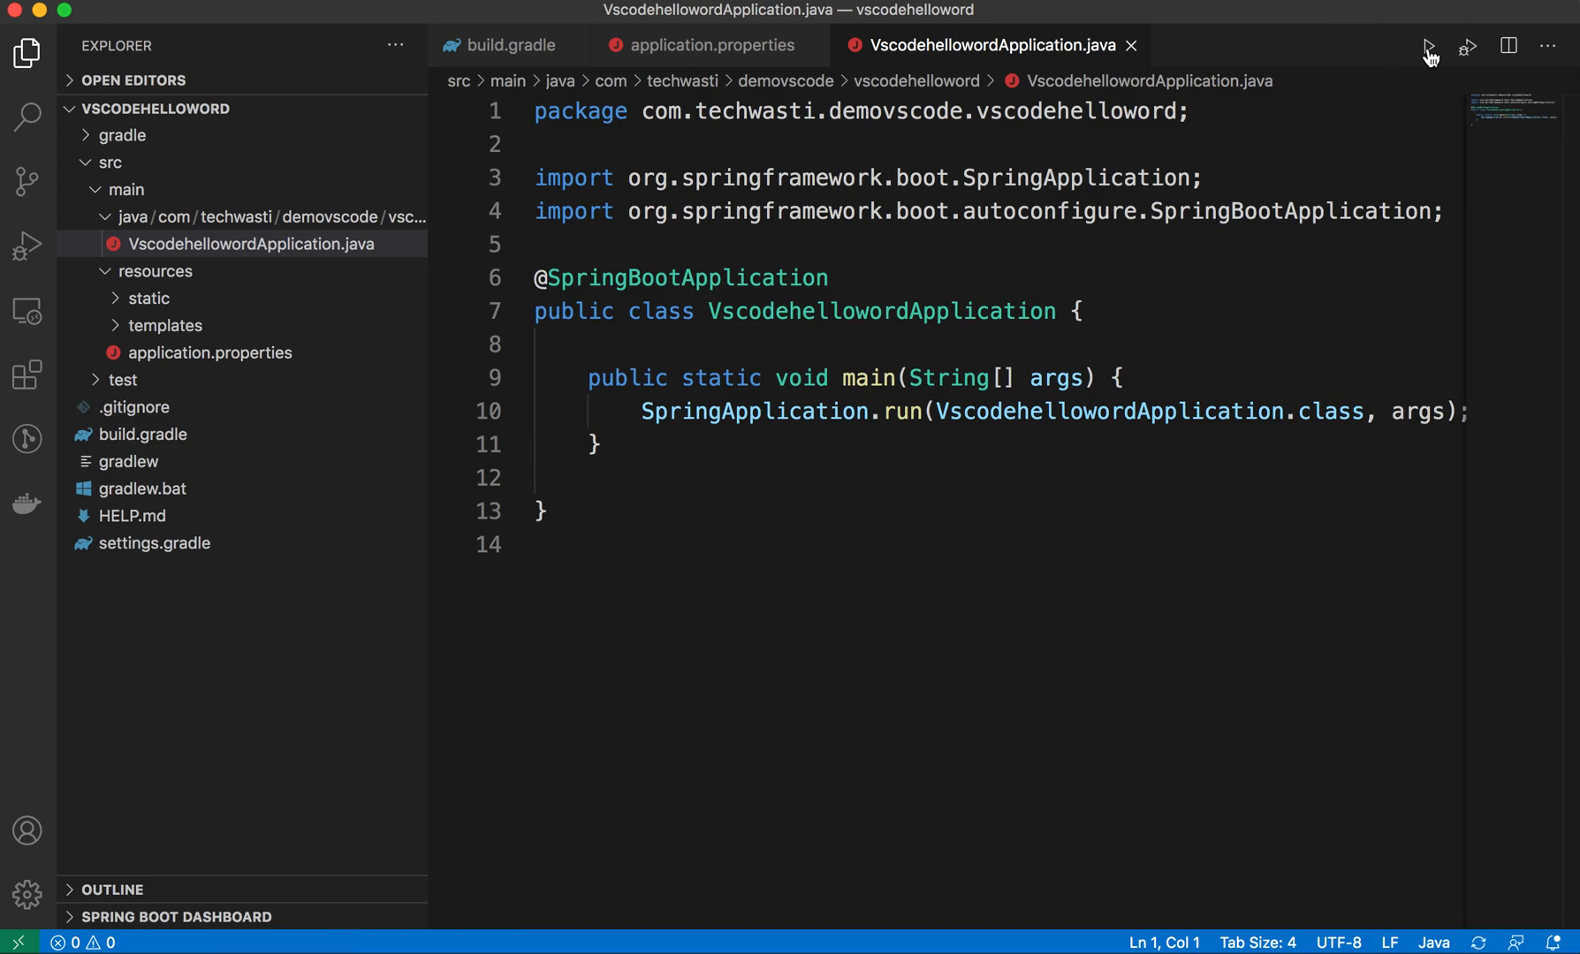
- Run the application and enter ./gradlew bootRun at the integrated terminal prompt
left_click(1430, 45)
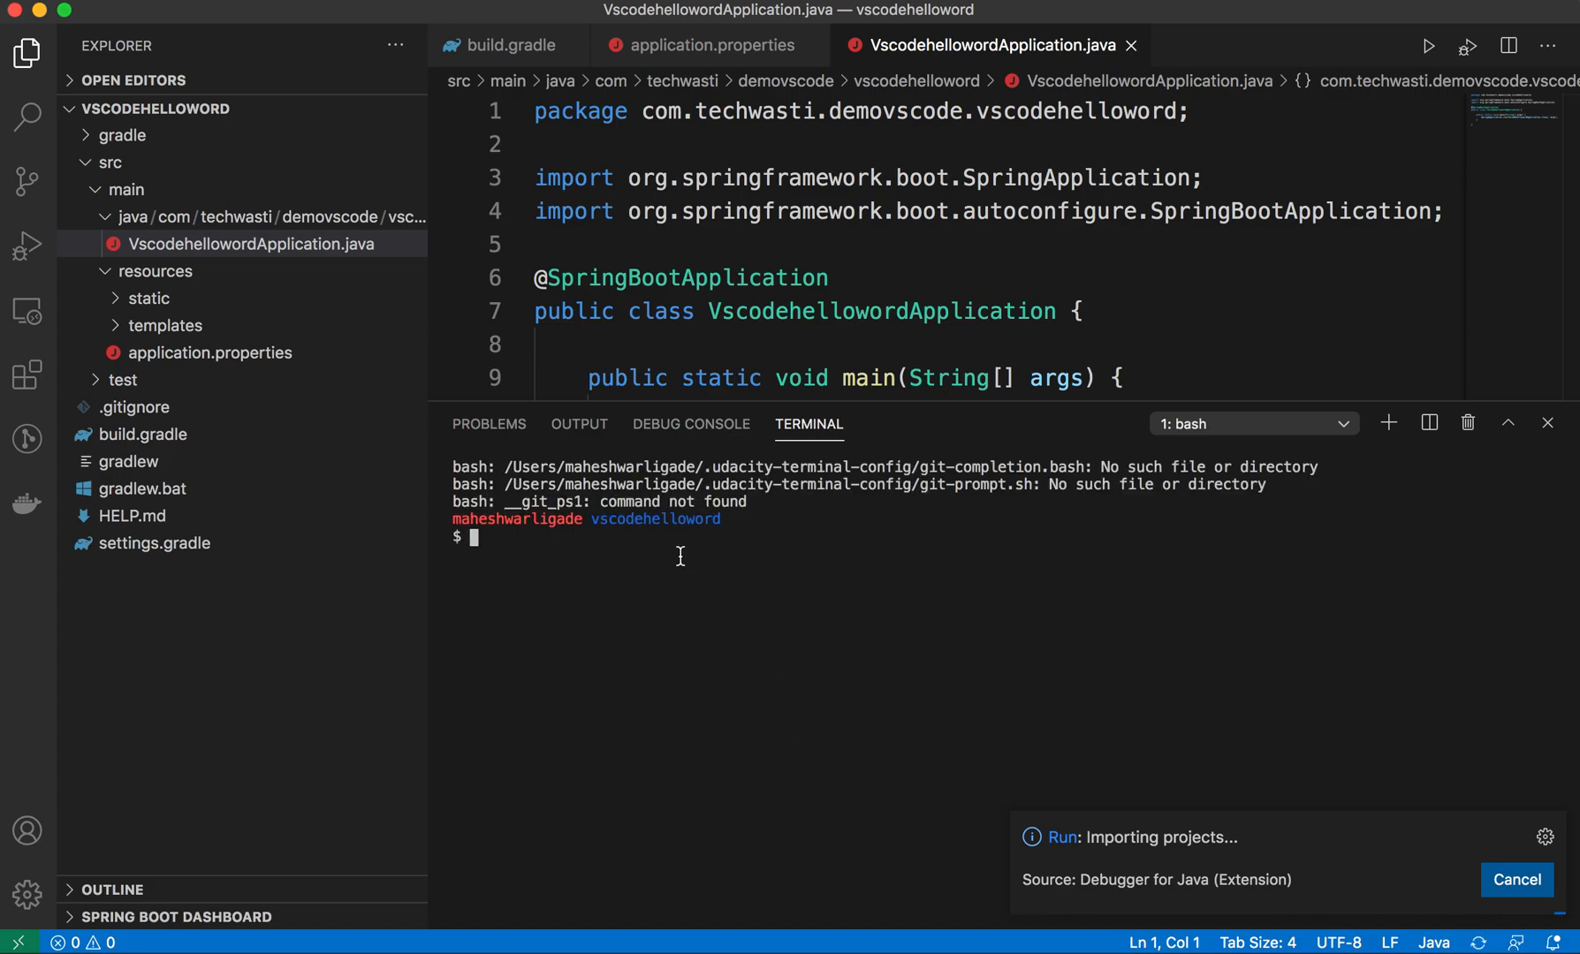
type("./gradl")
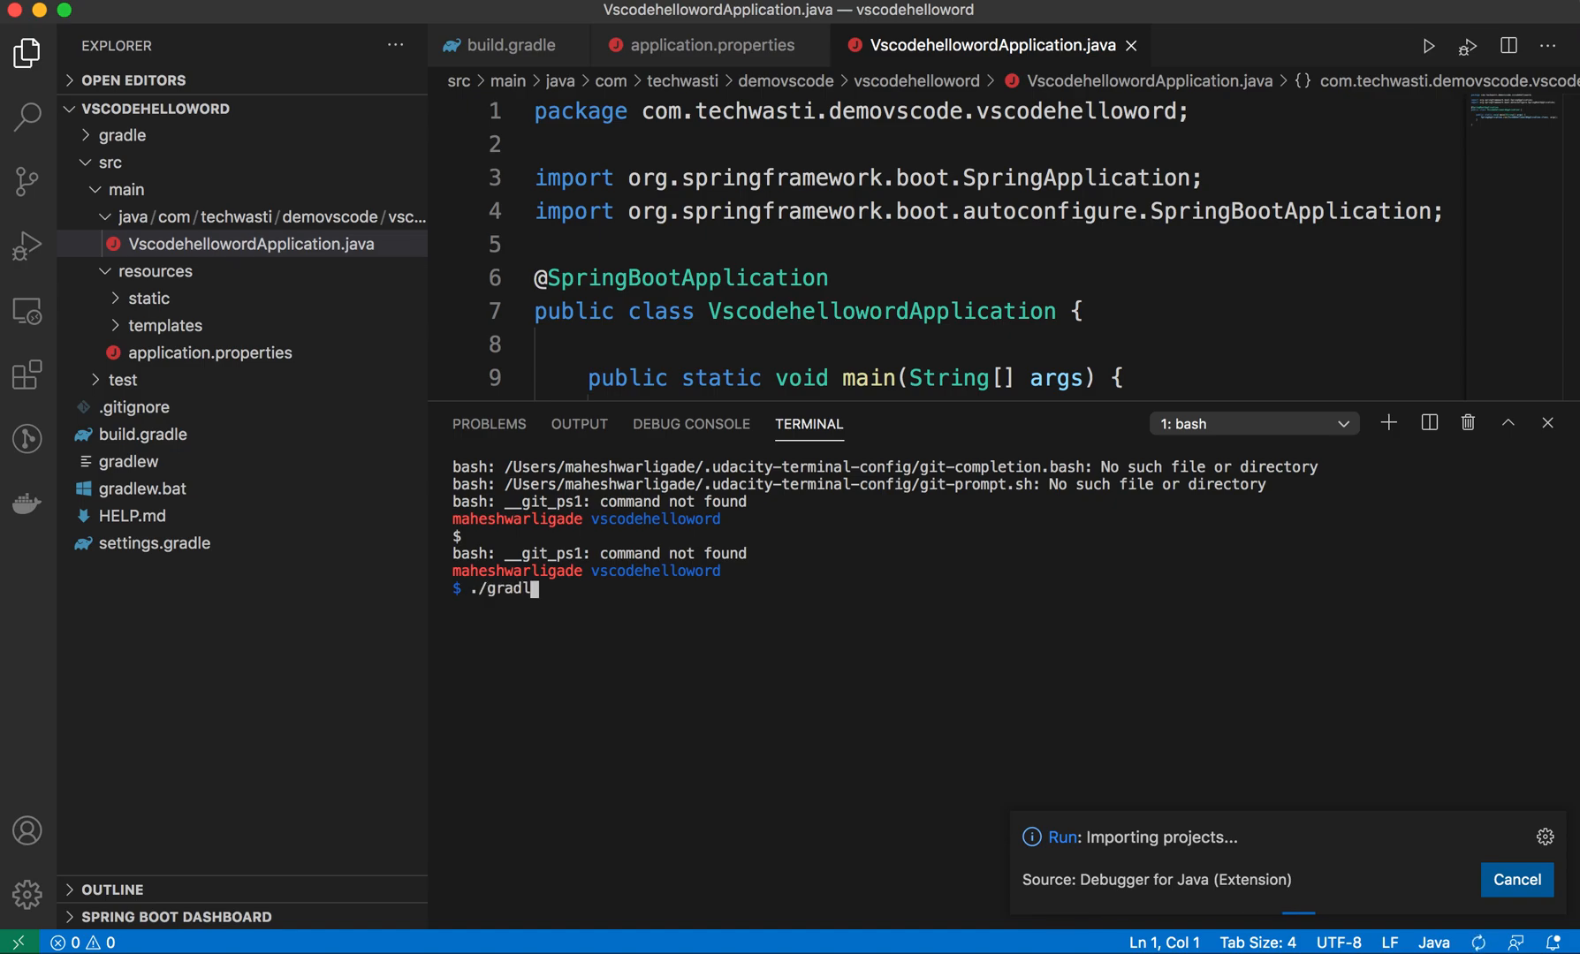
type("ew b")
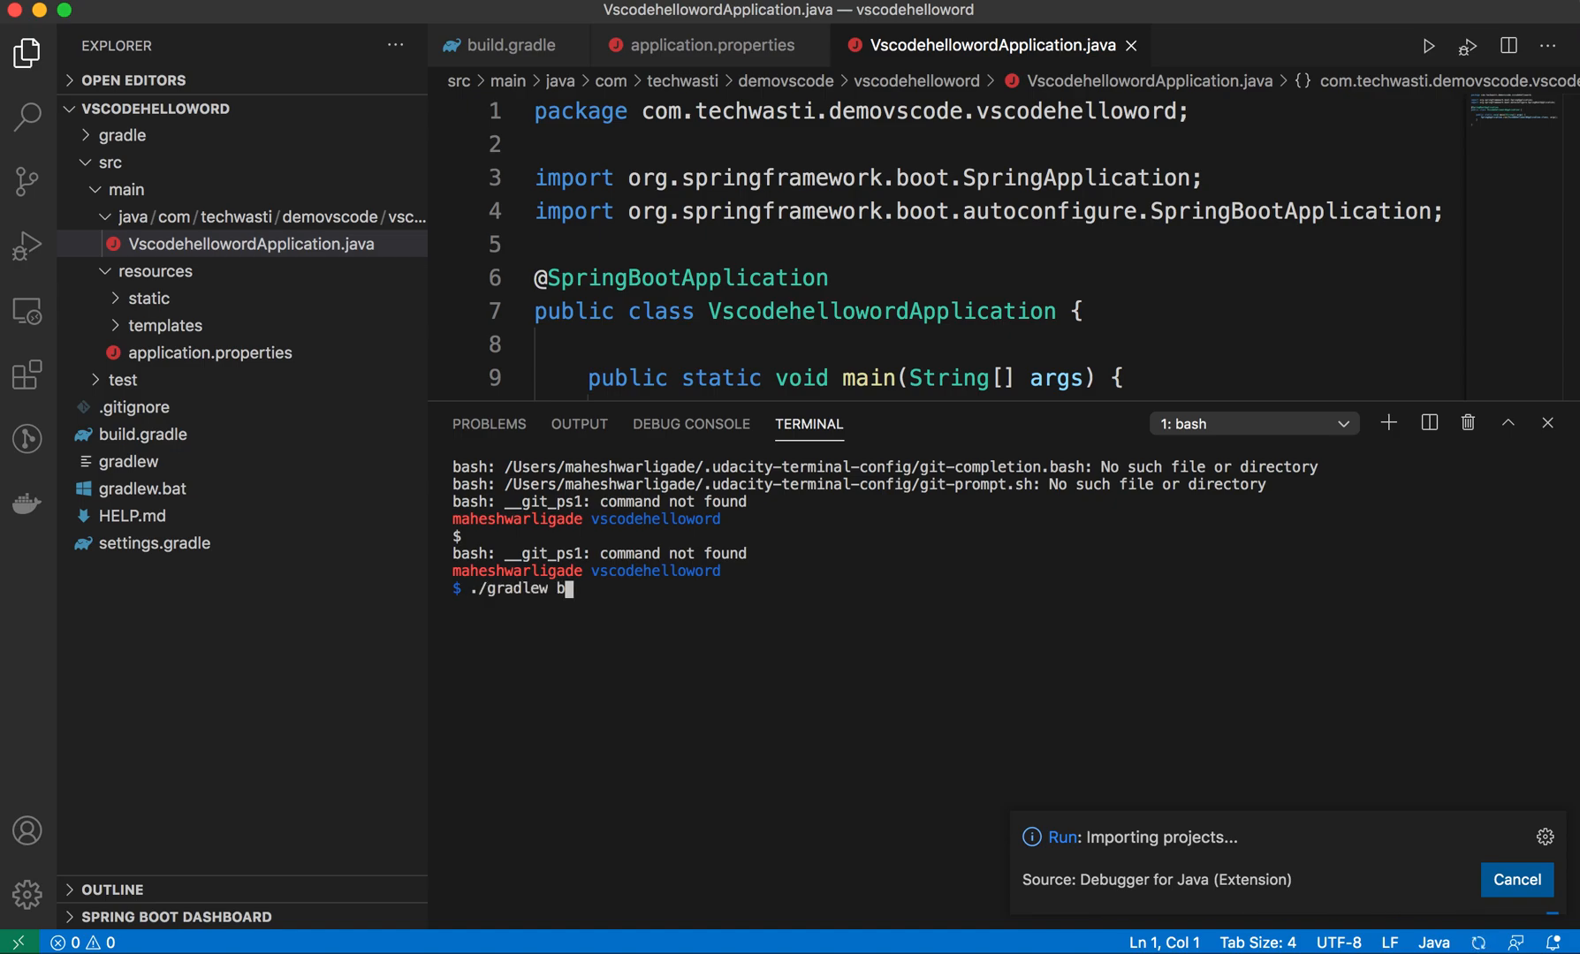
type("ootRun")
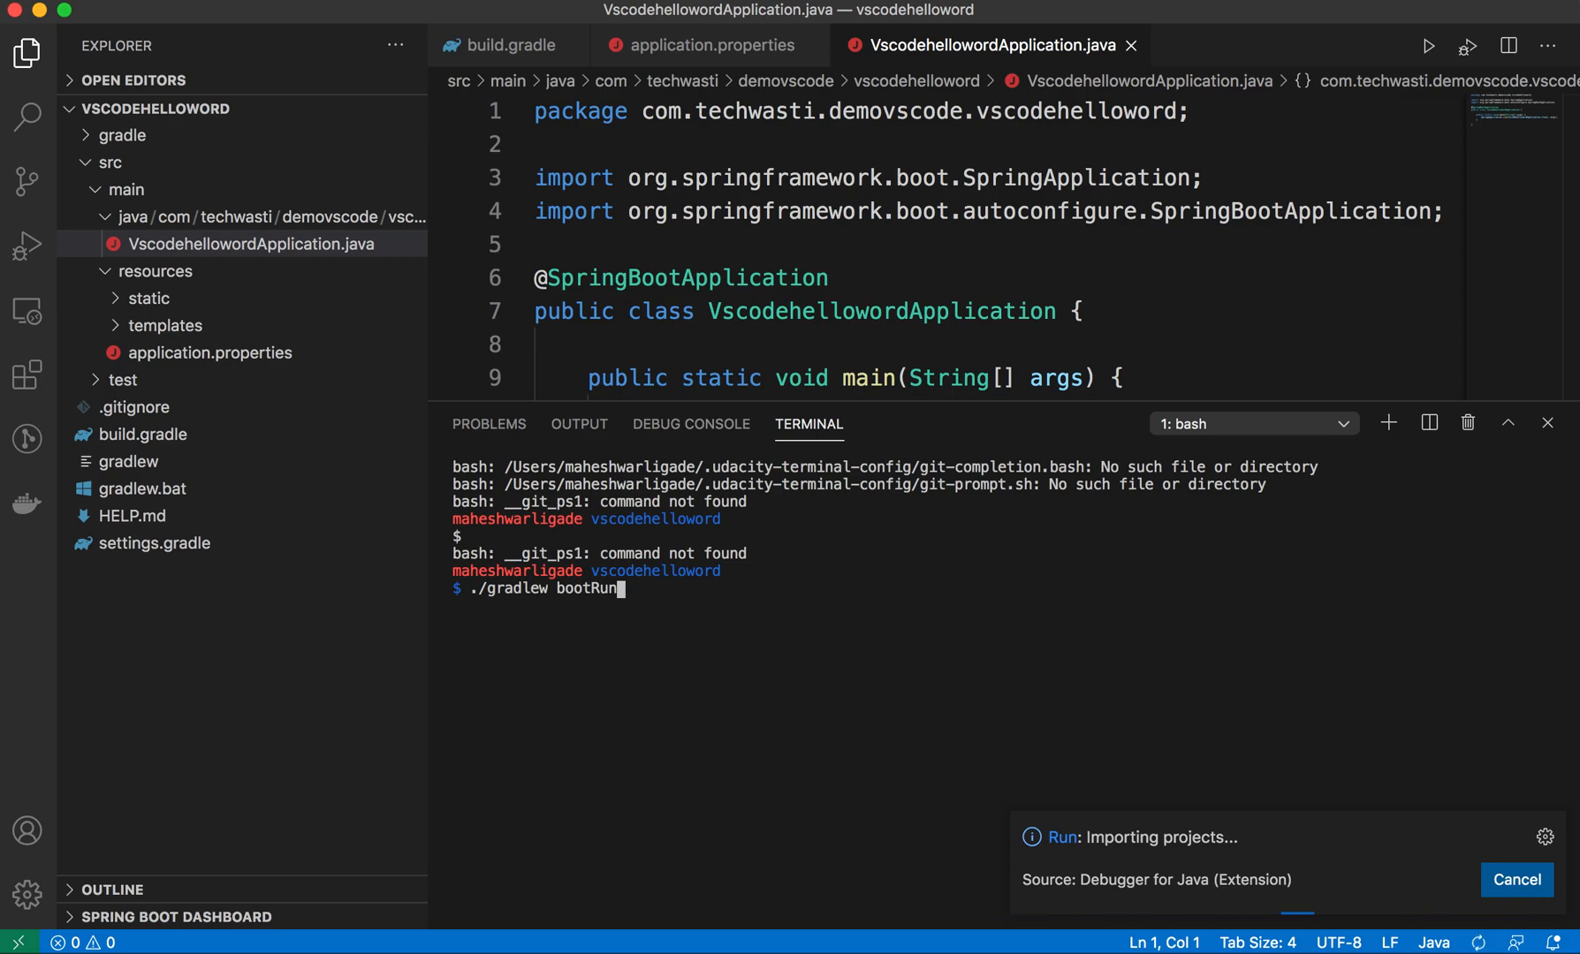
mouse_move(688, 308)
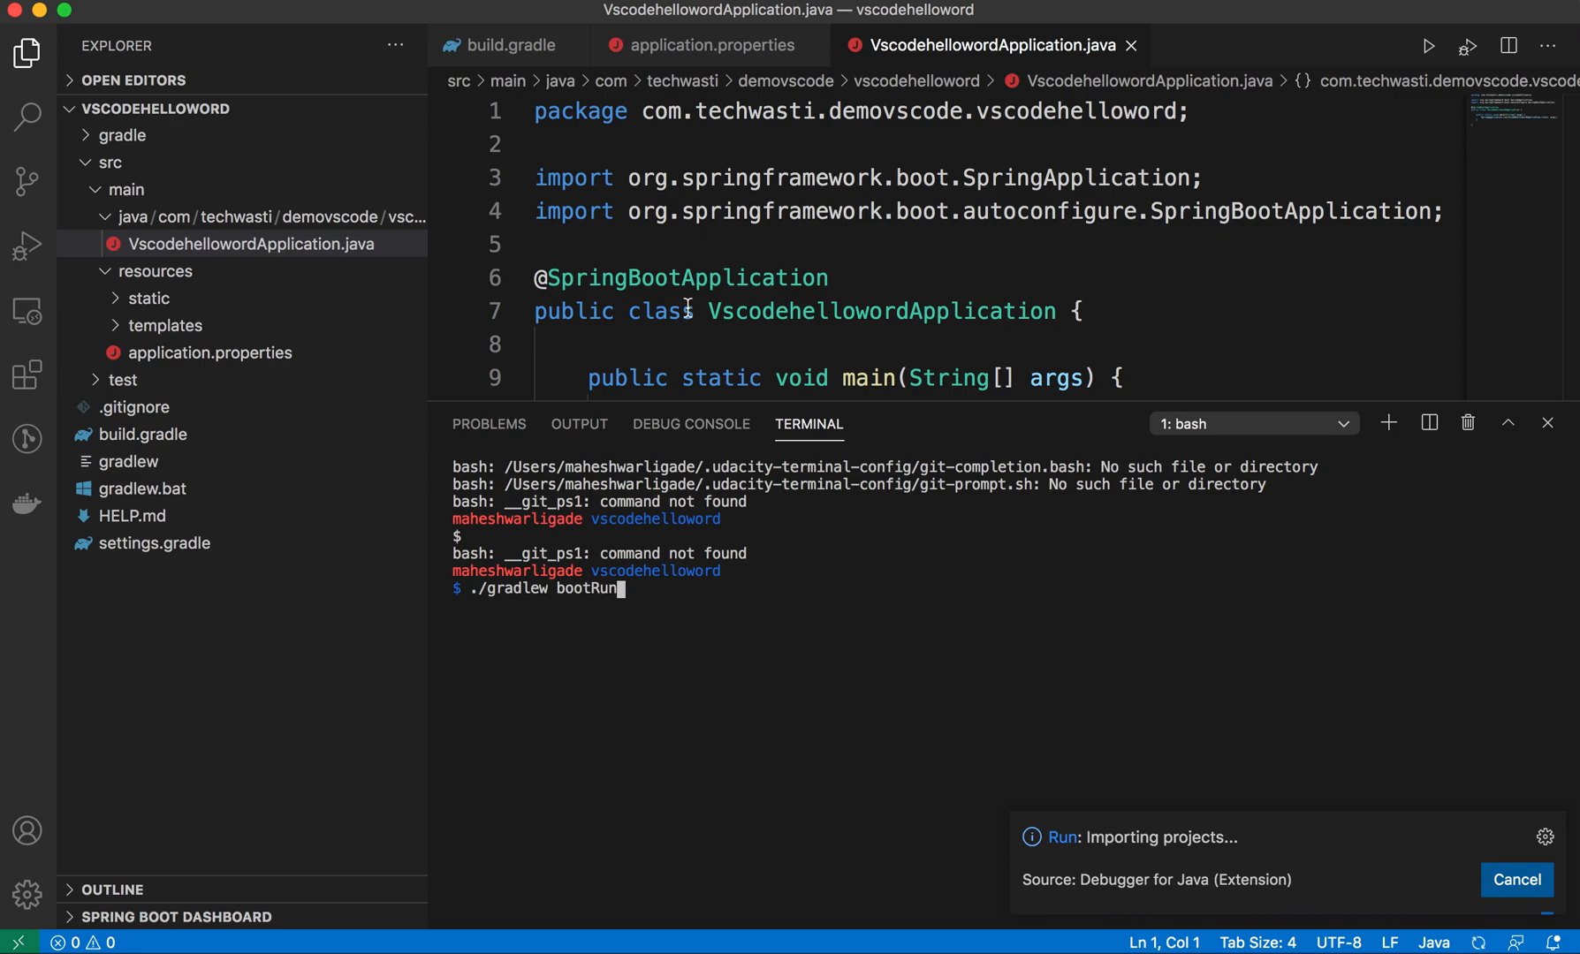
- Browse the resources, test and gradle/wrapper folders in the Explorer
left_click(761, 311)
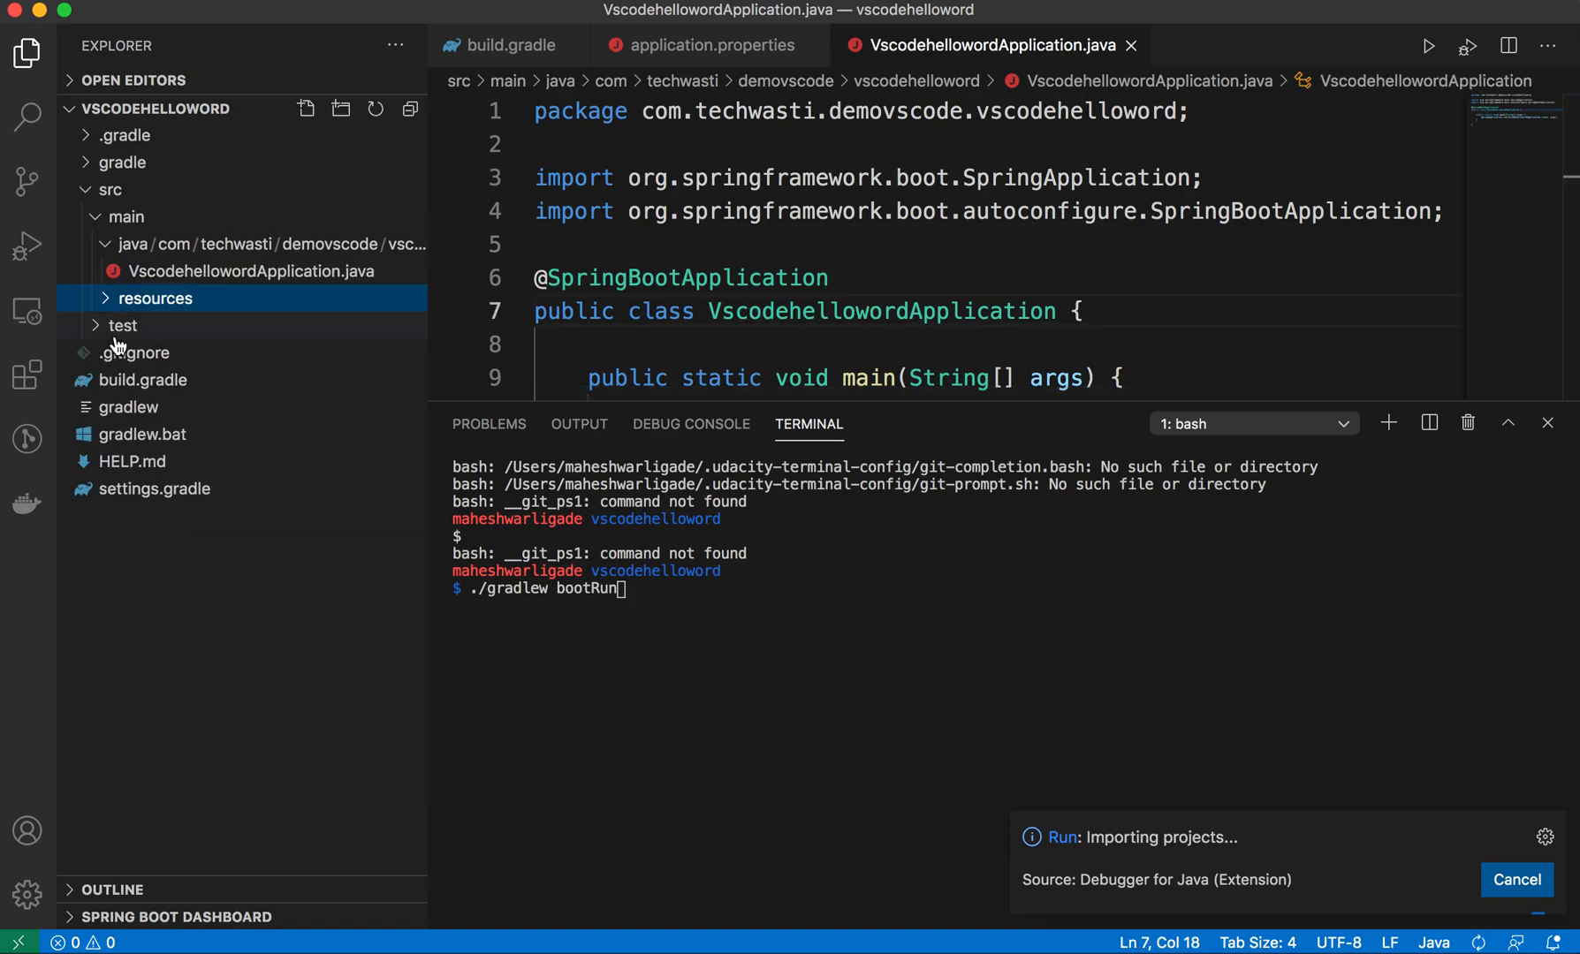
left_click(124, 325)
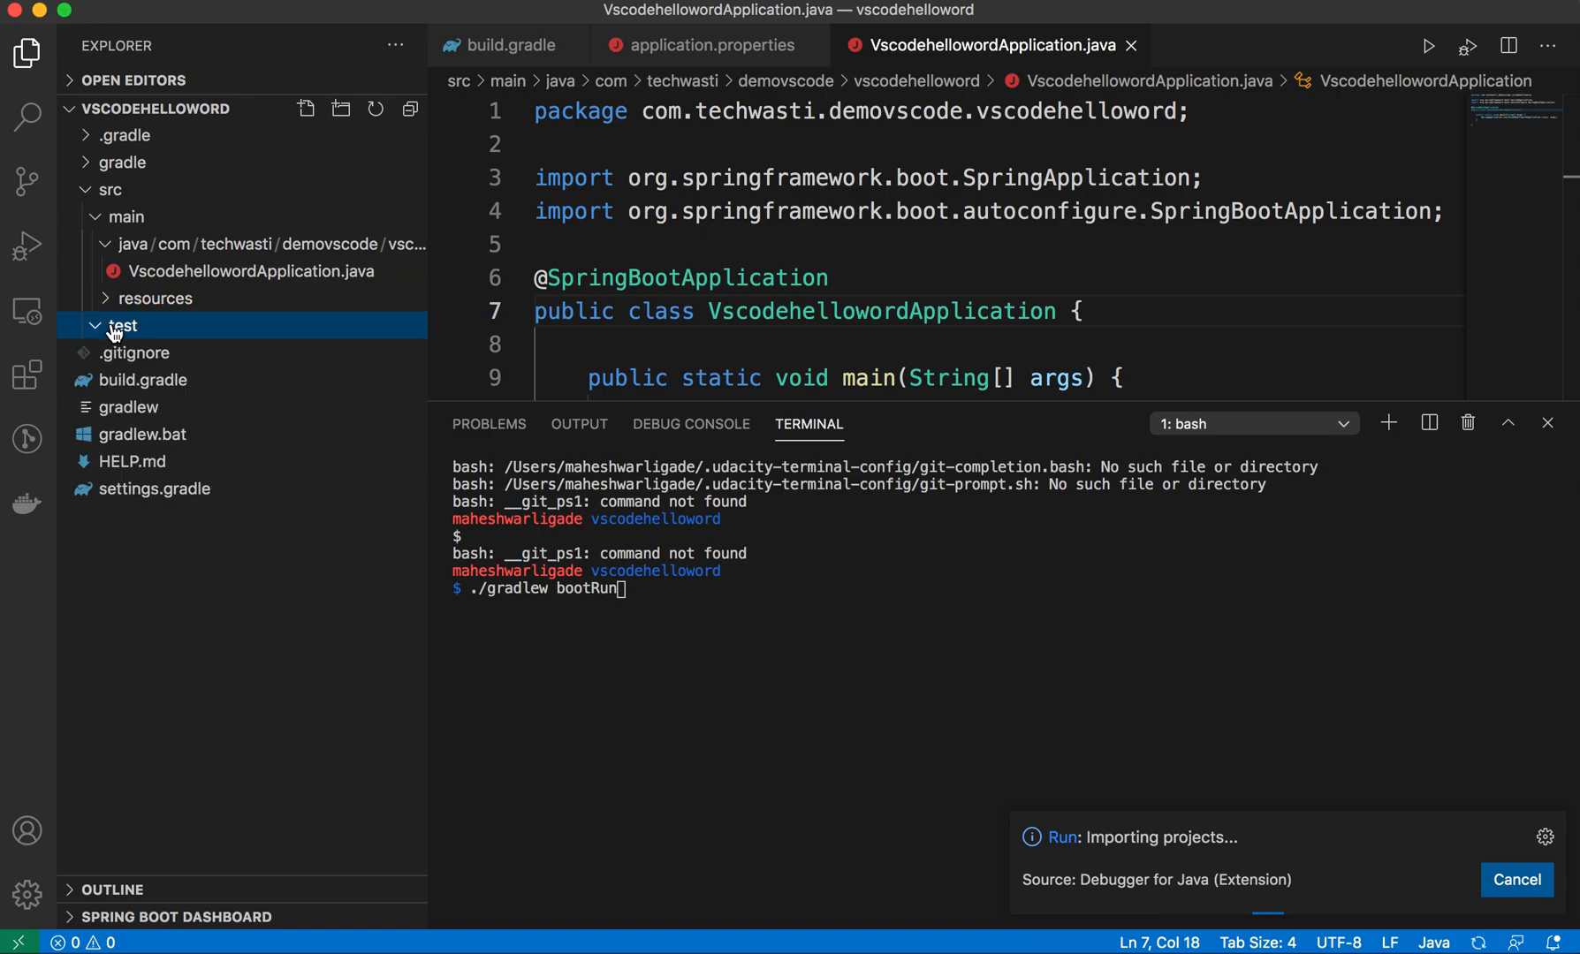
left_click(122, 325)
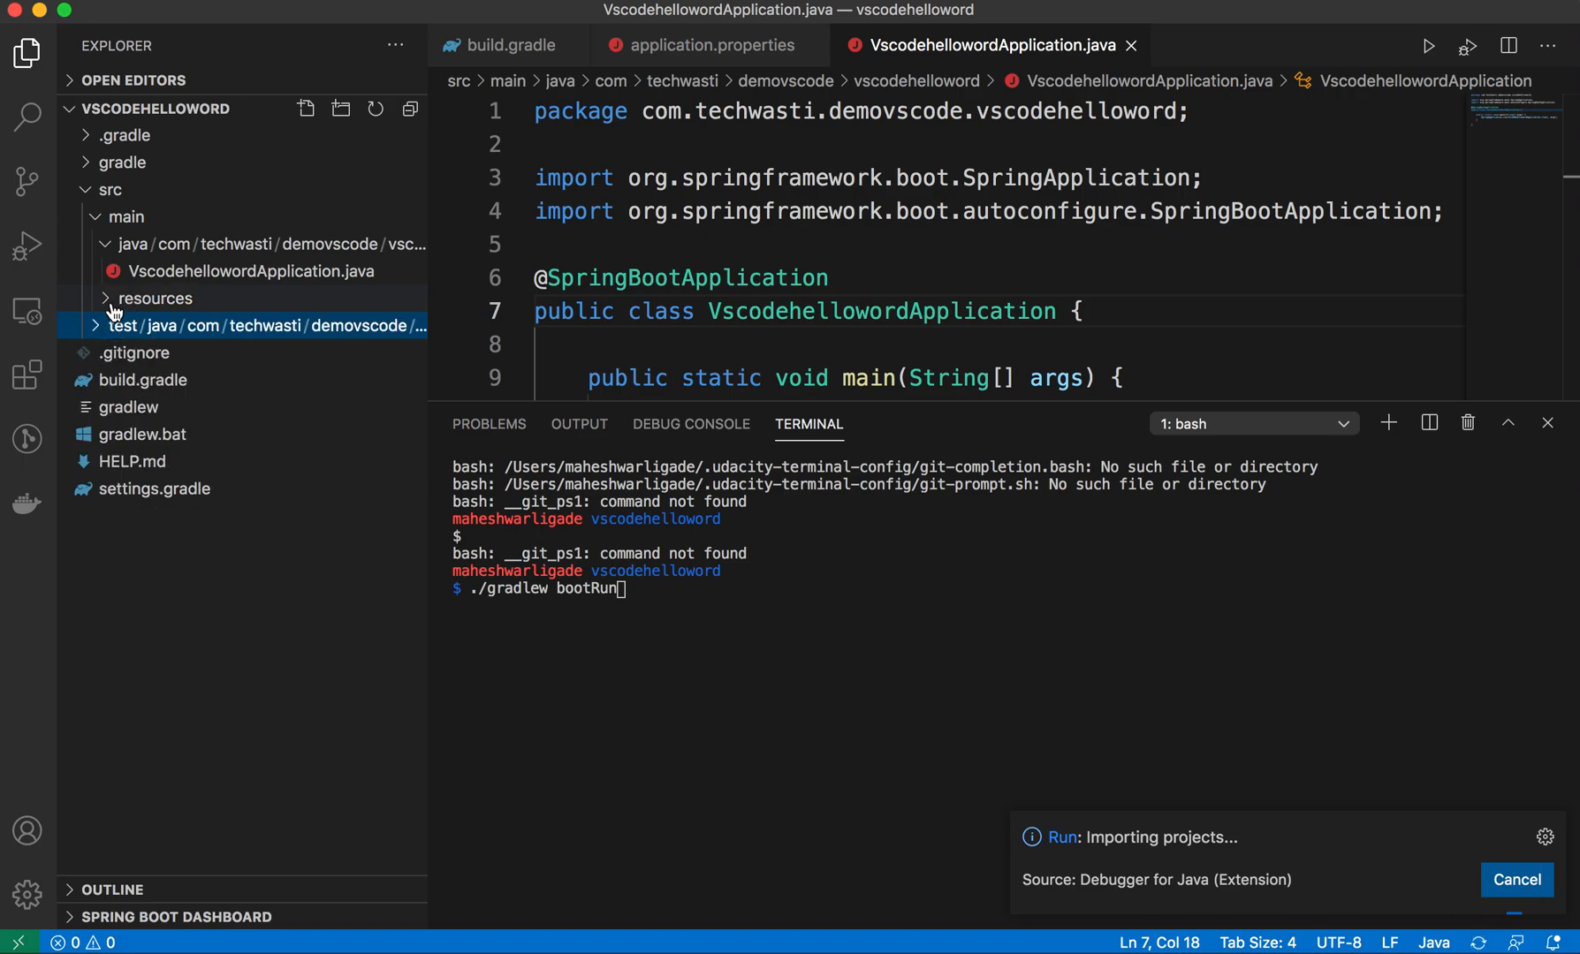
left_click(157, 299)
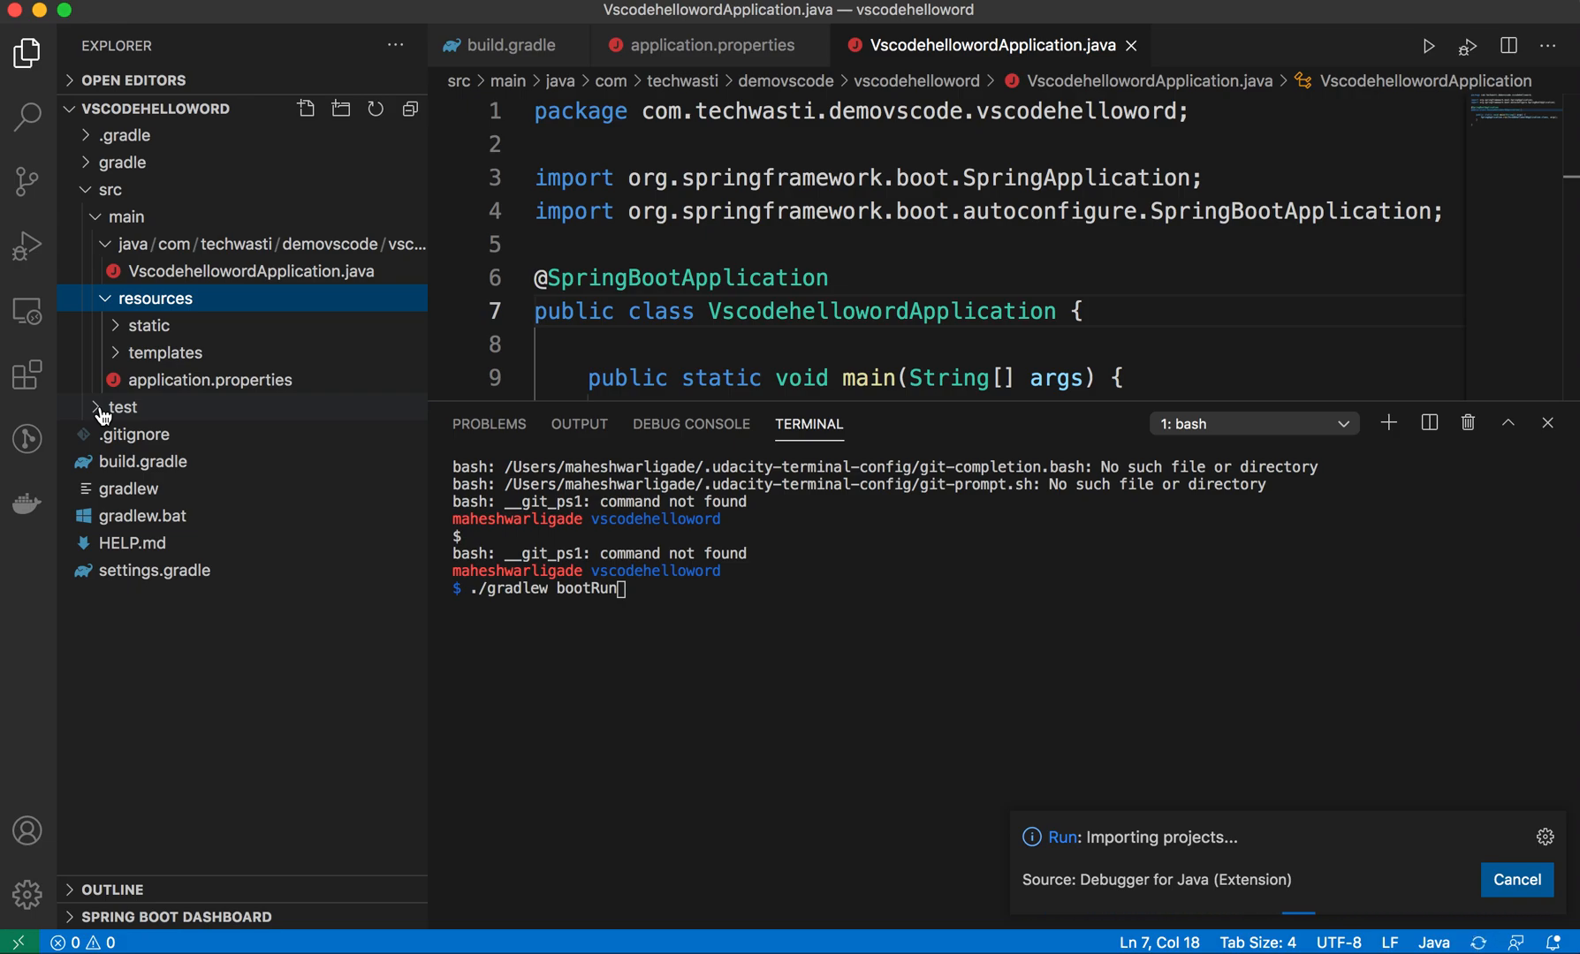
left_click(124, 135)
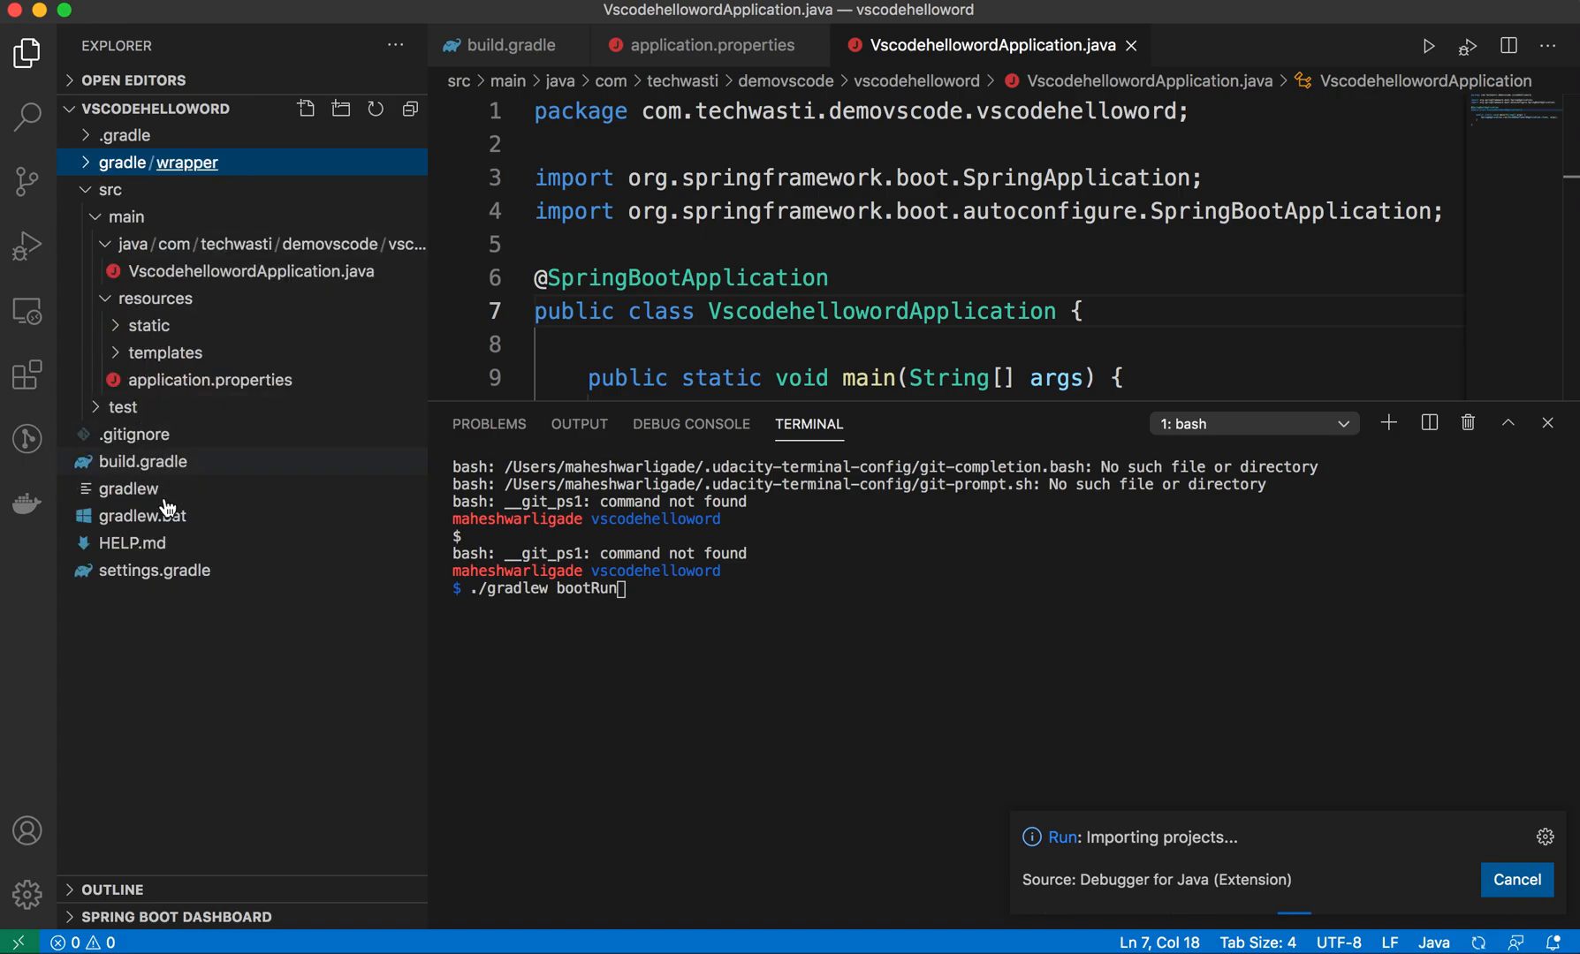
- Open settings.gradle showing rootProject name vscodehelloword, then return to build.gradle
left_click(154, 570)
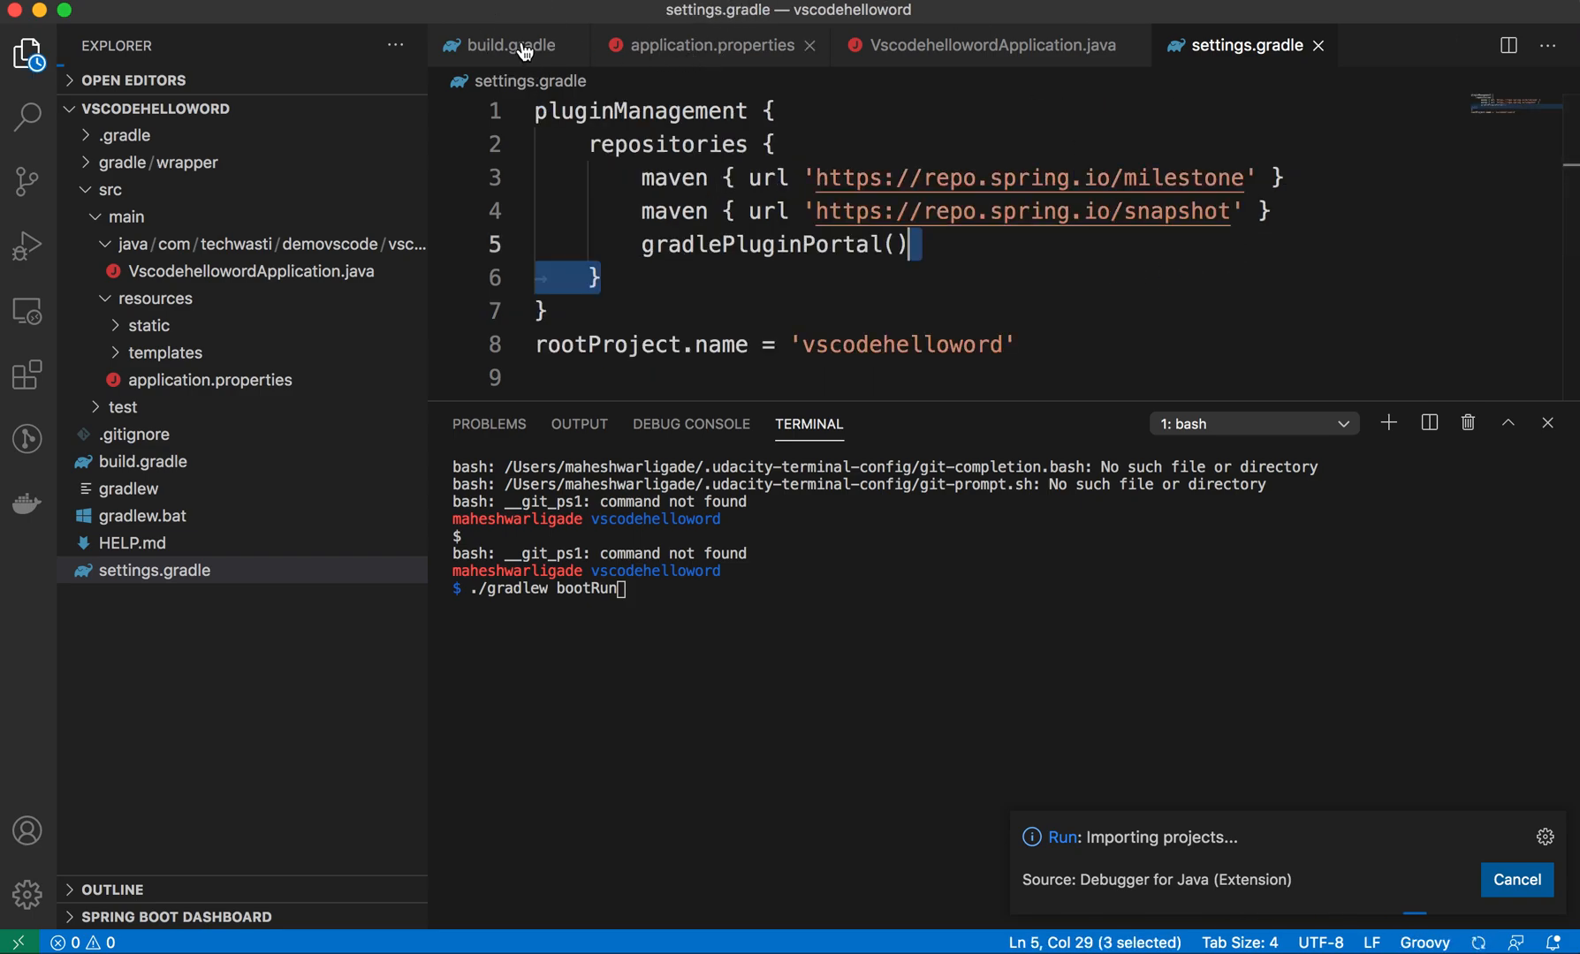
left_click(512, 45)
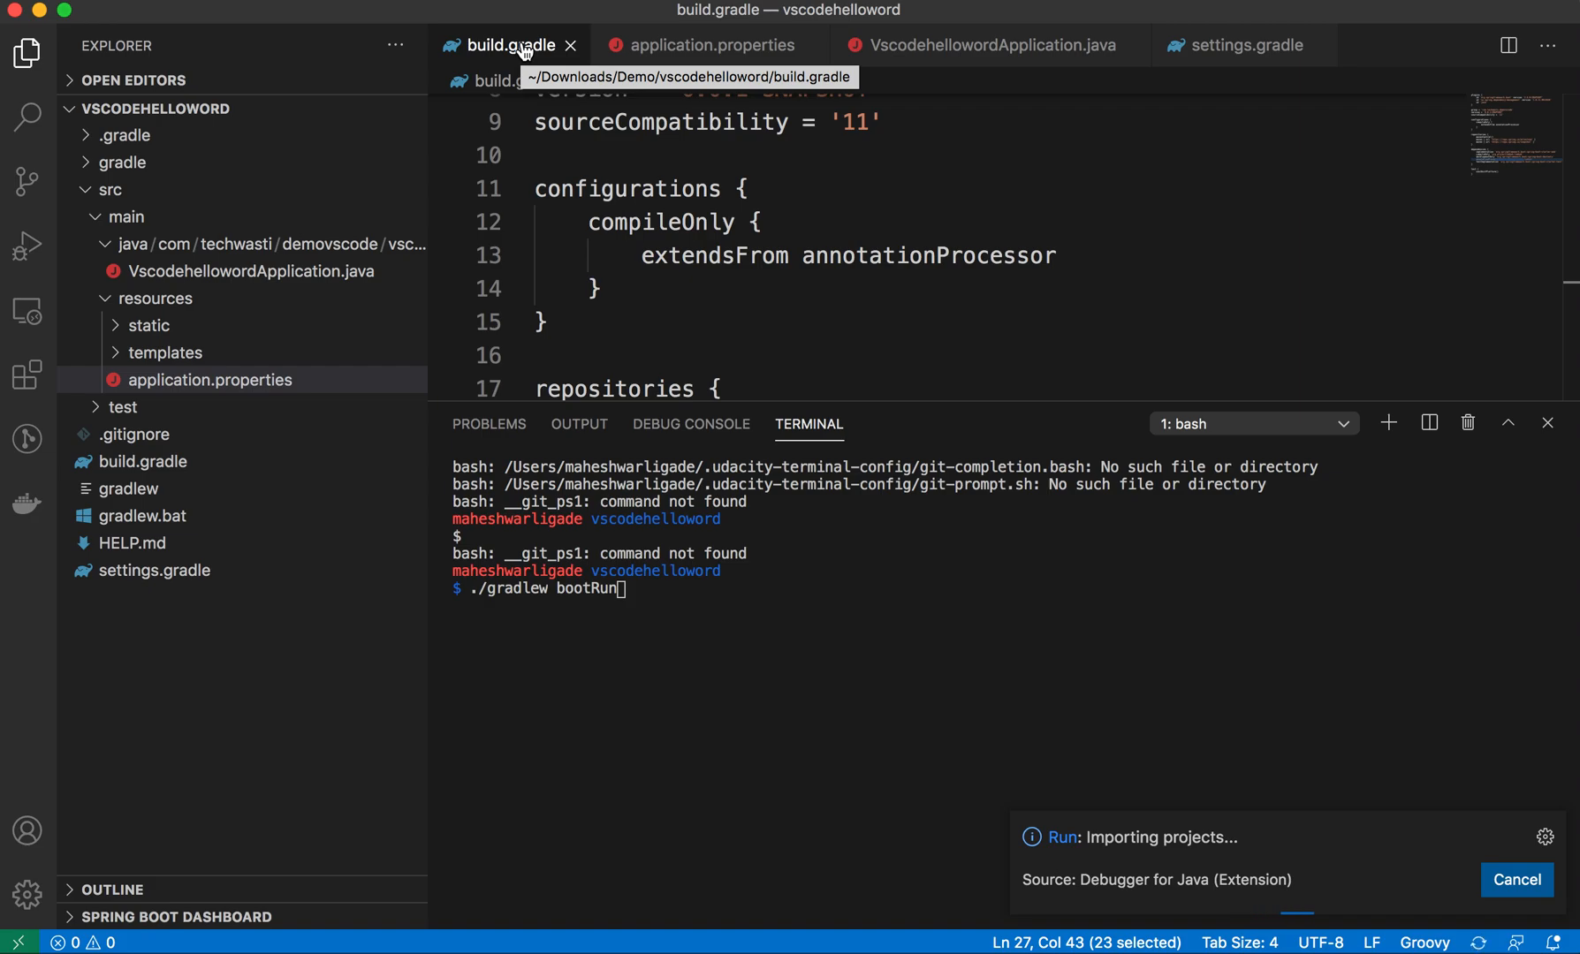